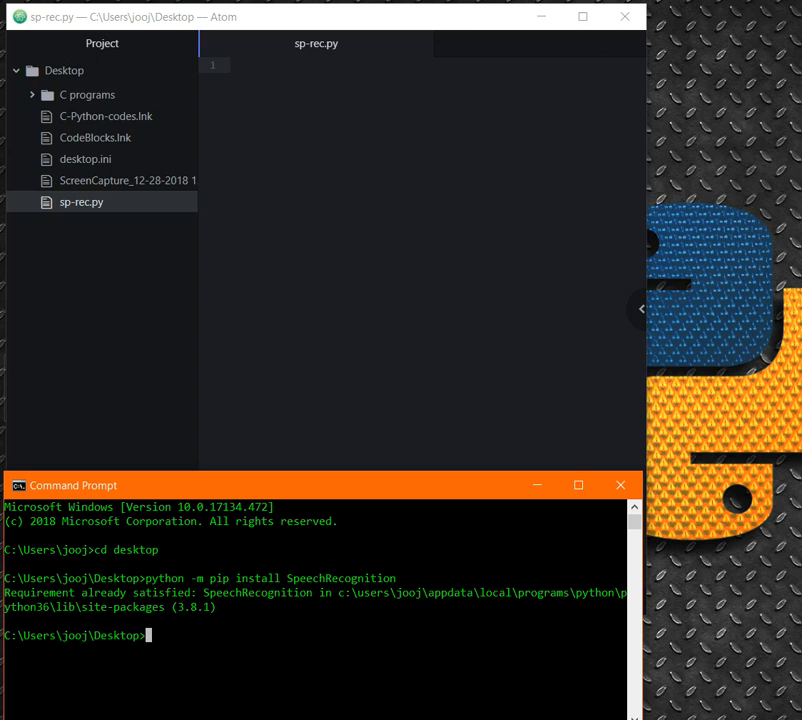
# Clear the console and run 'python -m pip install SpeechRecognition', which reports version 3.8.1 already installed.
pyautogui.write('c')
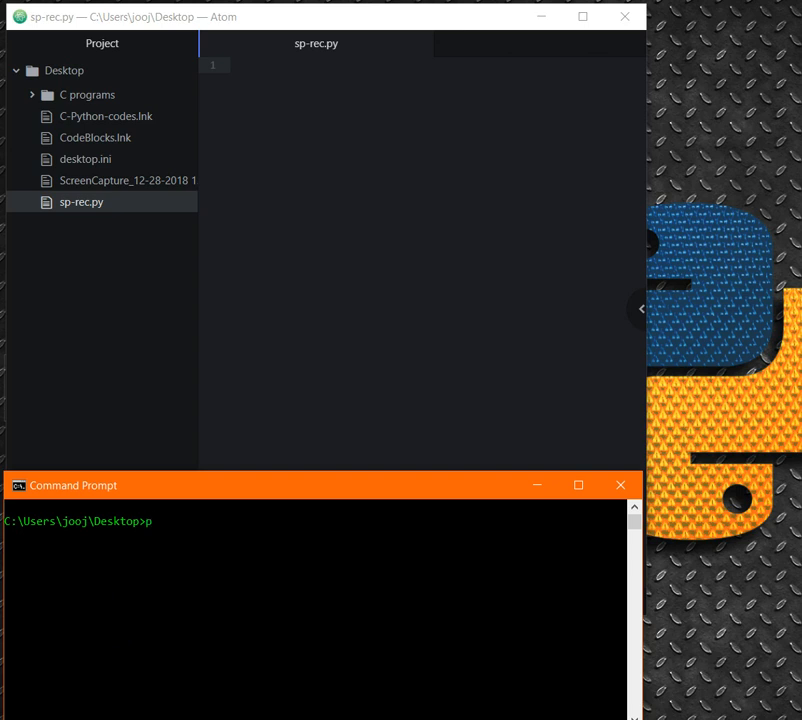
pyautogui.write('ython -m')
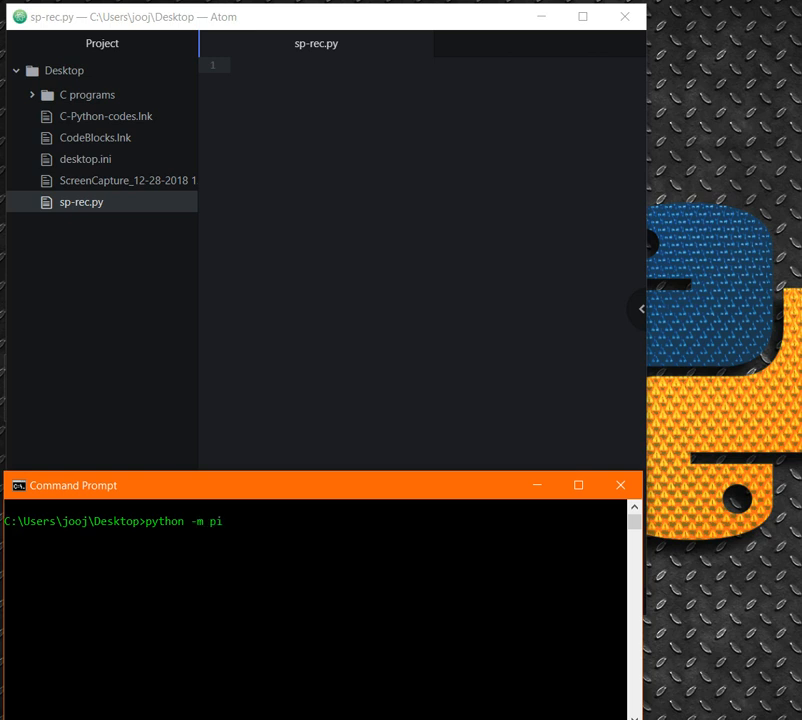
pyautogui.write('p install')
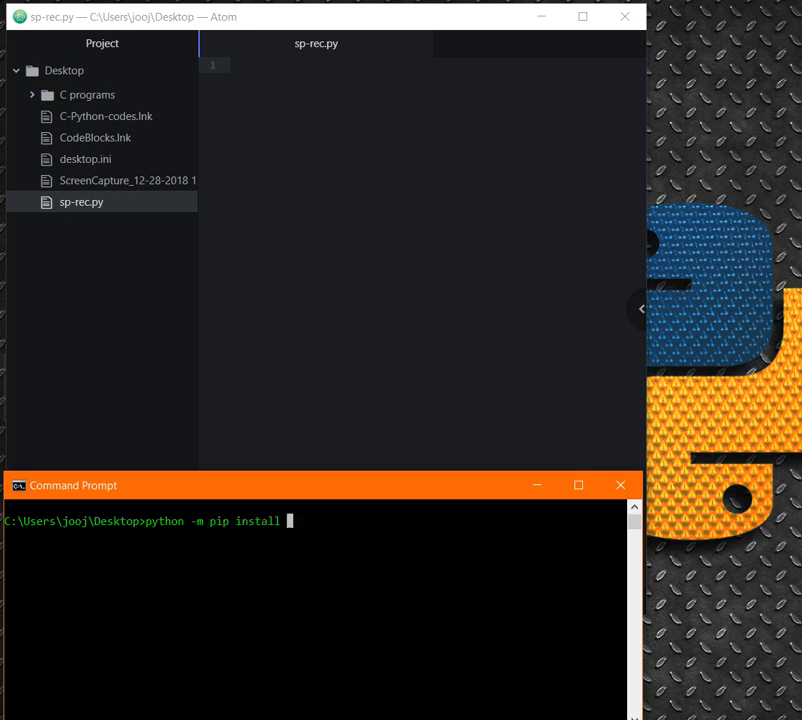
pyautogui.write('Spee')
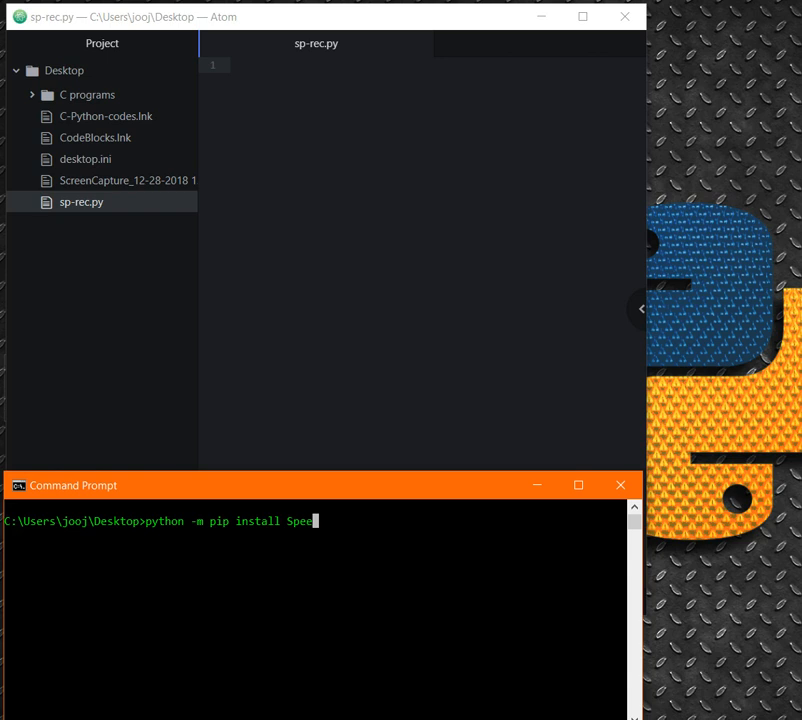
pyautogui.write('hRec')
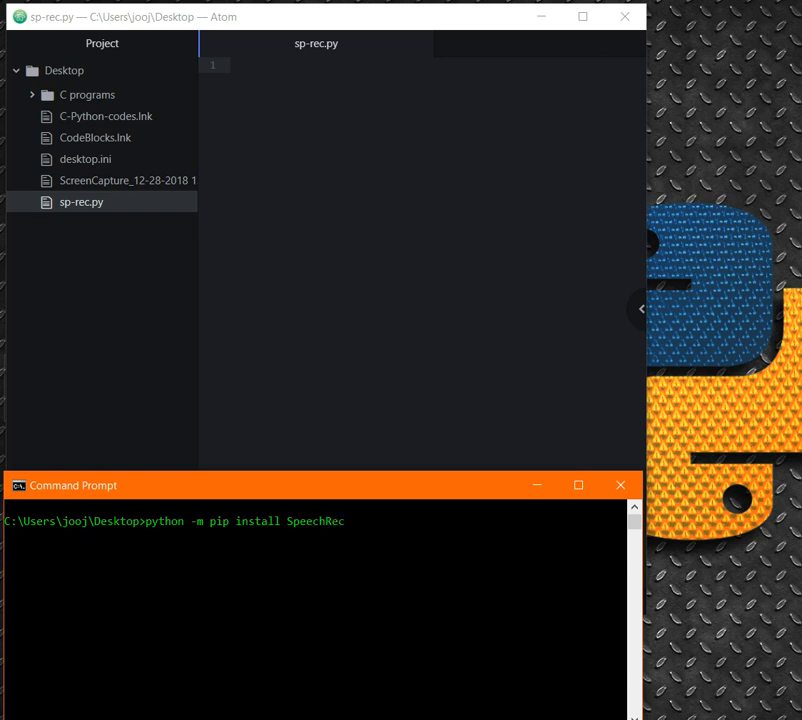
pyautogui.write('ognition')
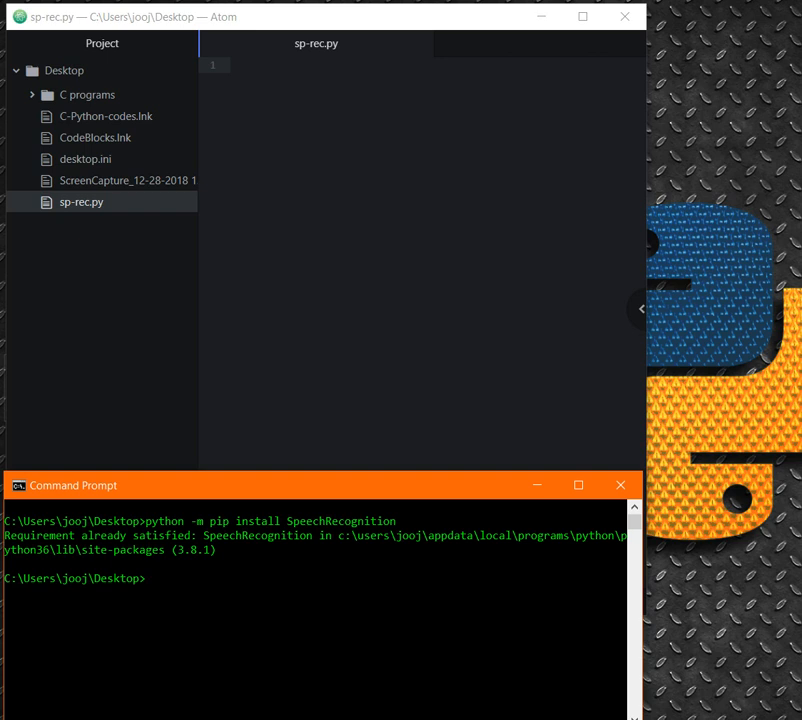
pyautogui.doubleClick(194, 548)
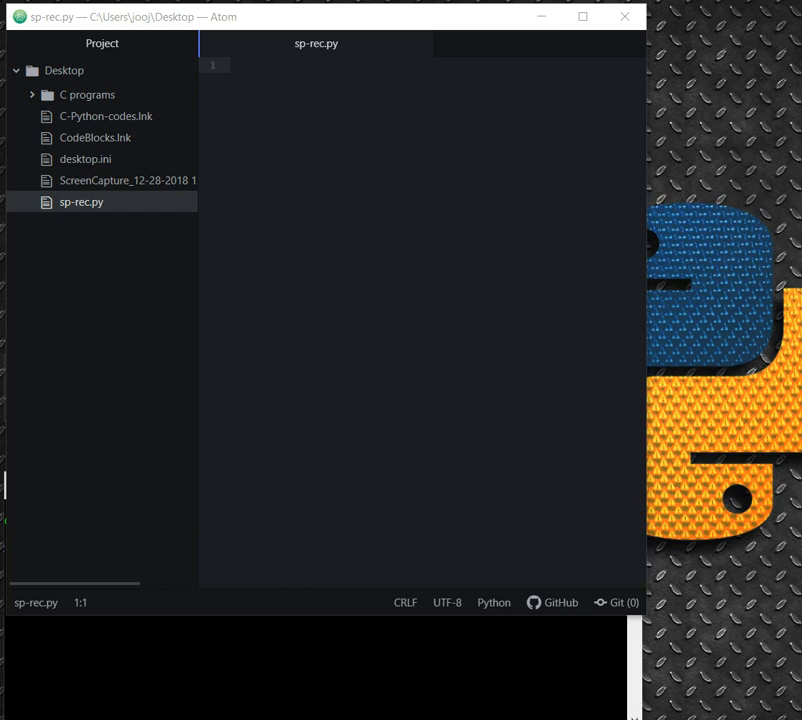
# Begin sp-rec.py with 'import speech_recognition as sr' and 'import os'.
pyautogui.write('im')
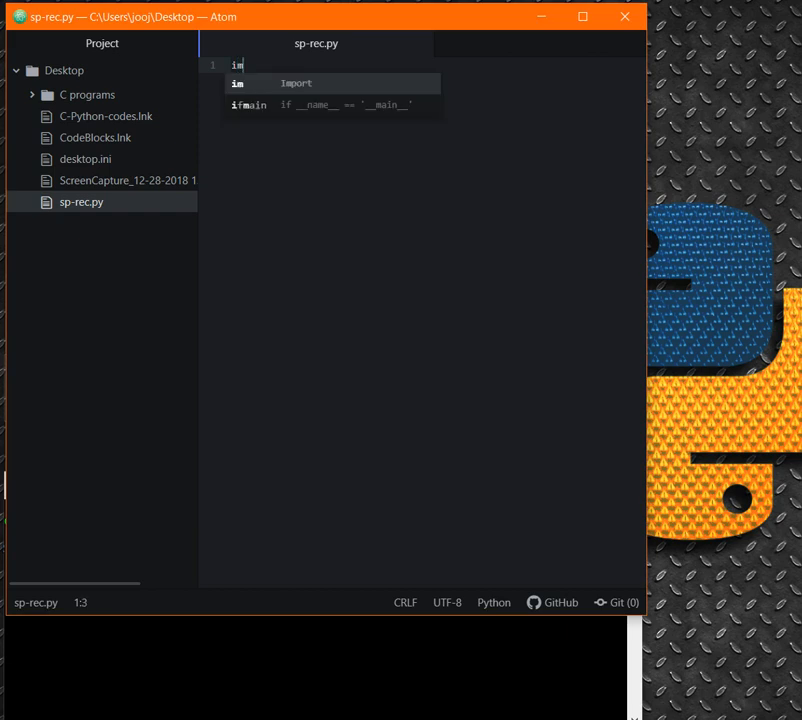
pyautogui.press('tab')
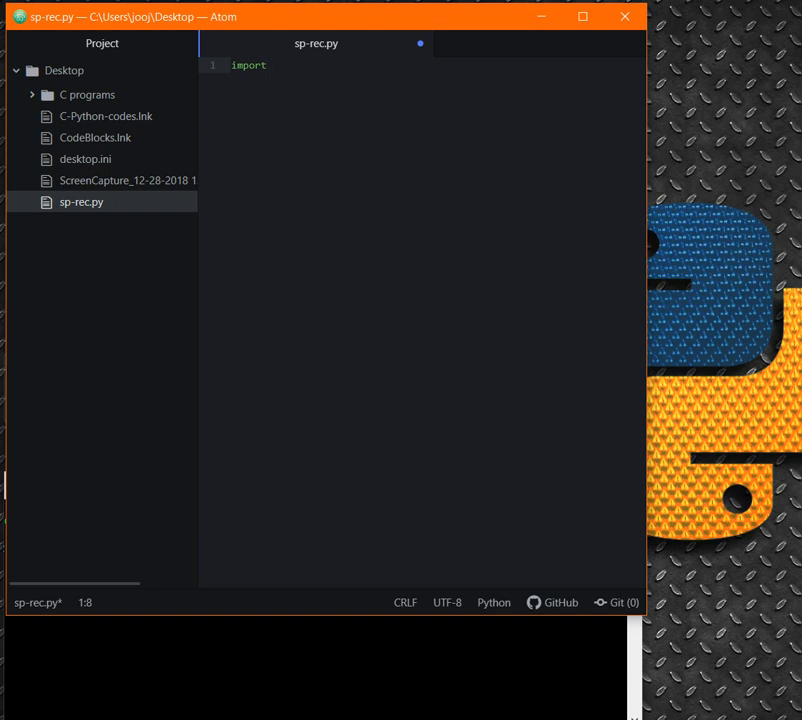
pyautogui.write('speech')
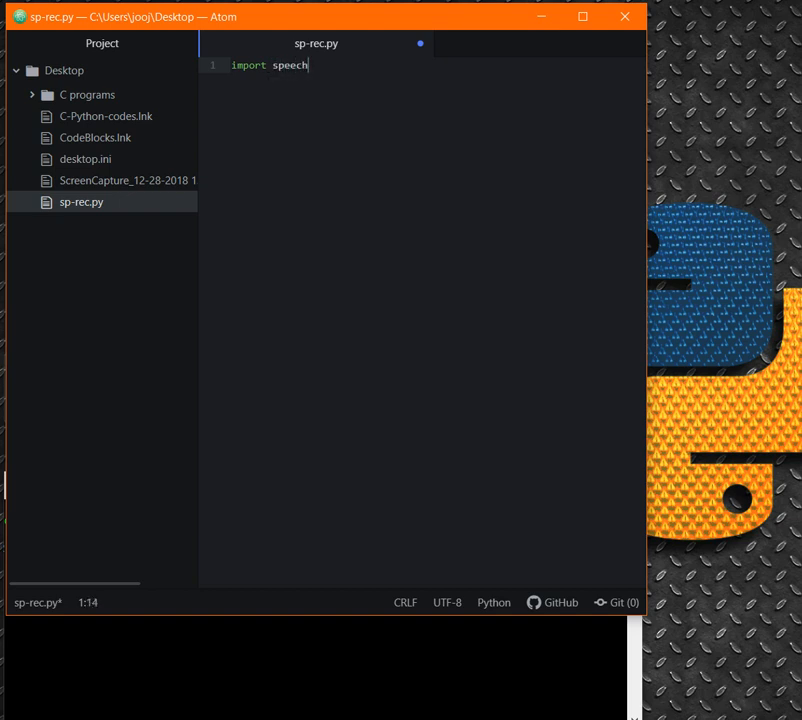
pyautogui.write('_rec')
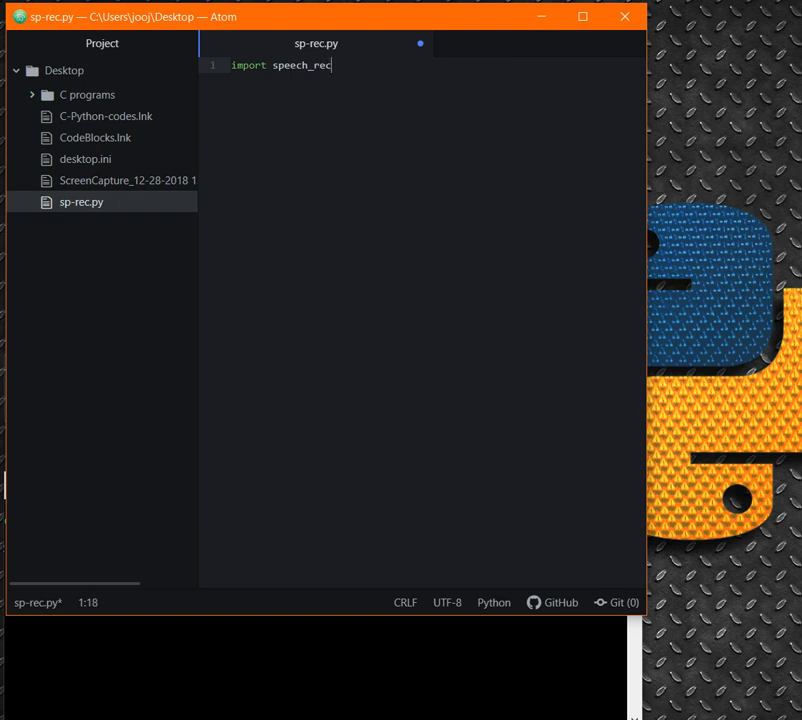
pyautogui.write('ognition as sr')
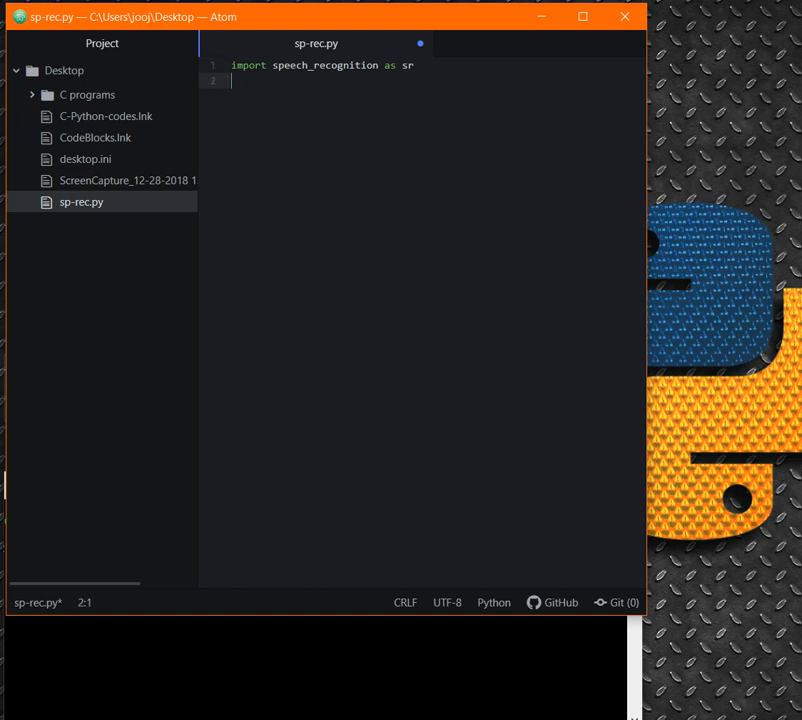
pyautogui.write('import os')
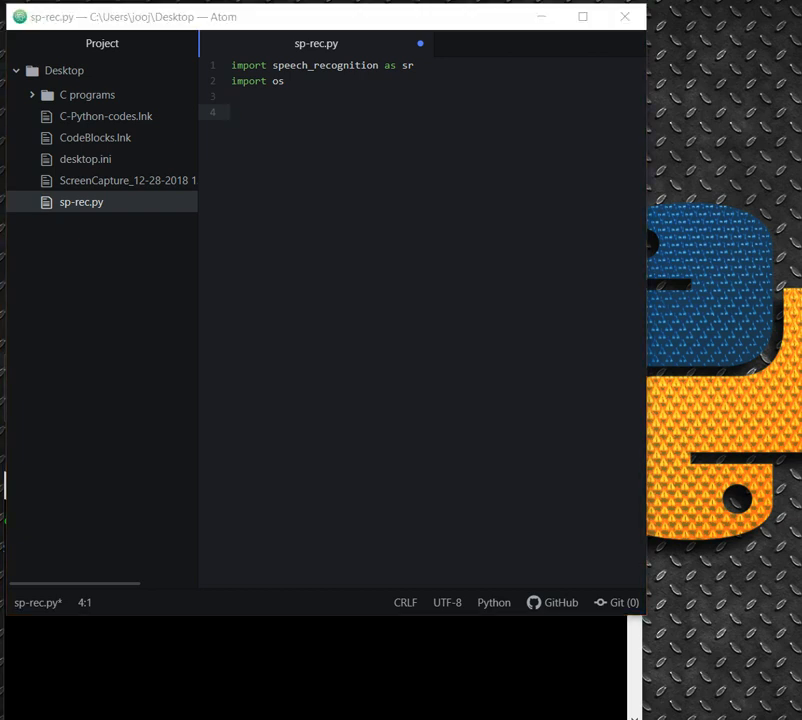
# Add the line r = sr.Recognizer() below the imports, correcting a mistyped start.
pyautogui.write('r')
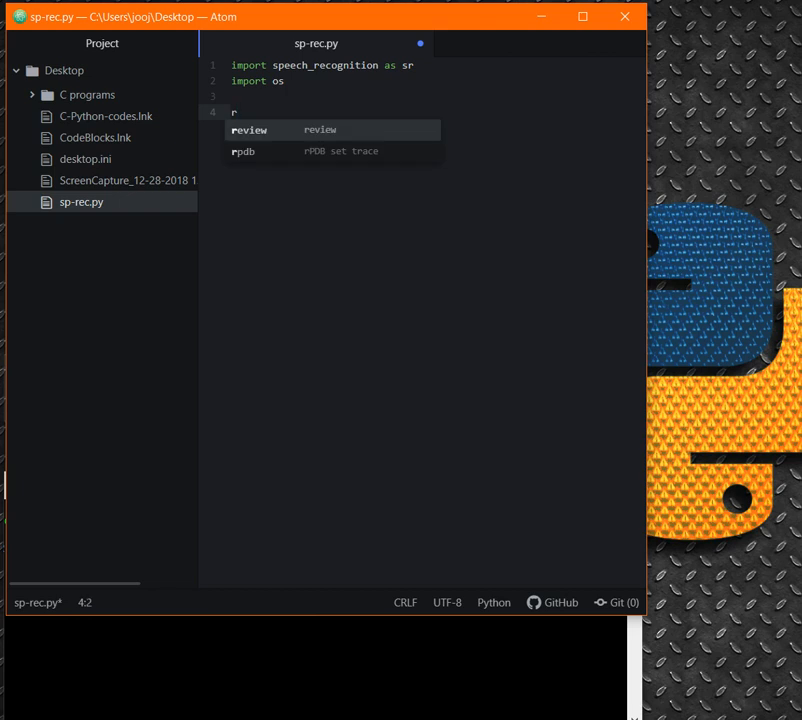
pyautogui.write('ecogni')
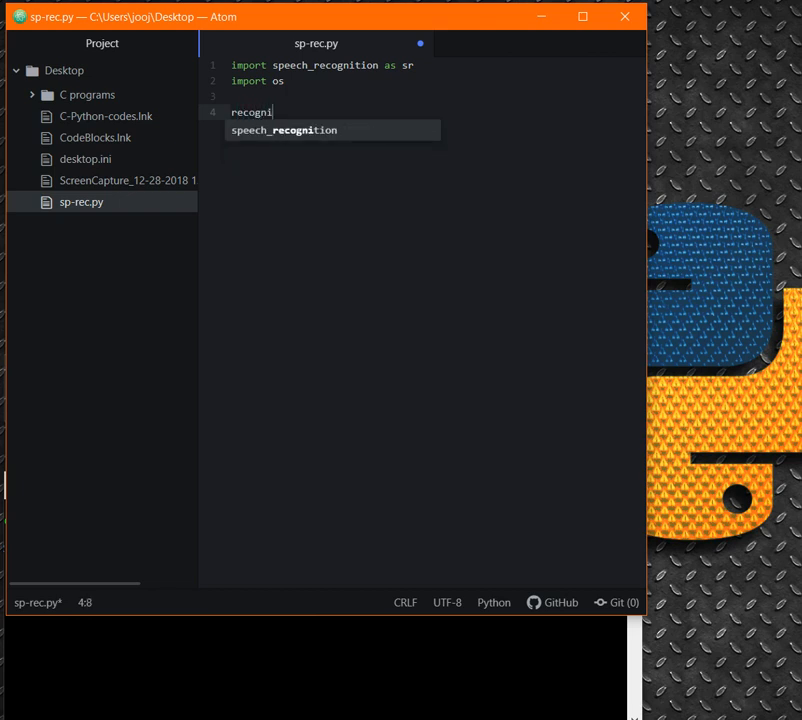
pyautogui.press('BackSpace')
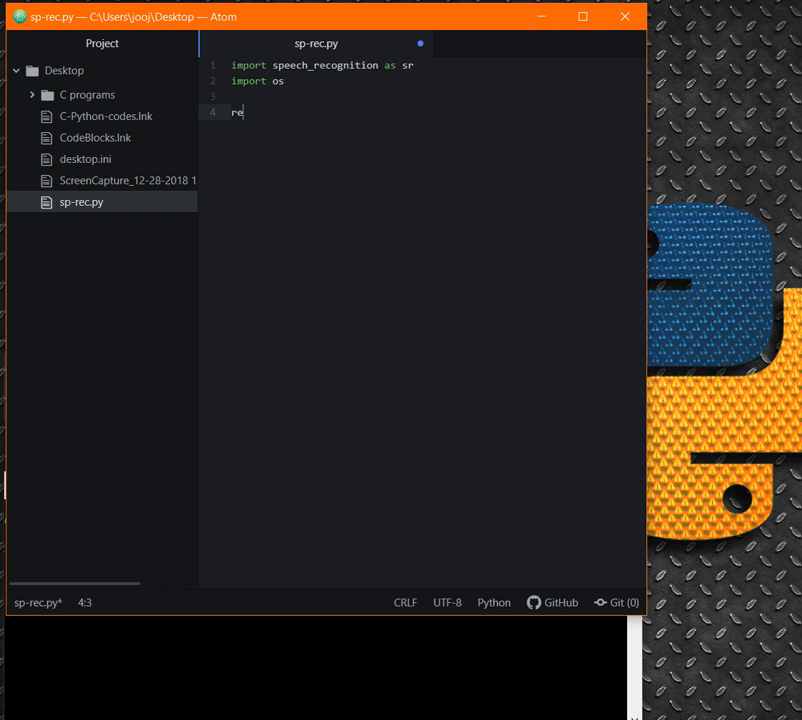
pyautogui.press('Backspace')
pyautogui.write(' =')
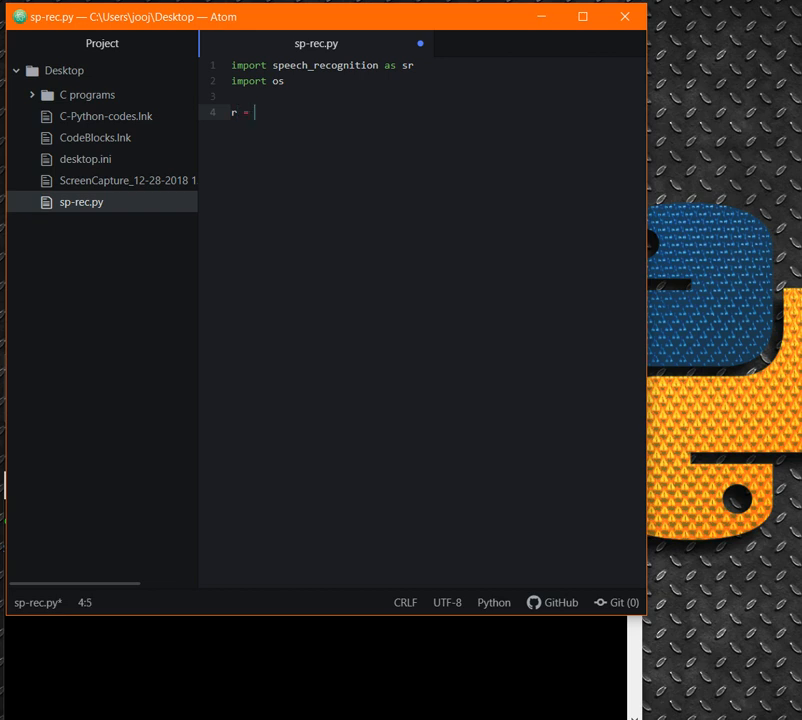
pyautogui.write('sr.')
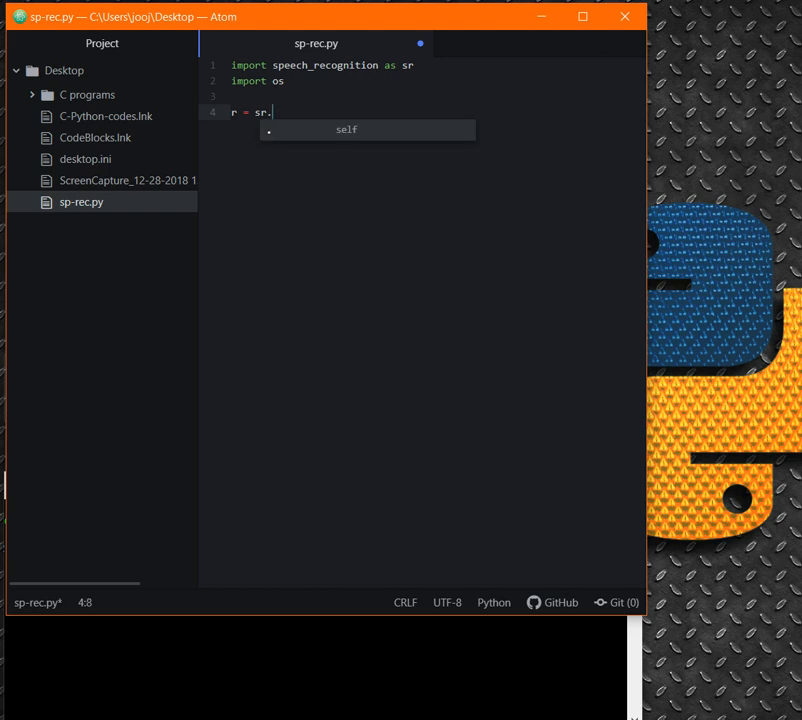
pyautogui.write('Recogni')
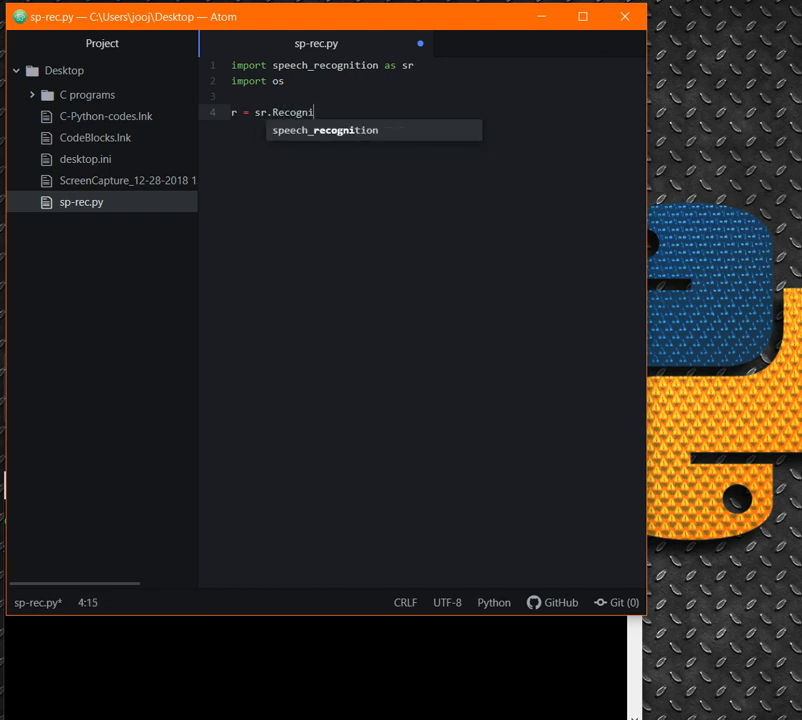
pyautogui.write('zer()')
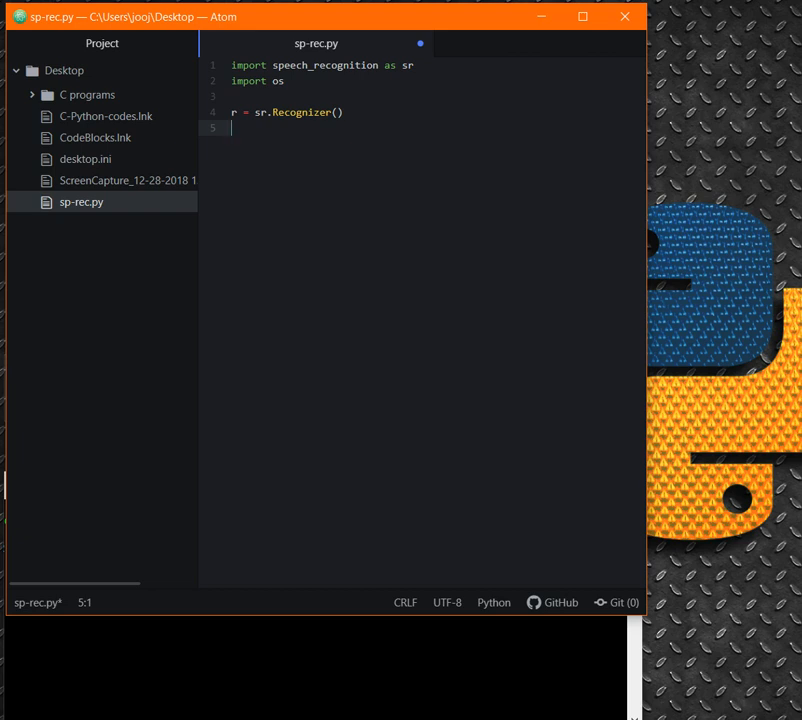
# Write audio = r.listen(source), fixing the mis-capitalised 'List'.
pyautogui.write('au')
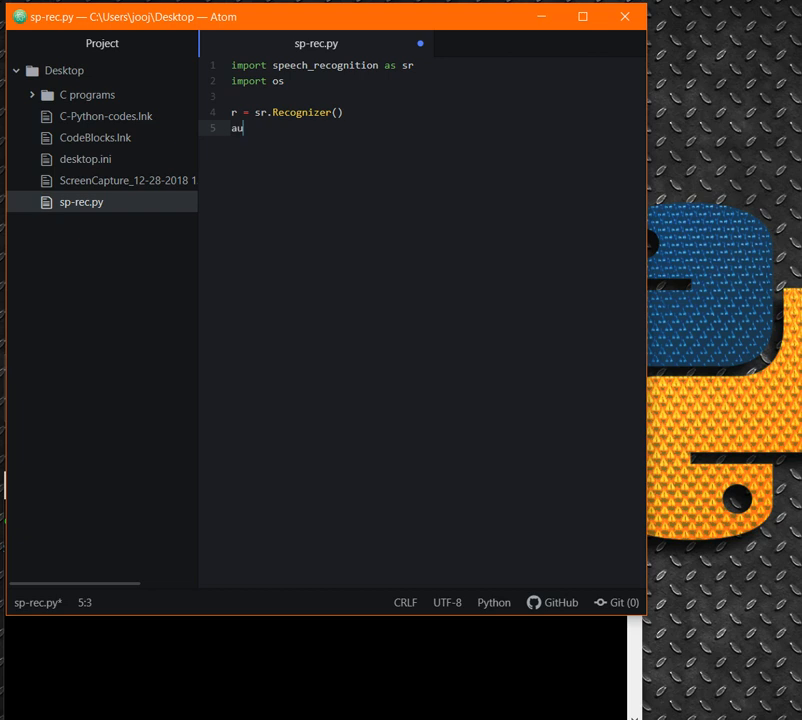
pyautogui.write('dio =')
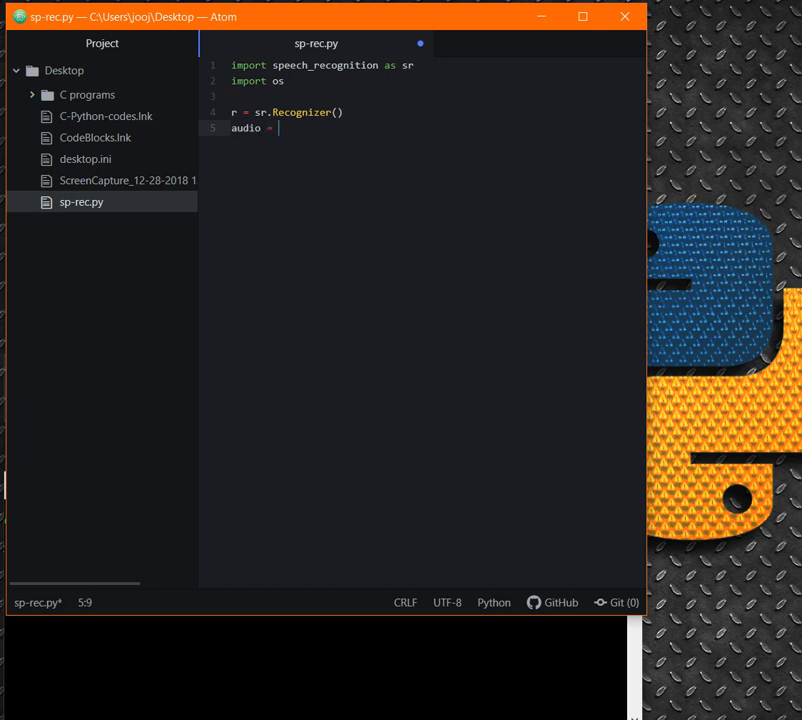
pyautogui.write('r.')
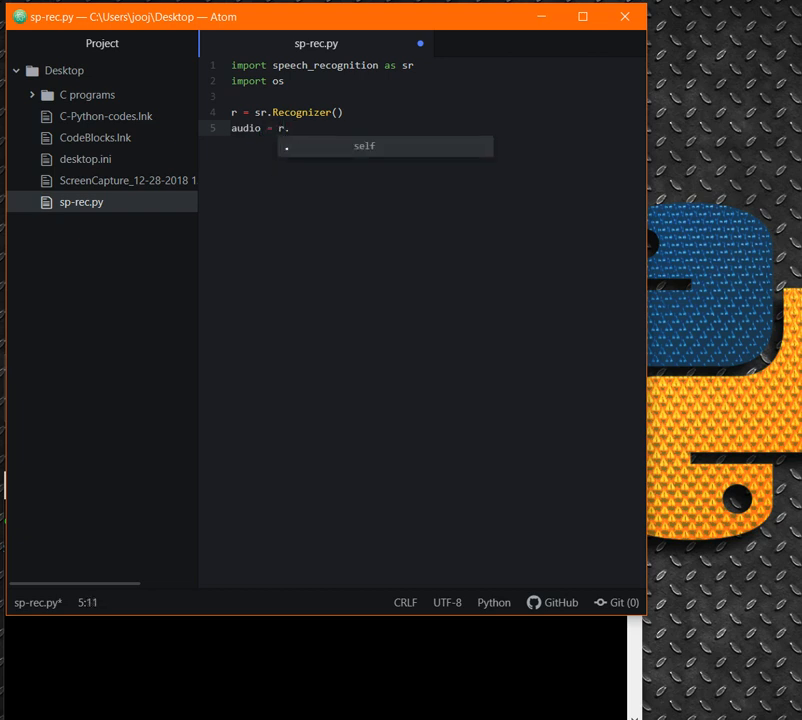
pyautogui.write('List')
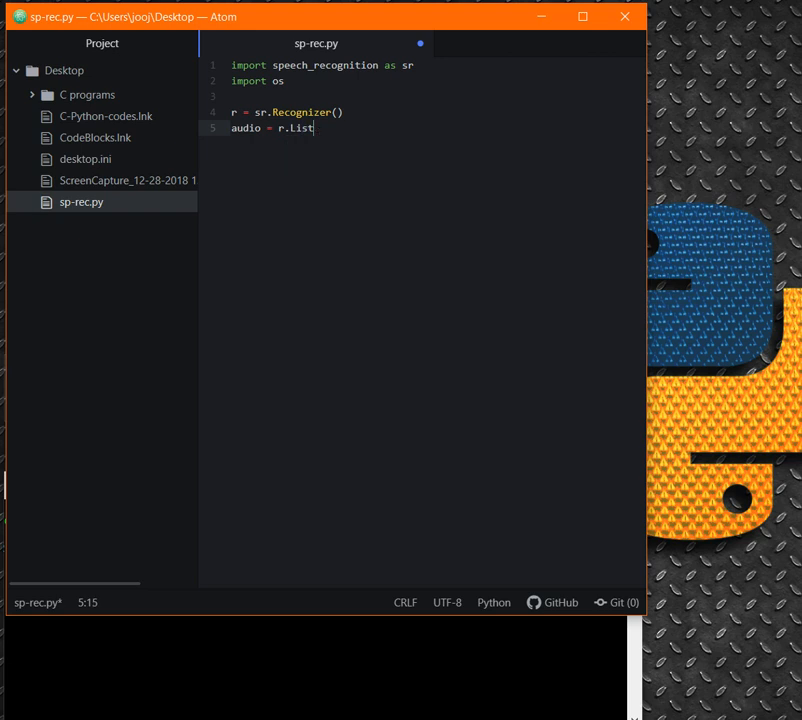
pyautogui.press('Backspace')
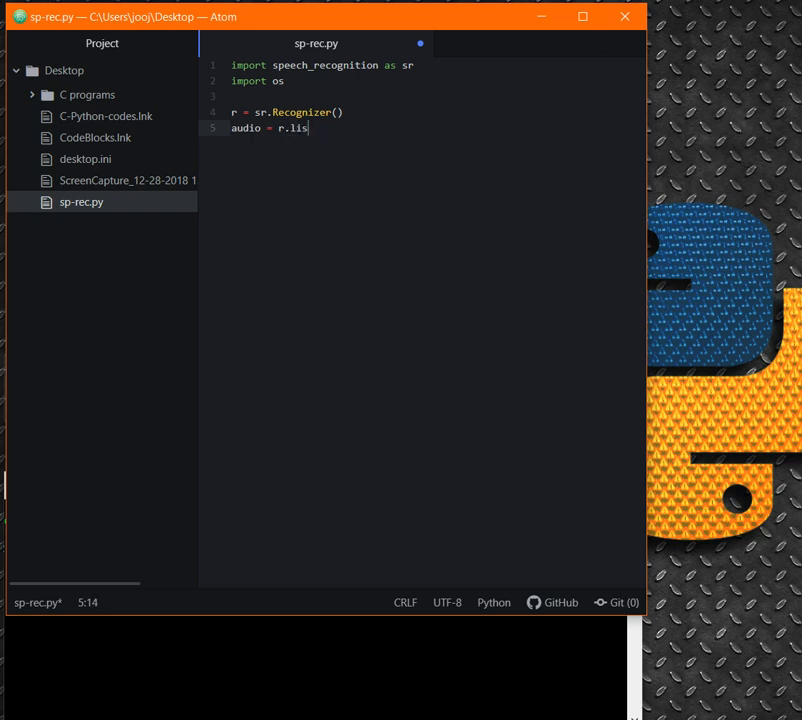
pyautogui.write('ten')
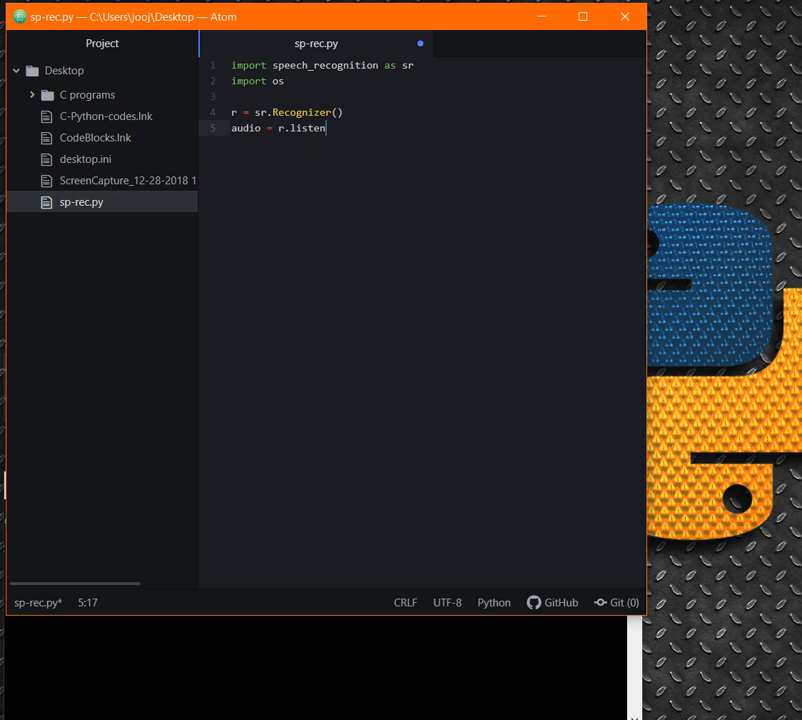
pyautogui.write('(sour')
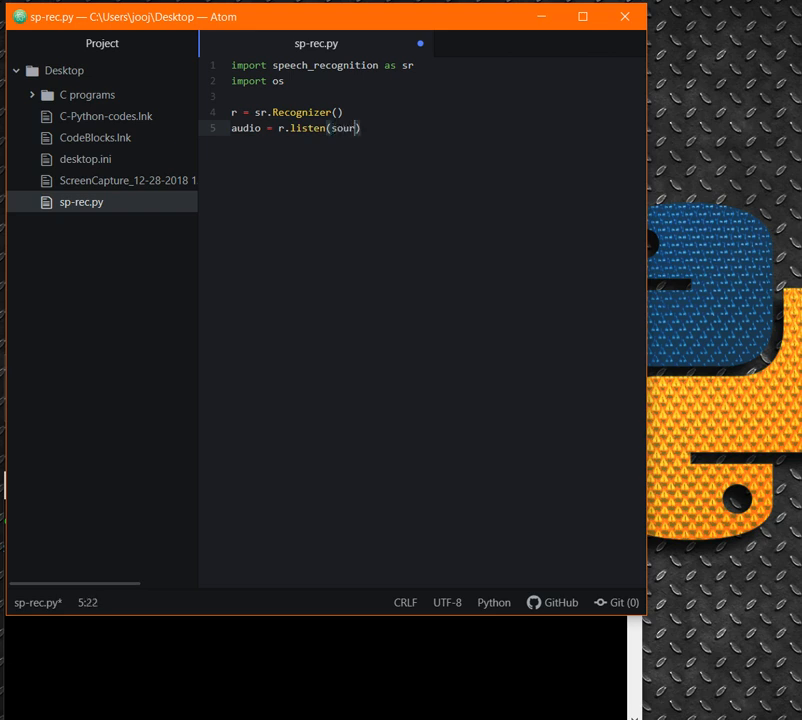
pyautogui.write('ce')
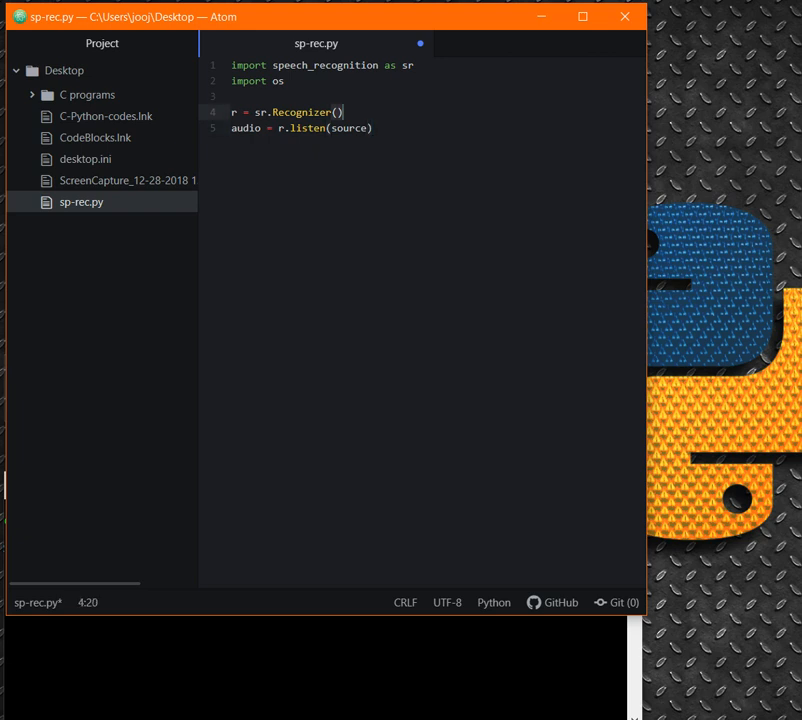
# Insert 'with sr.Microphone() as source:' above the listen line and start its body.
pyautogui.press('enter')
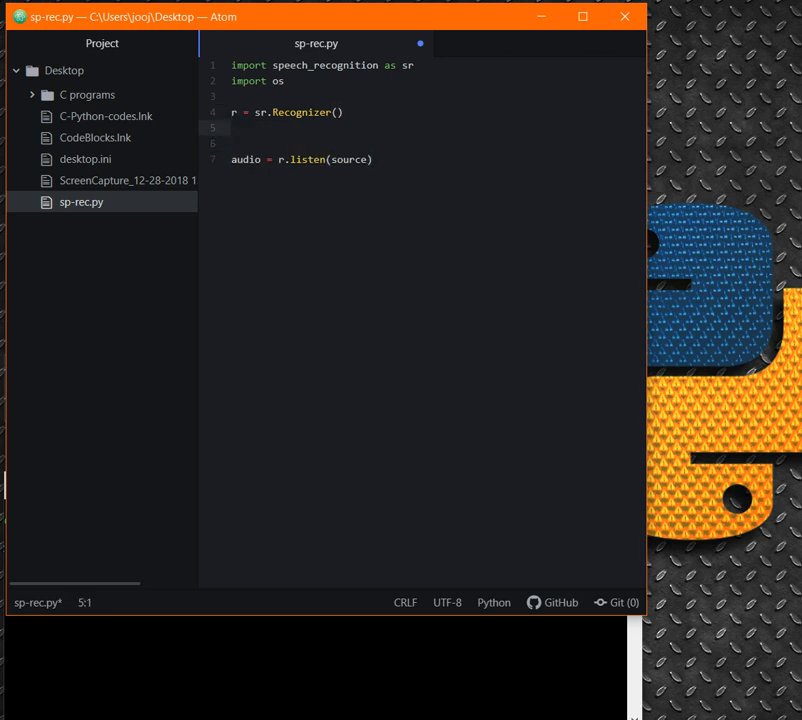
pyautogui.click(232, 128)
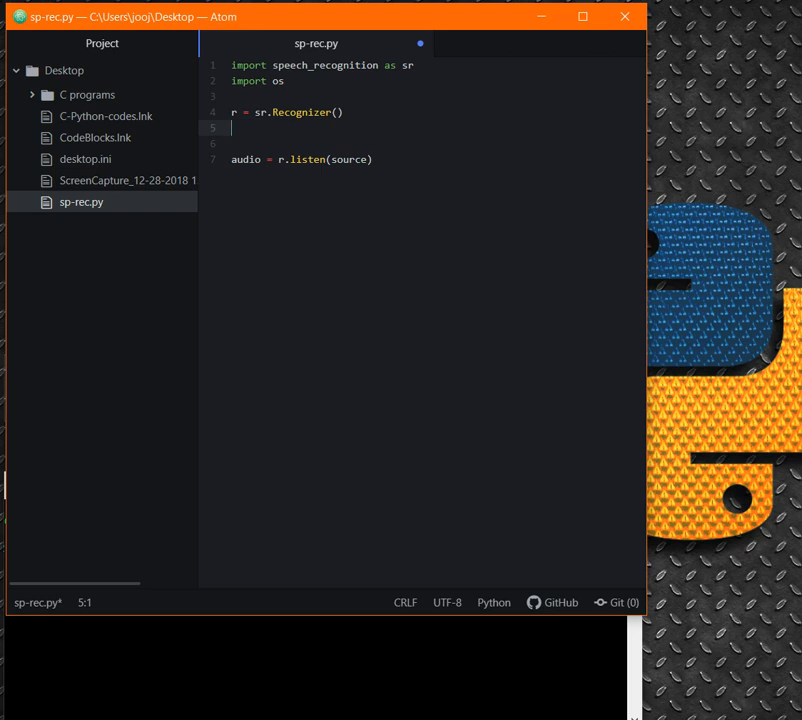
pyautogui.press('enter')
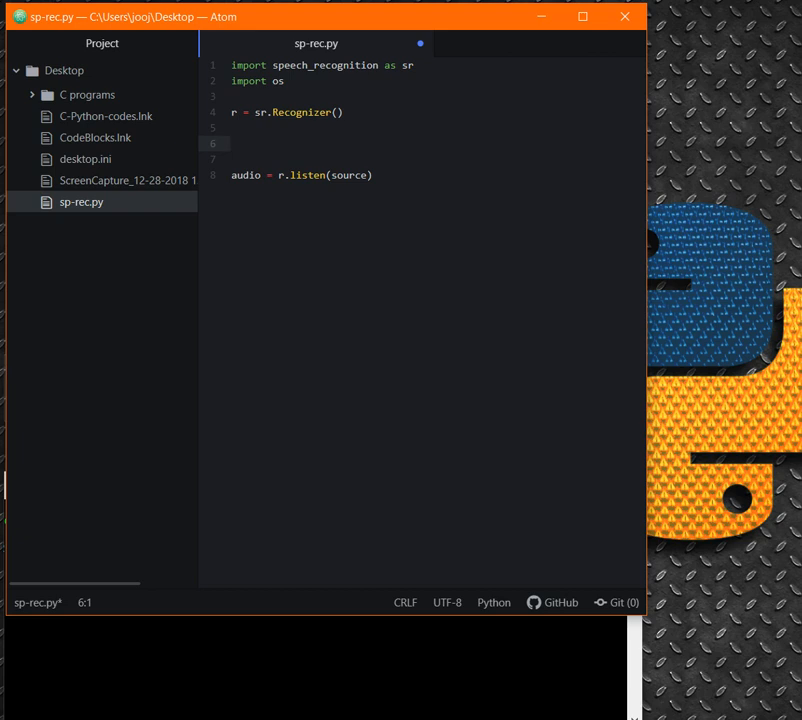
pyautogui.write('with')
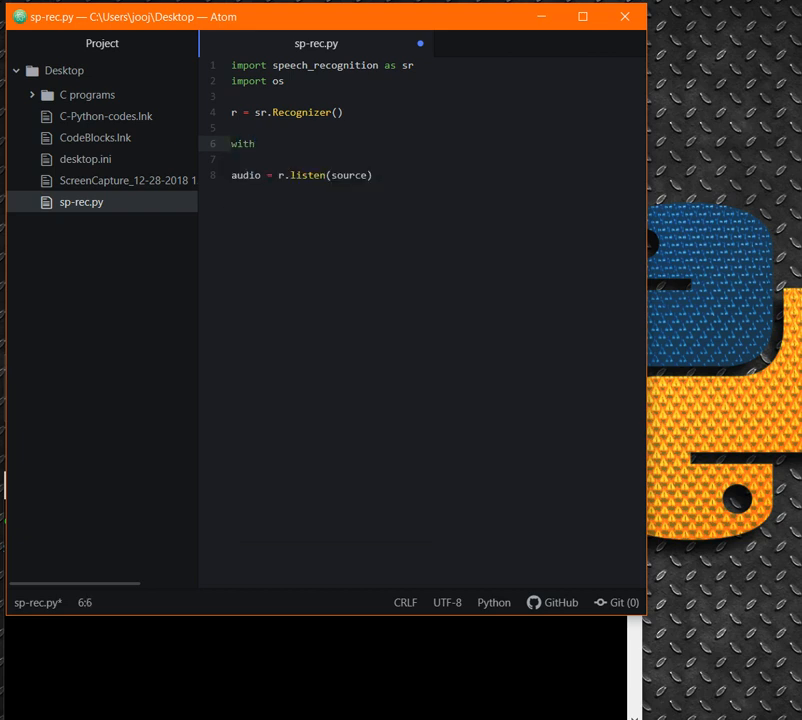
pyautogui.write('sr.')
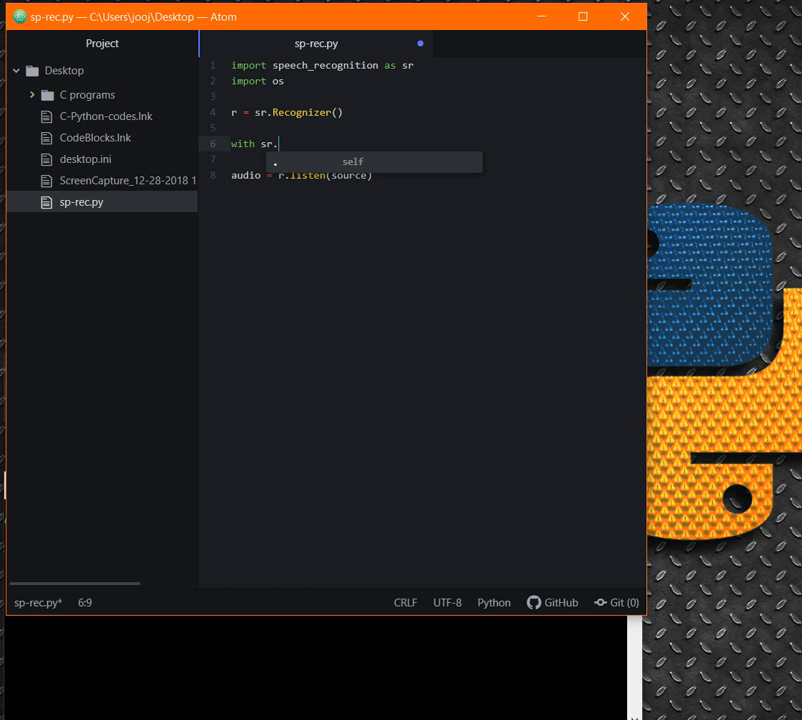
pyautogui.write('Microphone*(')
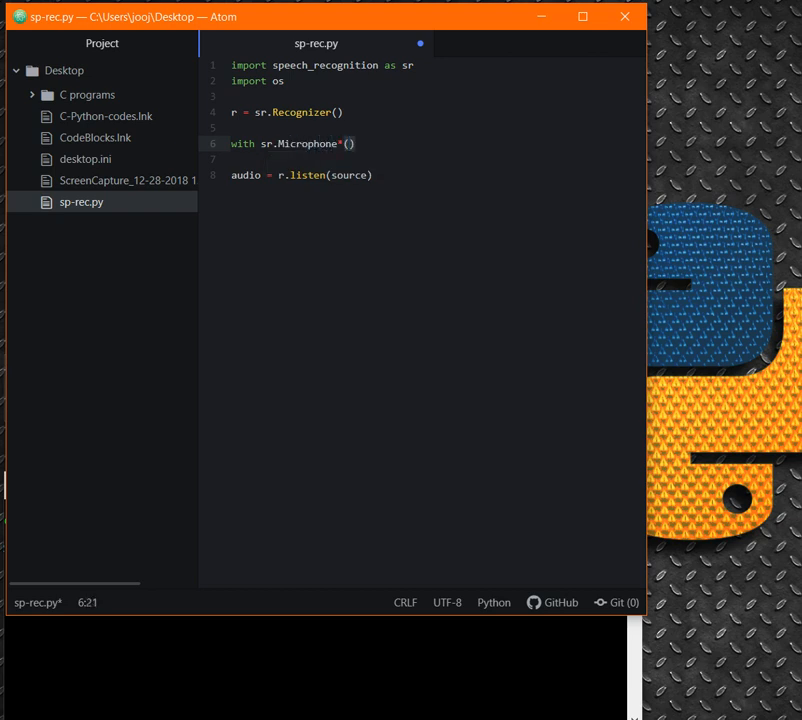
pyautogui.write('as source')
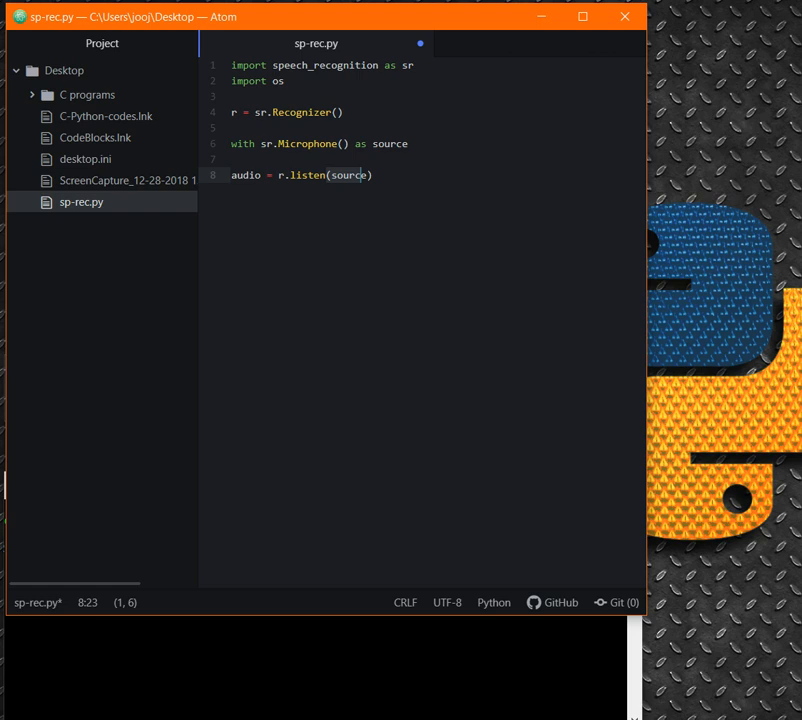
pyautogui.click(408, 144)
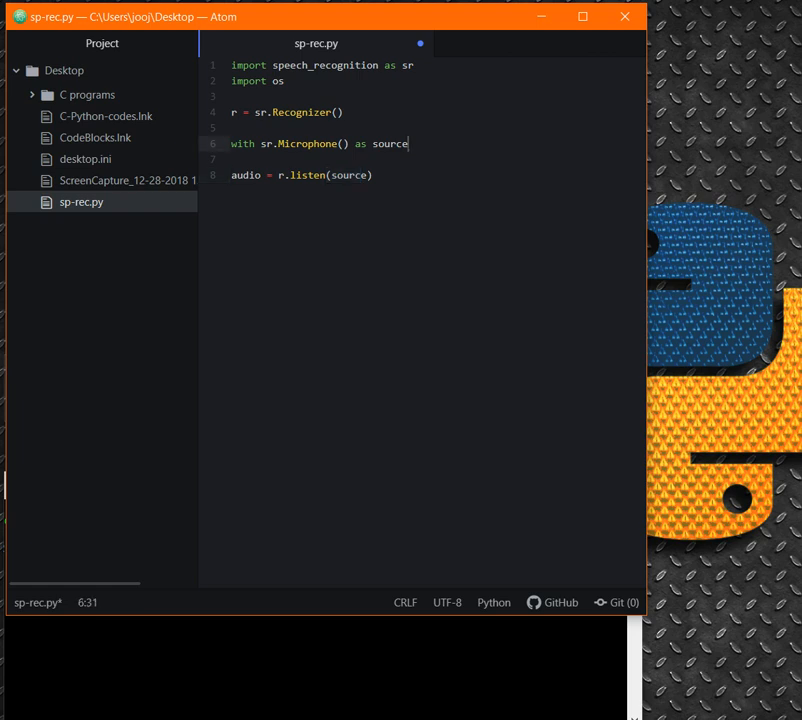
pyautogui.write(':')
pyautogui.press('enter')
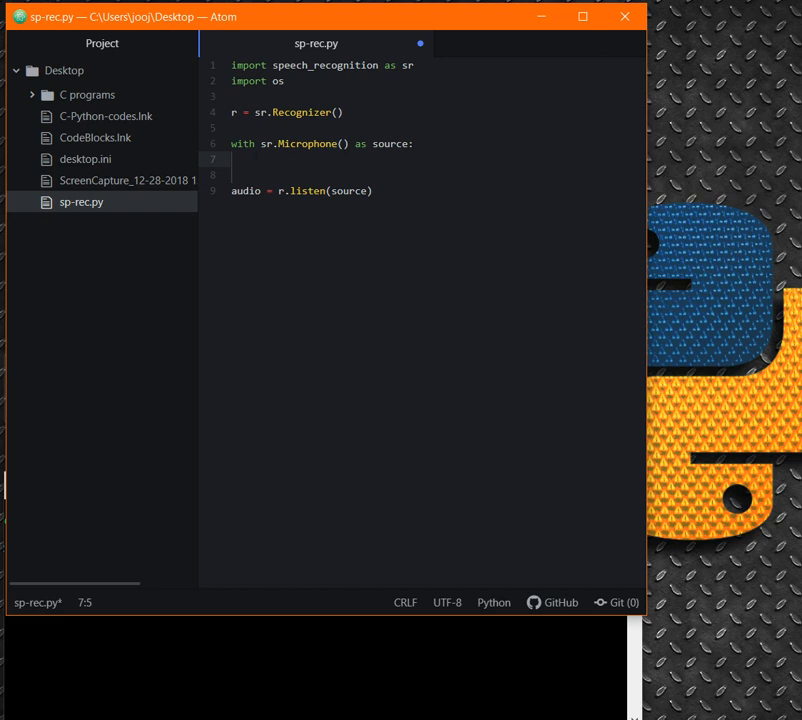
# Inside the block, print 'speack' and capture audio = r.listen(source).
pyautogui.write('print("')
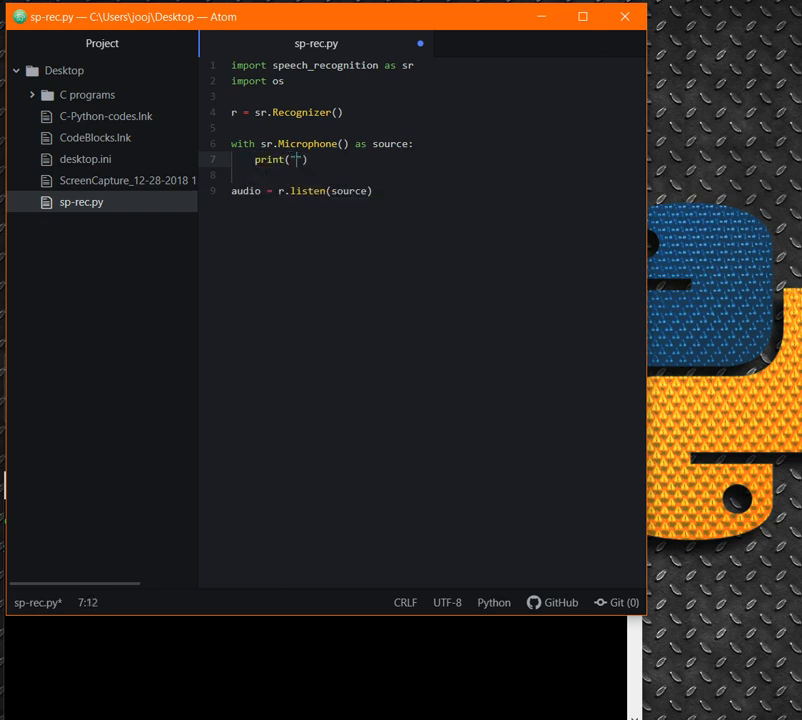
pyautogui.write('speack')
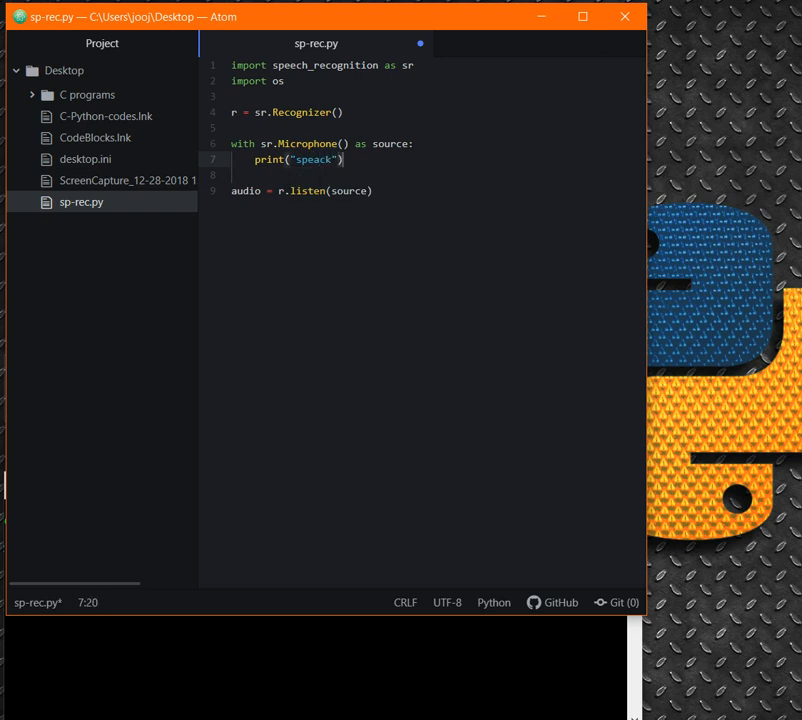
pyautogui.write('audio')
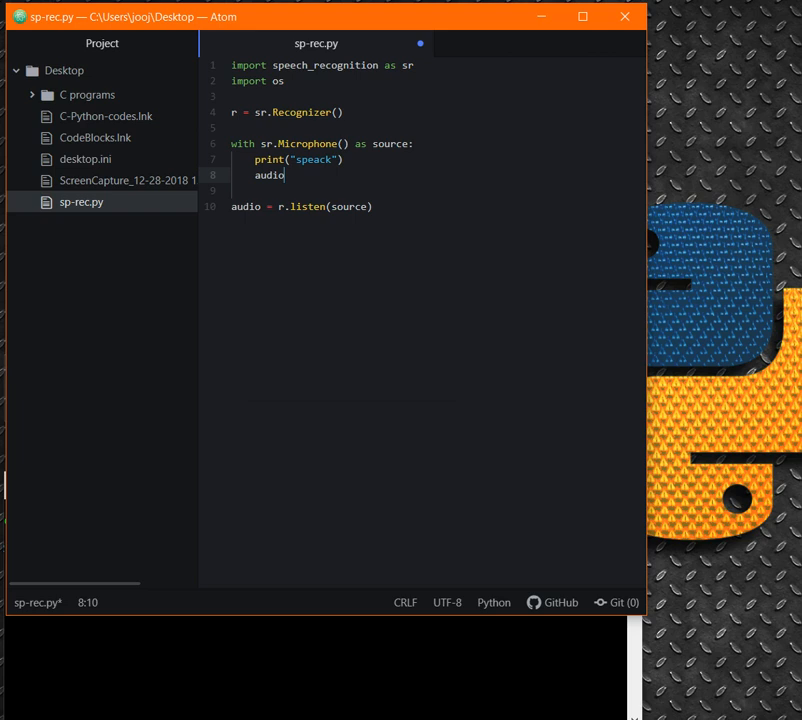
pyautogui.write('=')
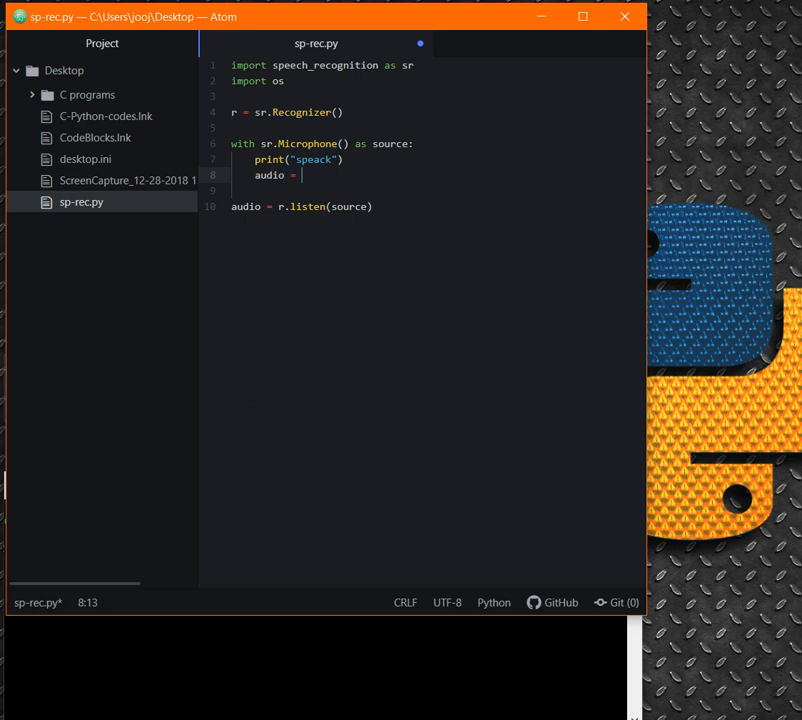
pyautogui.write('r.list')
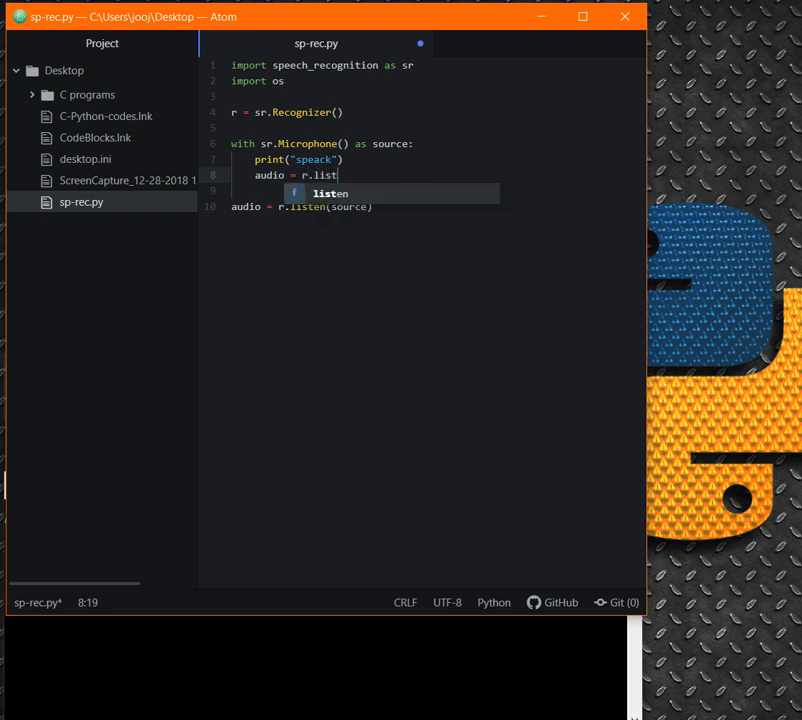
pyautogui.write('en(source')
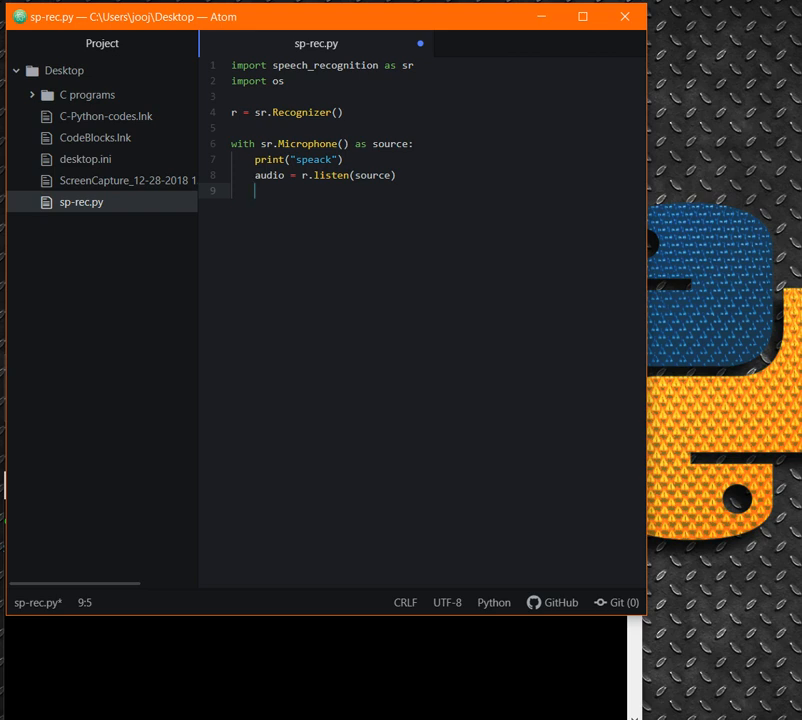
# Print r.recognize_google(audio) and save the script.
pyautogui.write('print')
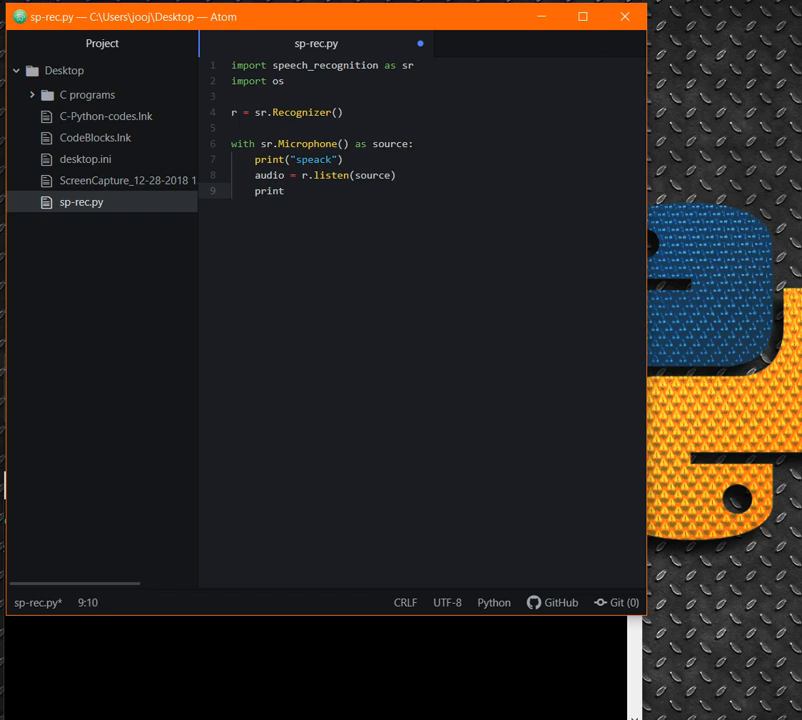
pyautogui.write('()')
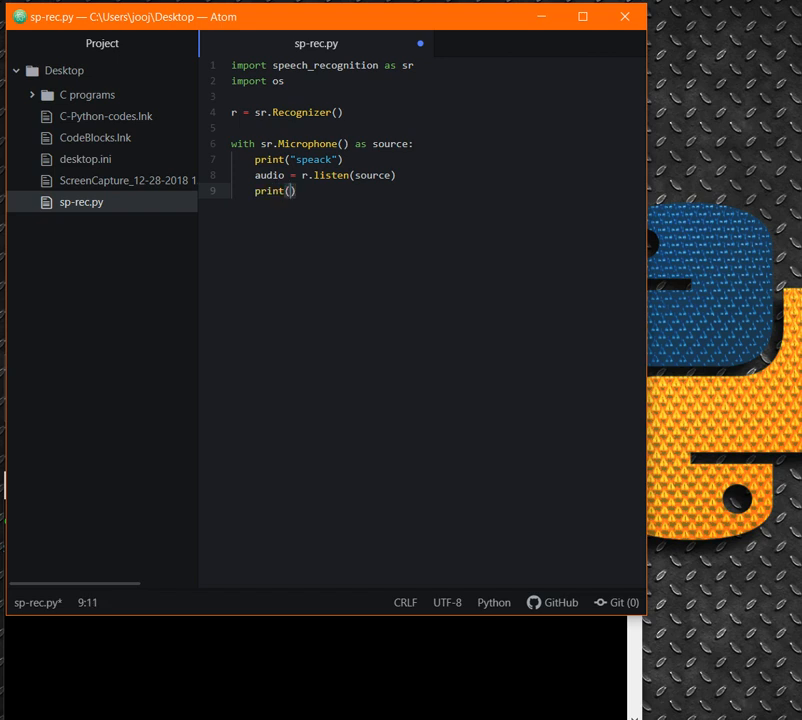
pyautogui.write('r')
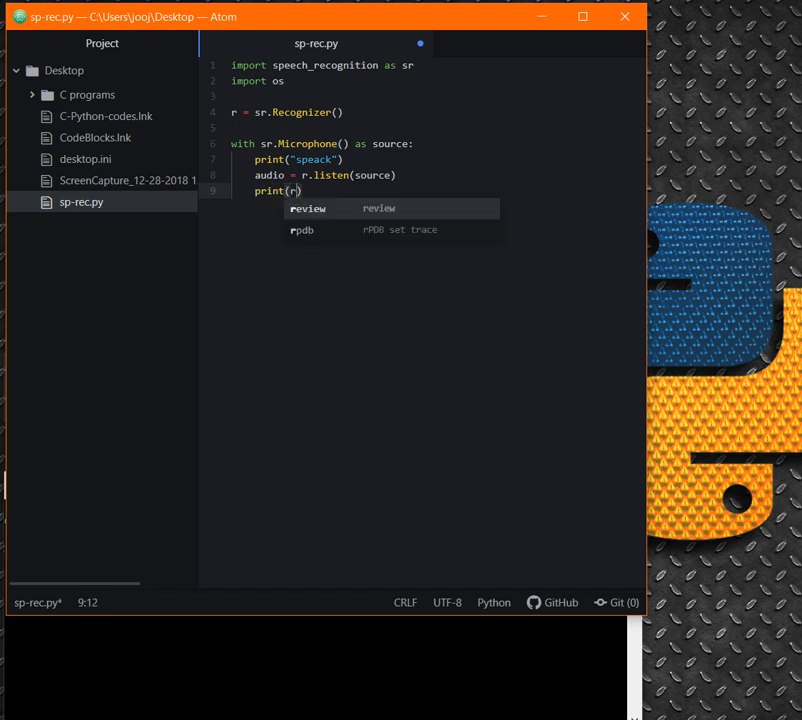
pyautogui.write('.re')
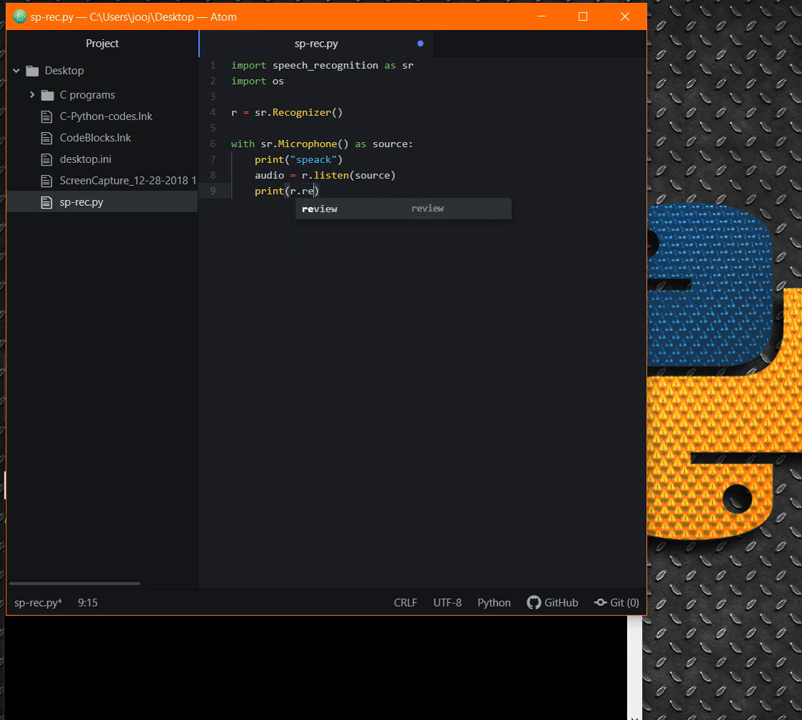
pyautogui.write('cognize')
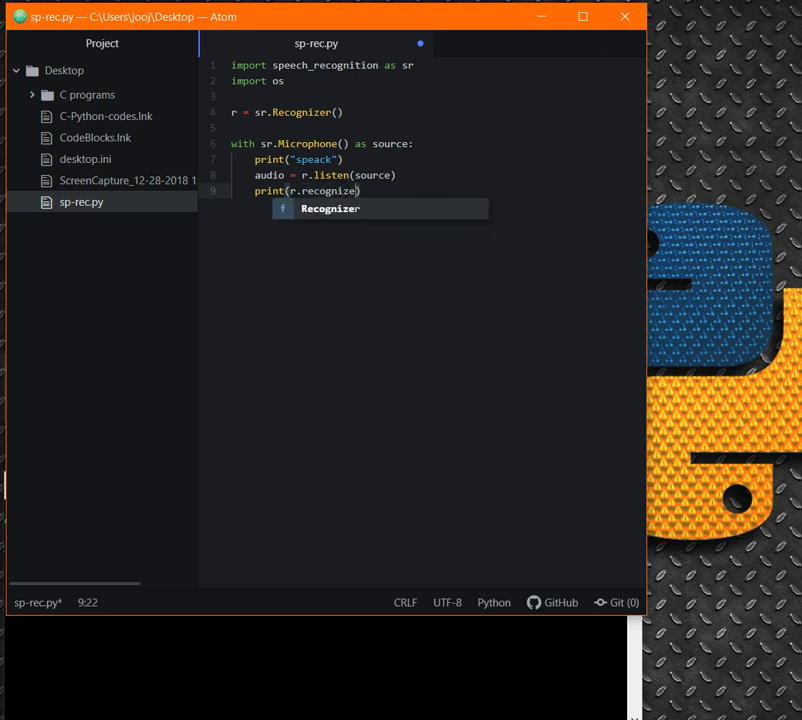
pyautogui.write('_goog')
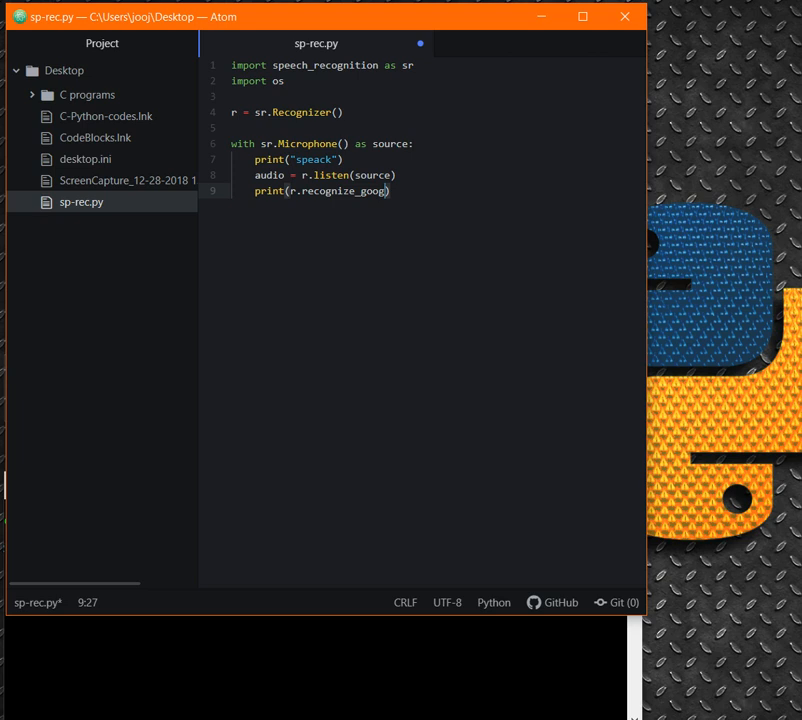
pyautogui.write('le(audio')
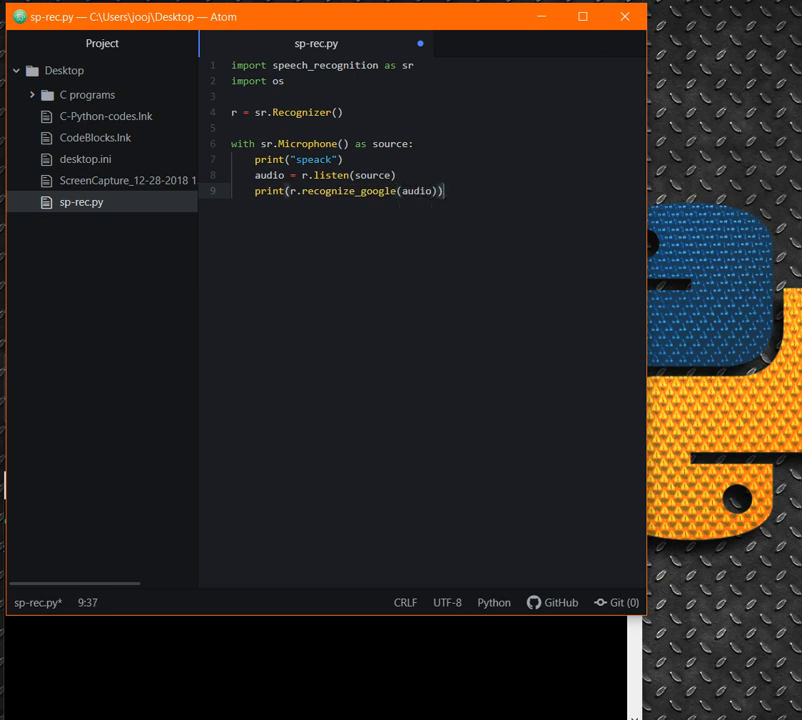
pyautogui.press('enter')
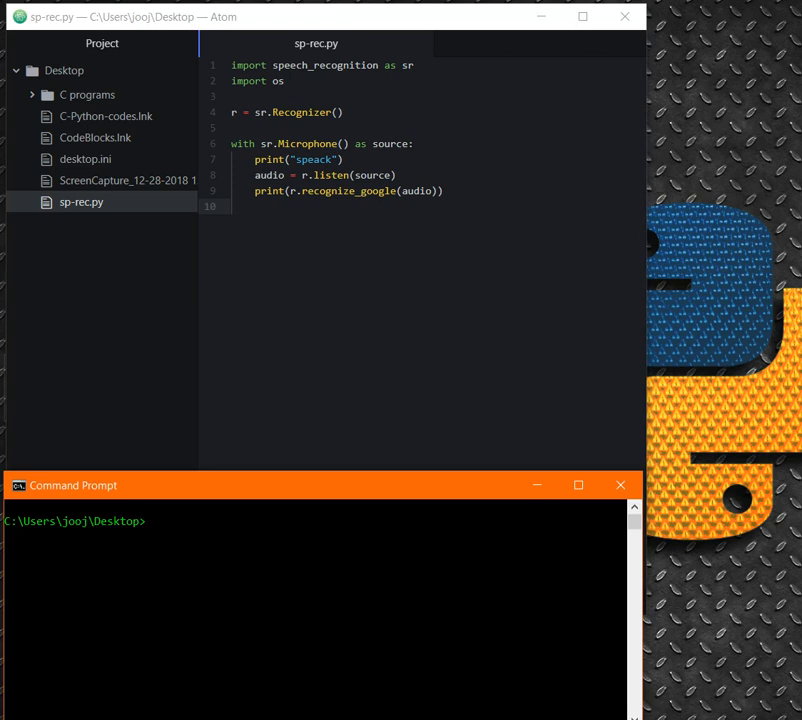
# Run 'py sp-rec.py' from the Desktop to test speech recognition.
pyautogui.write('py sp-rec')
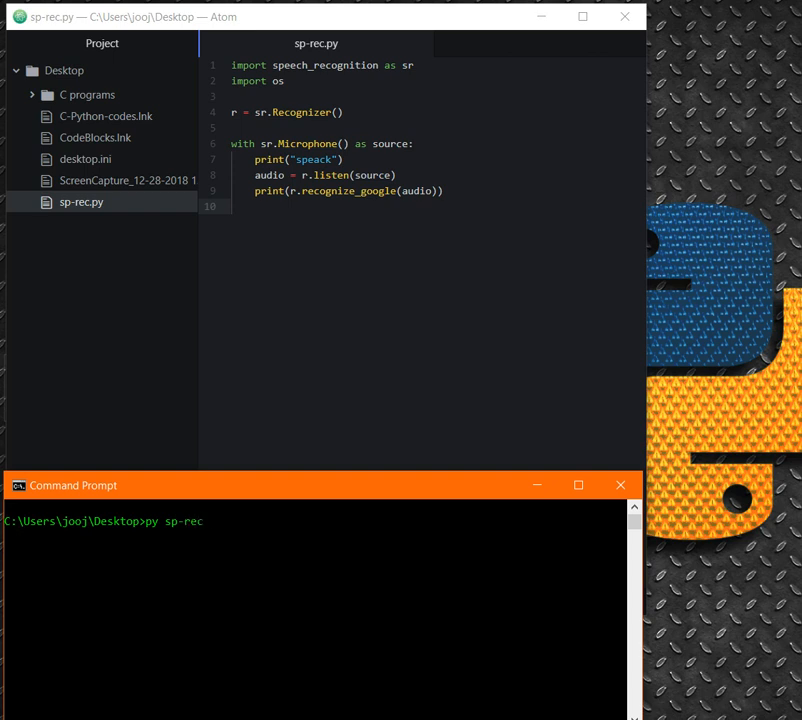
pyautogui.write('.py')
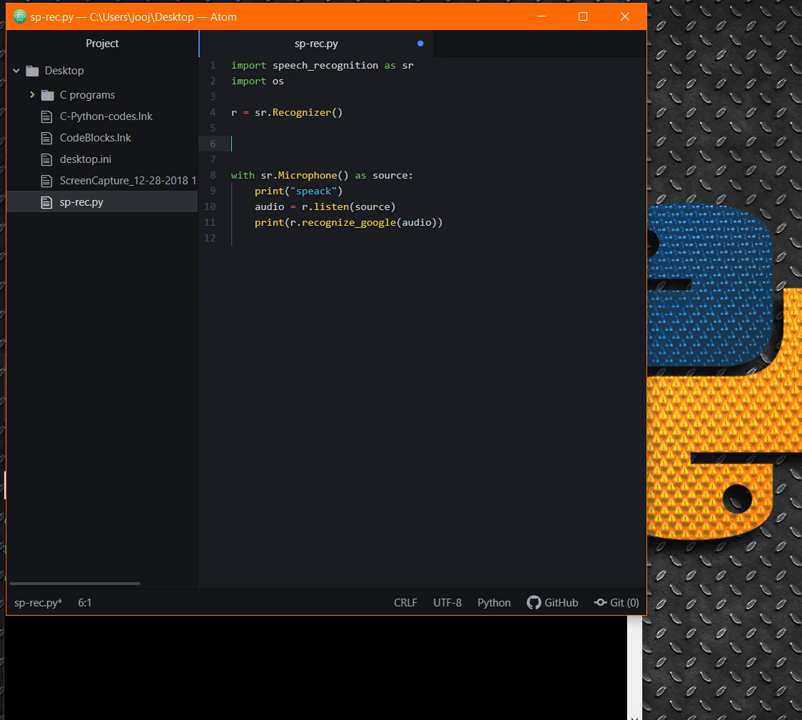
# Add mic = True and define a listening() function around the microphone block.
pyautogui.write('mic')
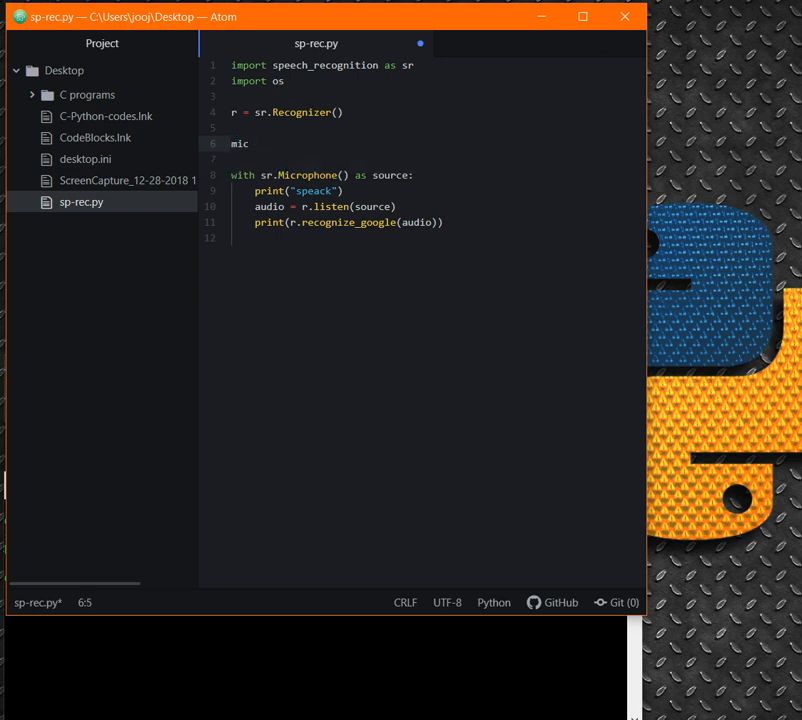
pyautogui.write('= True')
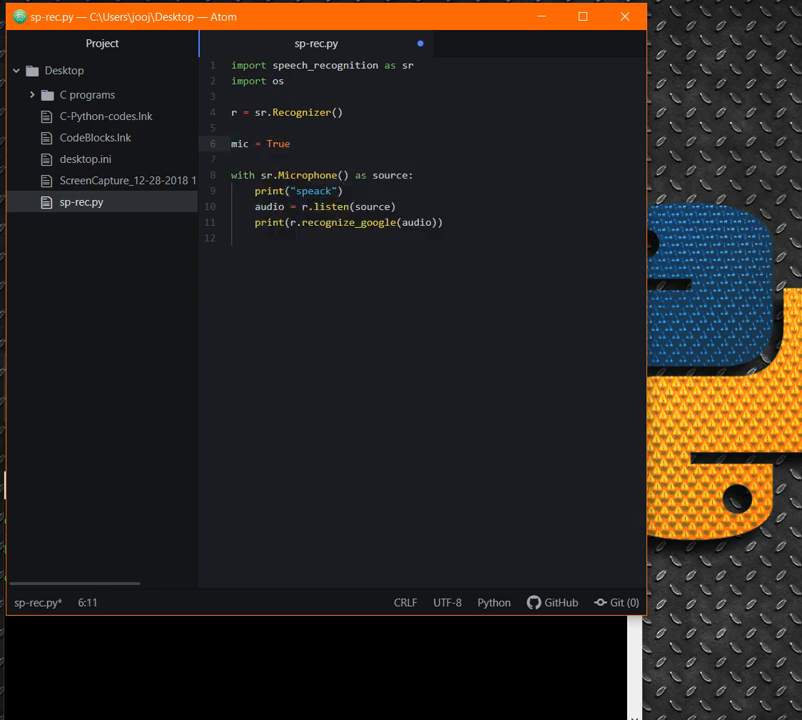
pyautogui.press('Enter')
pyautogui.write('def')
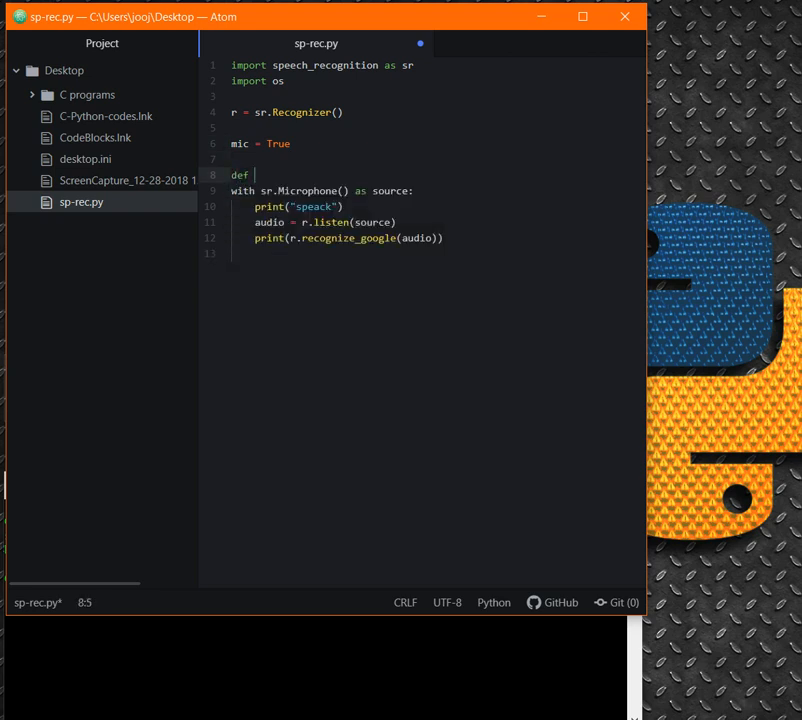
pyautogui.write('listening()')
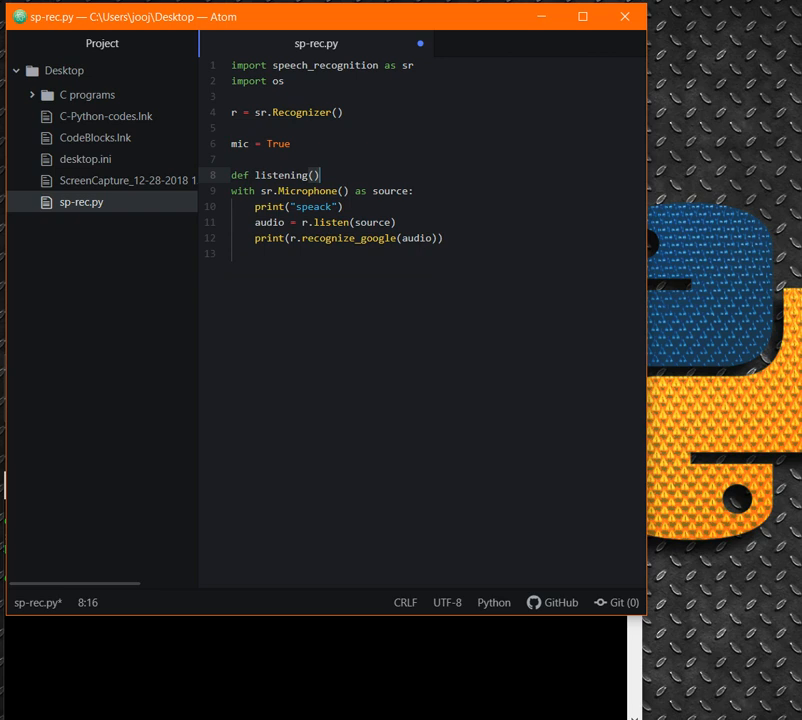
pyautogui.write(':')
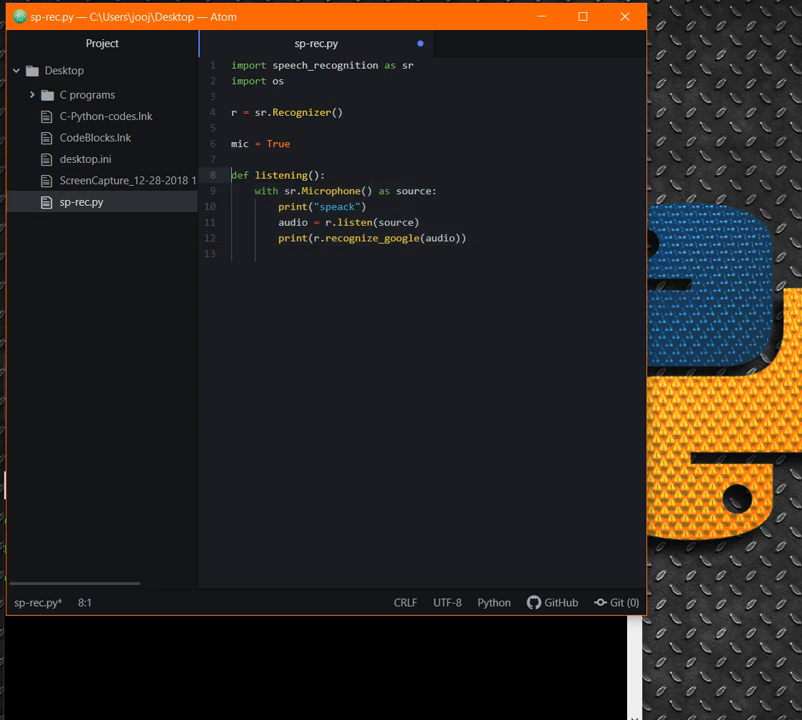
# Make listening() begin with os.system("cls") to clear the console.
pyautogui.click(324, 176)
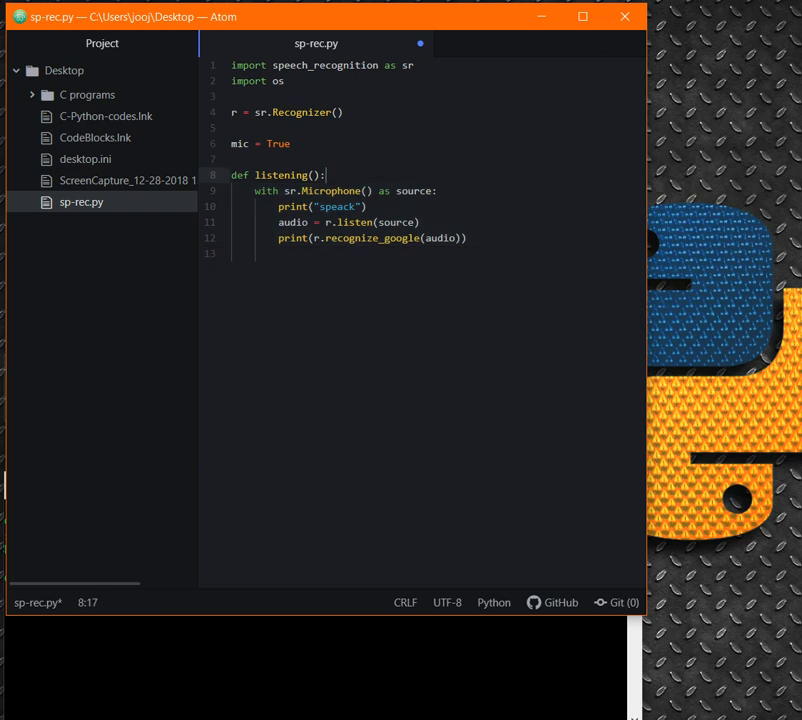
pyautogui.press('enter')
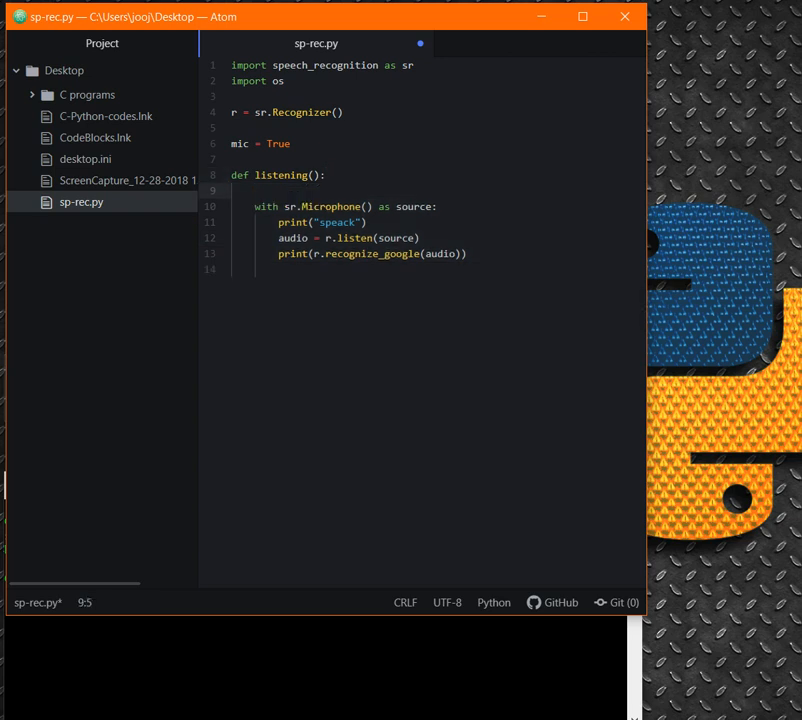
pyautogui.write('os.system(')
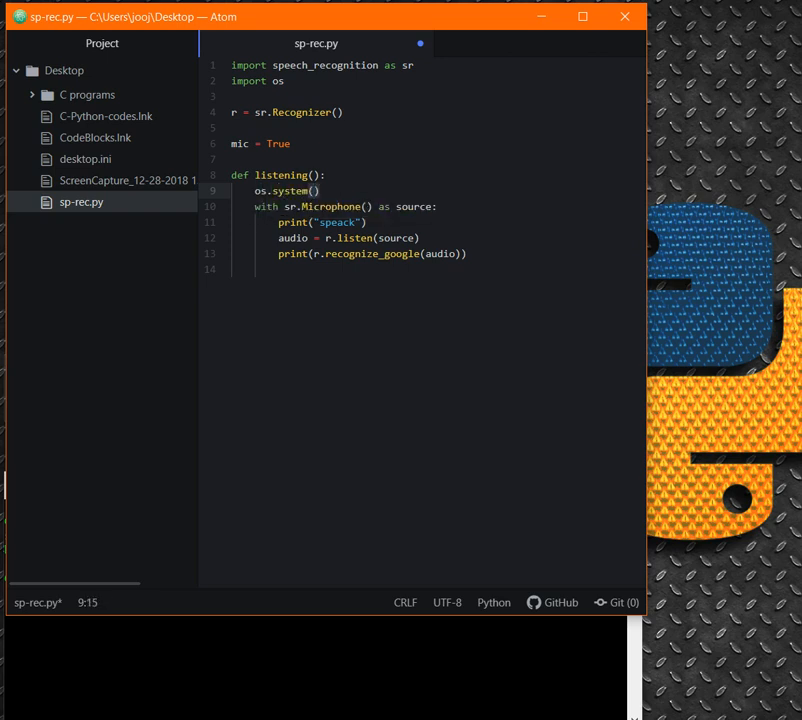
pyautogui.write('cls"')
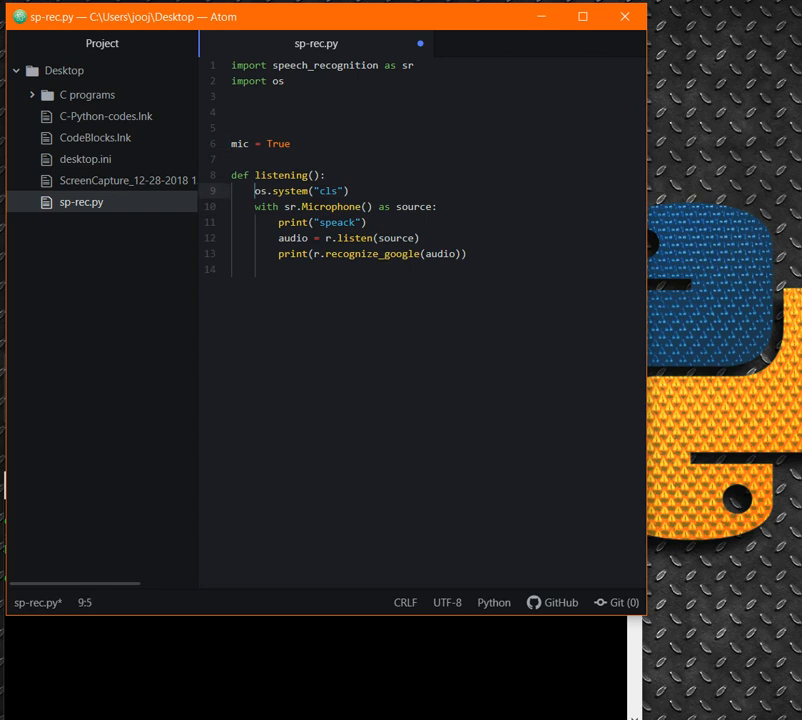
# Create r = sr.Recognizer() inside listening() and print 'request sent..' after the speak prompt.
pyautogui.click(348, 192)
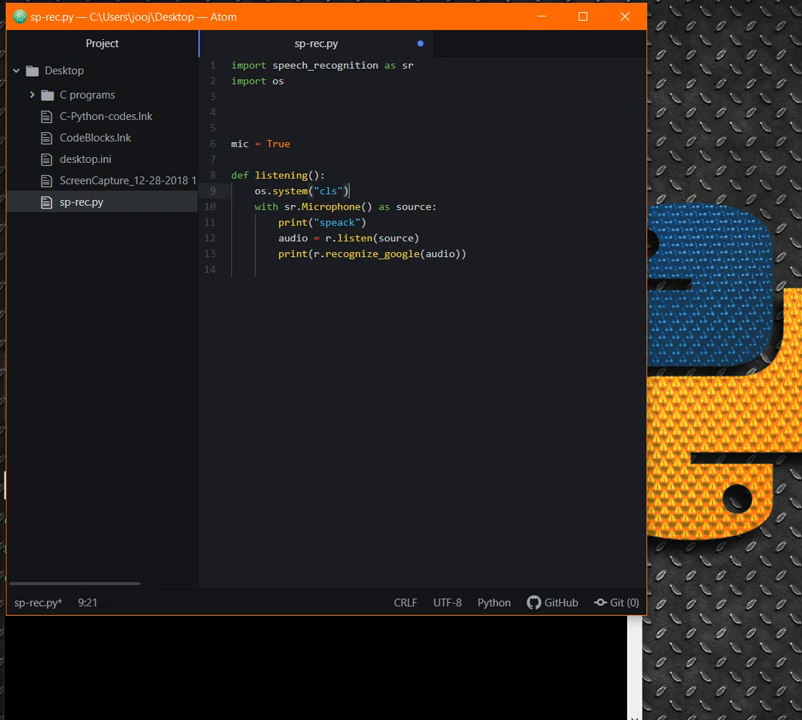
pyautogui.write('r = sr.Recognizer()')
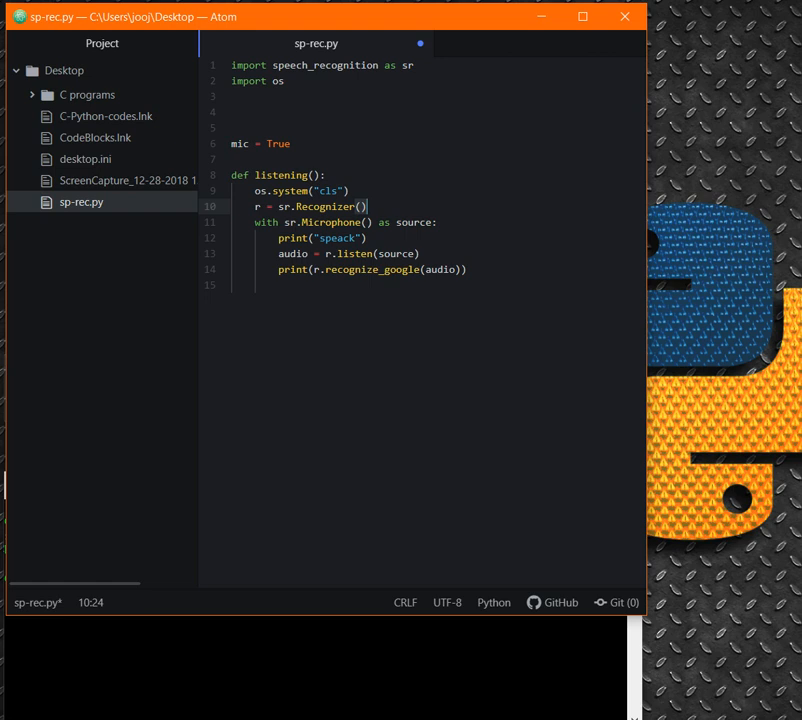
pyautogui.click(368, 222)
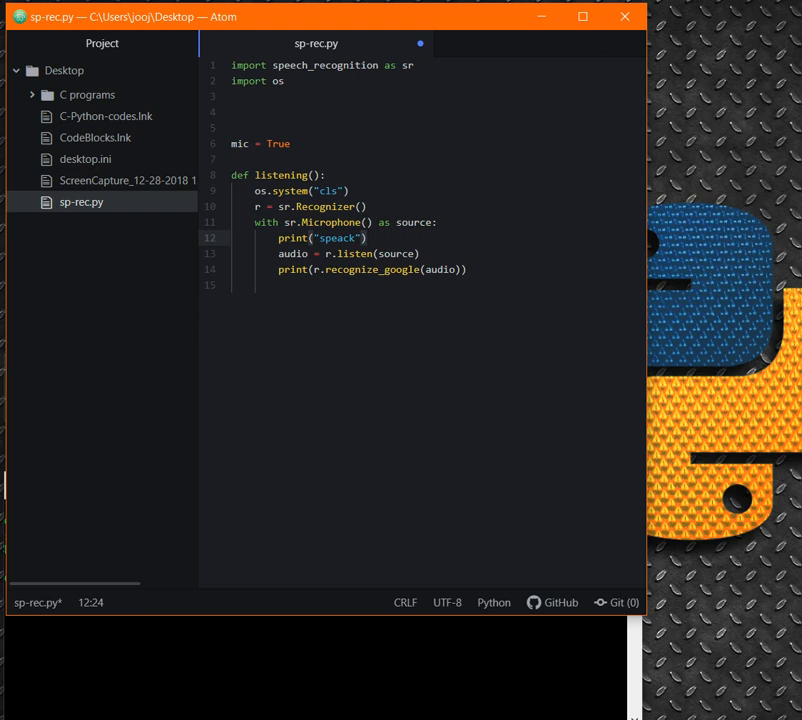
pyautogui.press('enter')
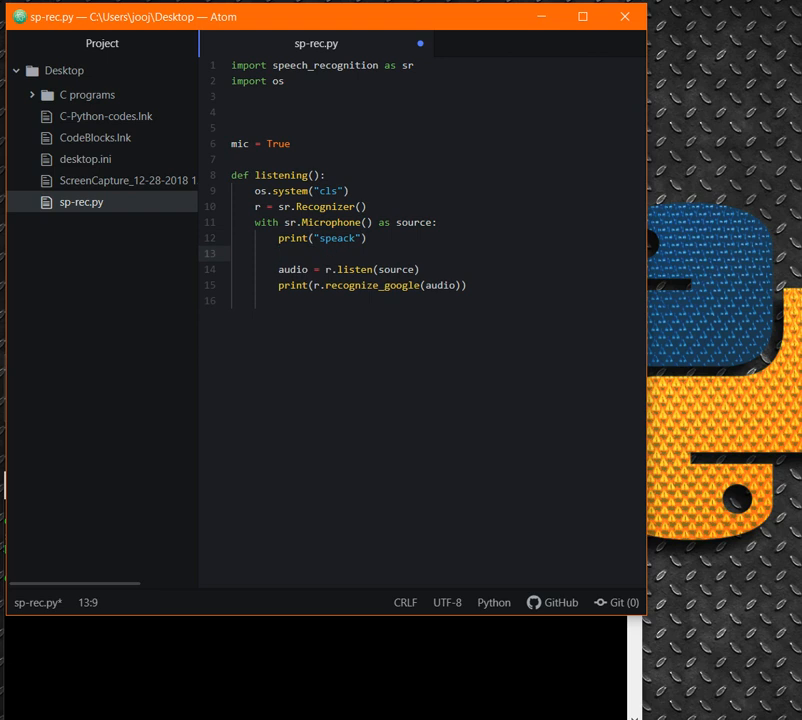
pyautogui.write('print("')
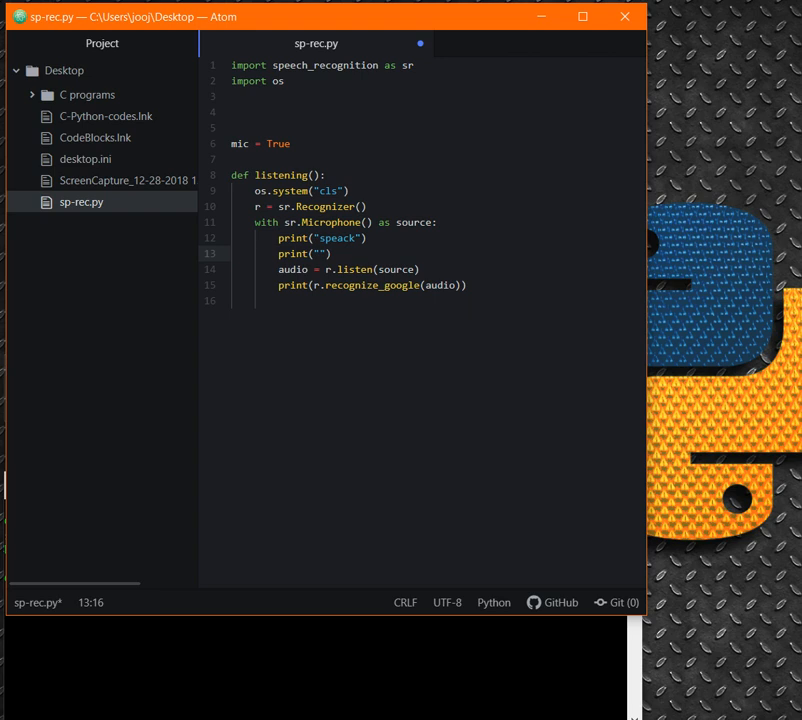
pyautogui.write('request sent..')
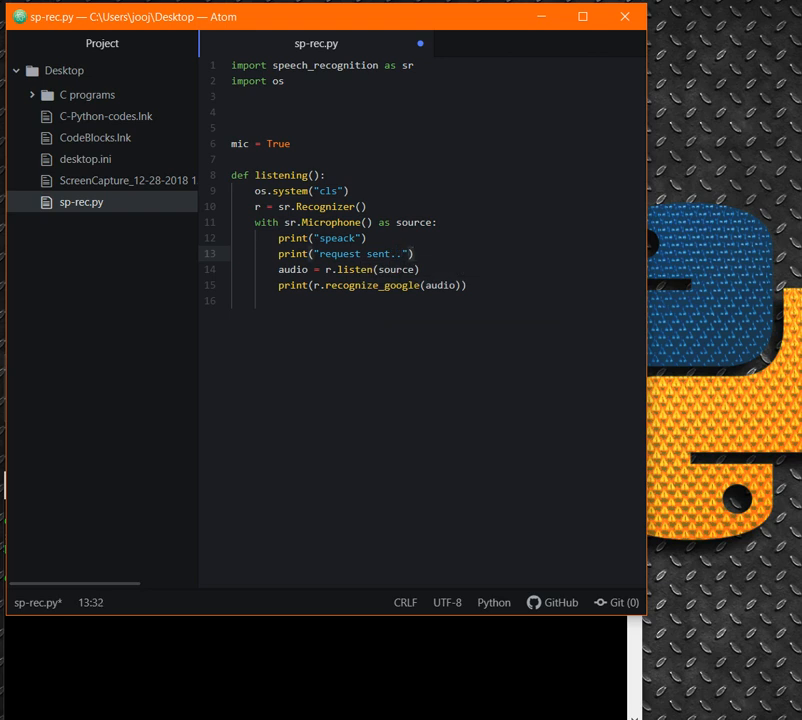
# Add print('please wait') and an empty print(), then select the listen line to move it.
pyautogui.press('enter')
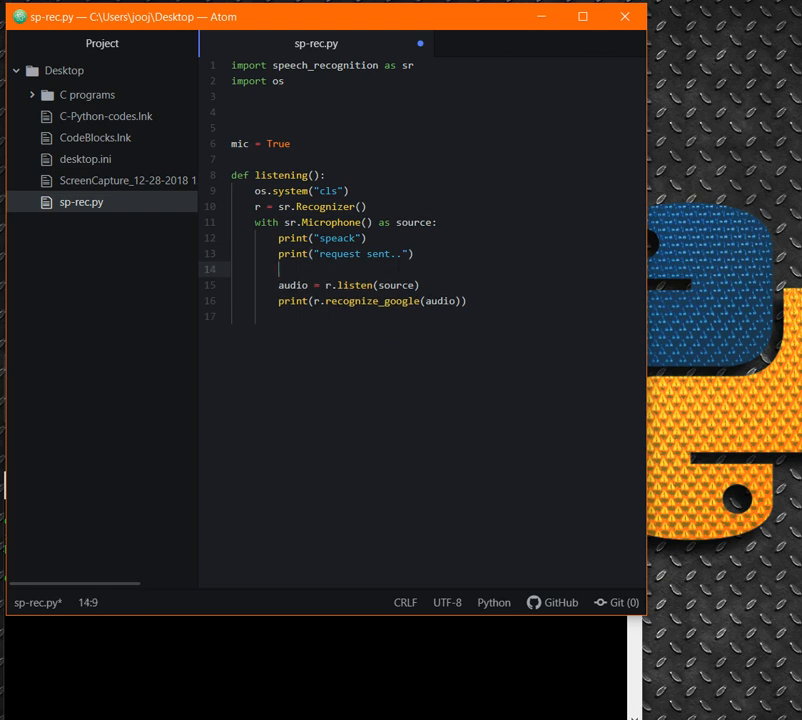
pyautogui.write('print(:)')
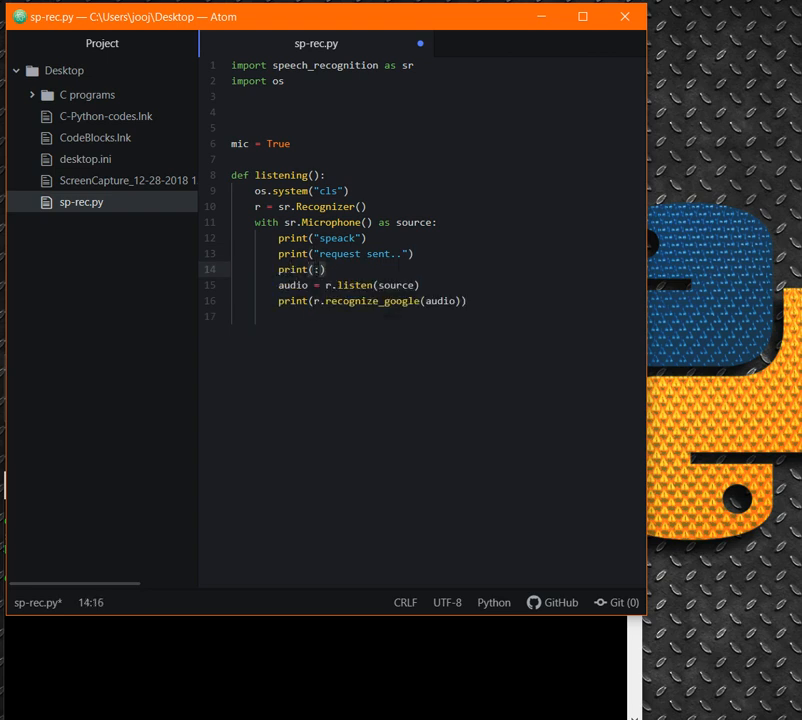
pyautogui.write('please wait"')
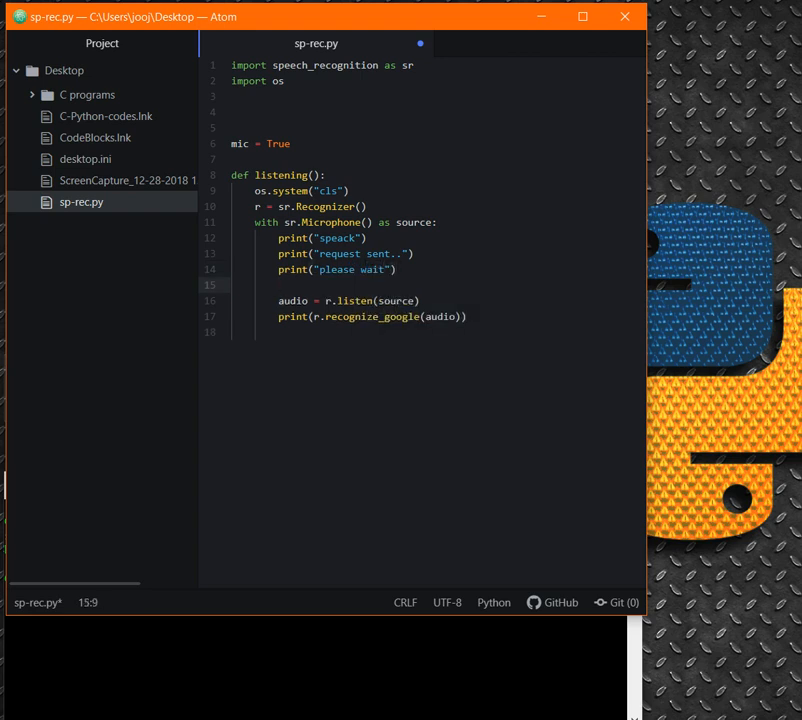
pyautogui.write('print()')
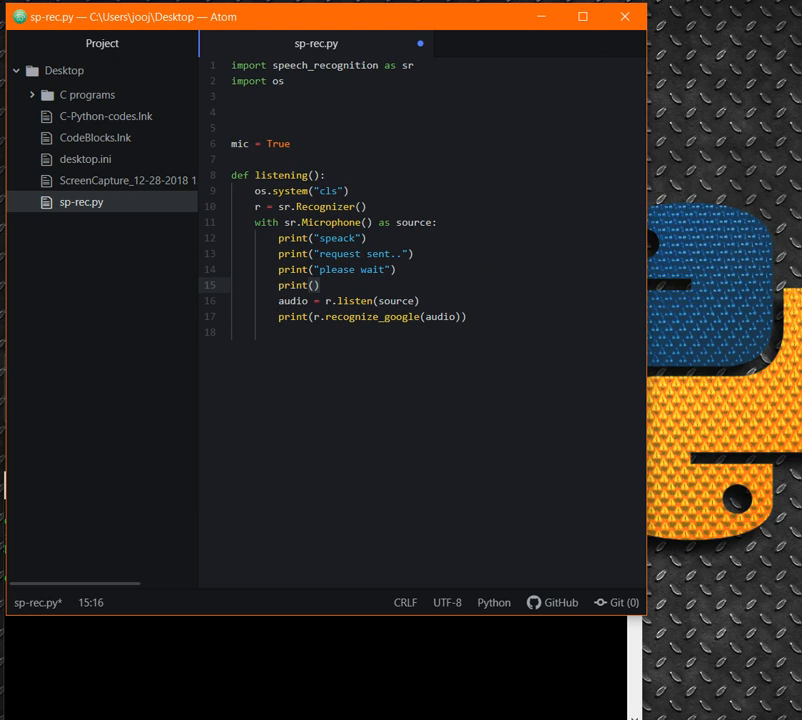
pyautogui.click(304, 300)
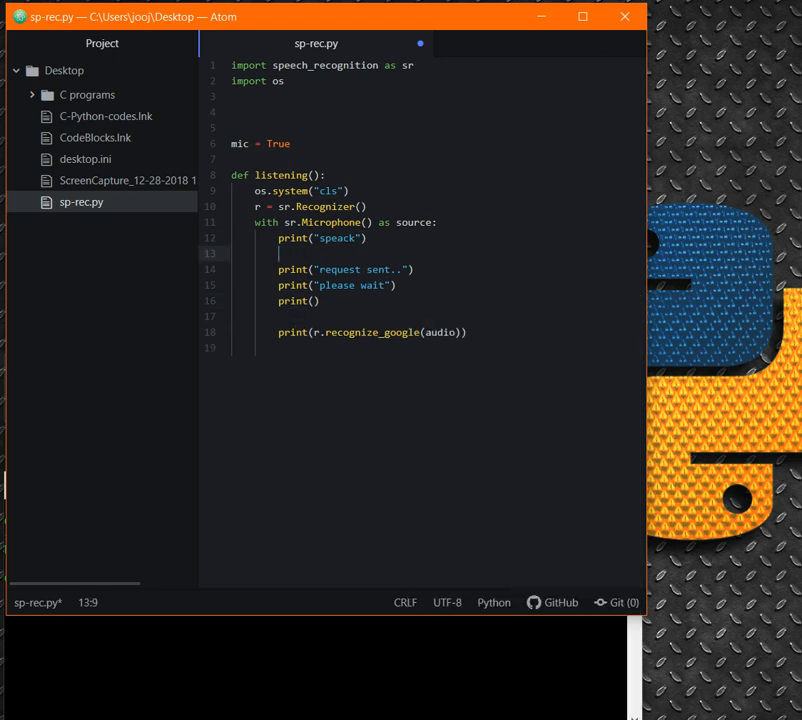
# Place audio = r.listen(source) after the speak prompt and start a try block with command = r.recognize_google(audio).
pyautogui.write('audio = r.listen(source)')
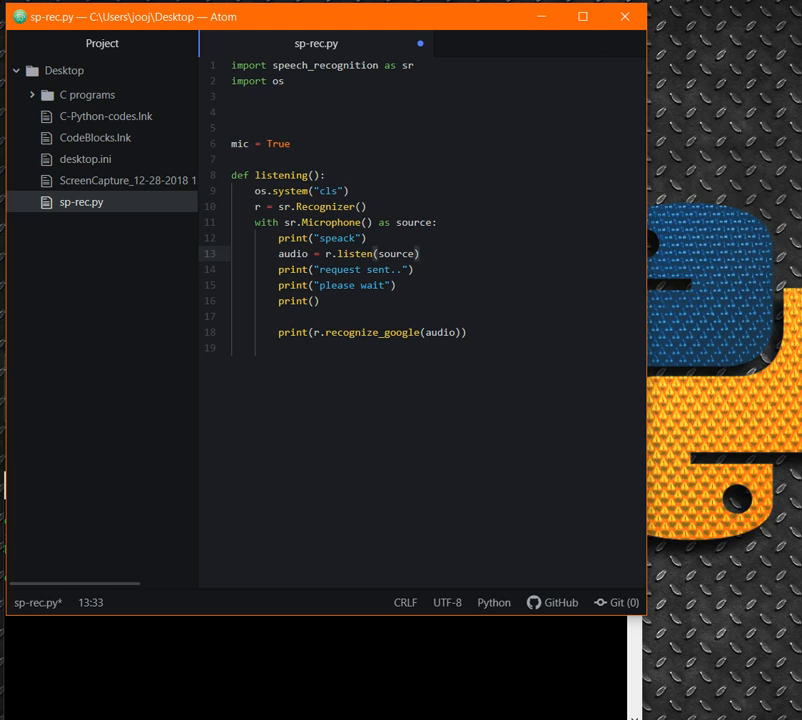
pyautogui.click(280, 316)
pyautogui.write('try:')
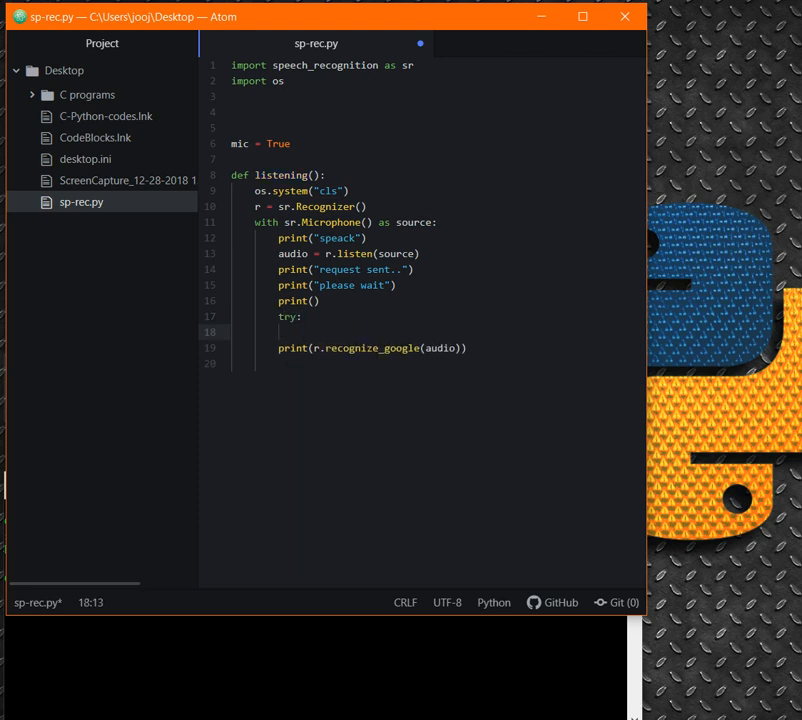
pyautogui.write('command =')
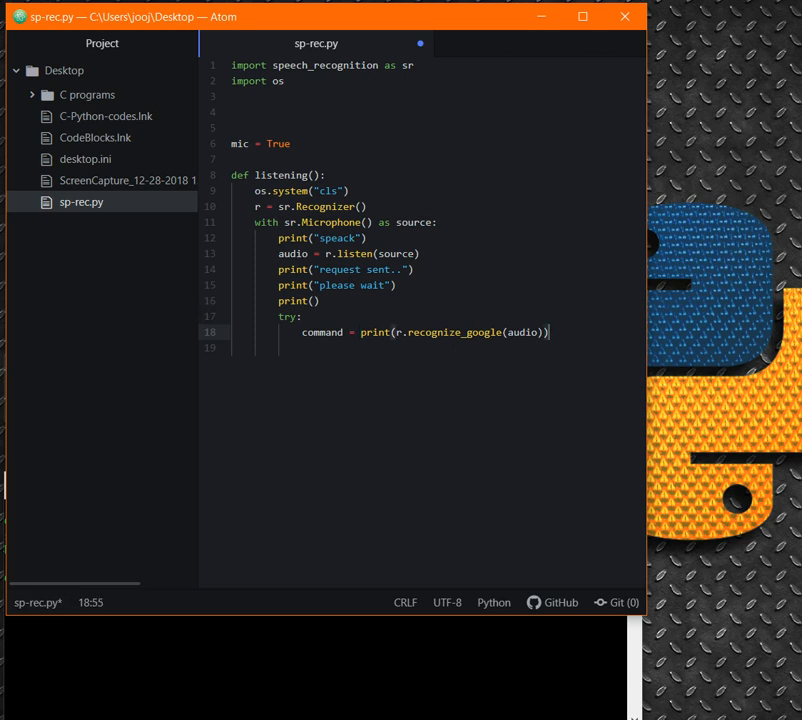
pyautogui.press('enter')
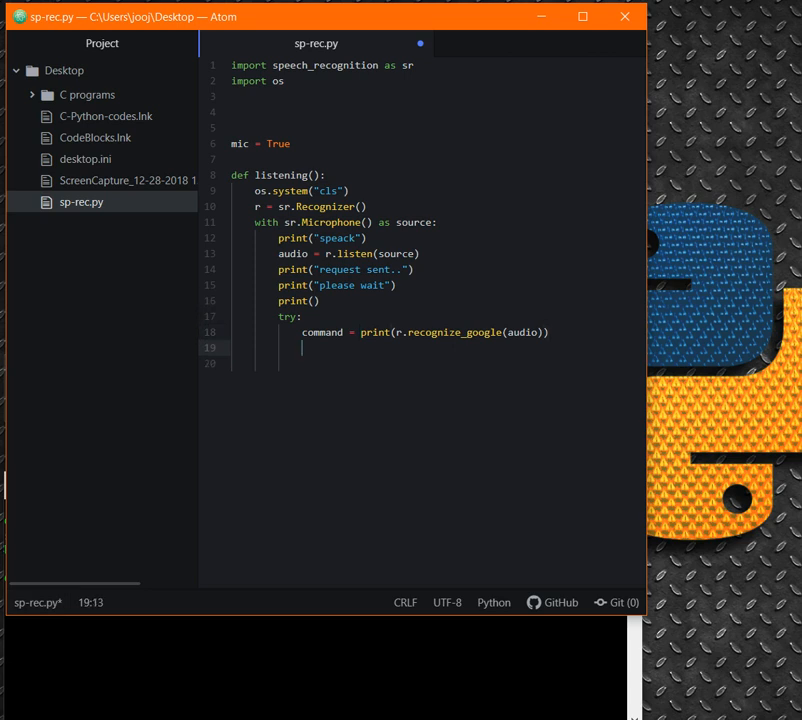
# Begin print("yousaid: " + r.recognize_google and strip the print wrapper from the command assignment.
pyautogui.write('print()')
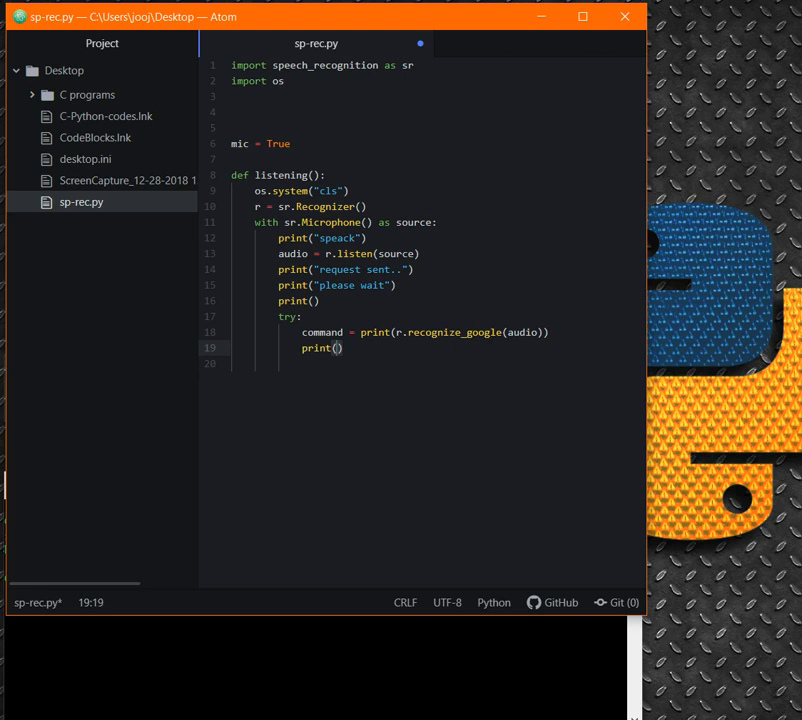
pyautogui.write('"yousaid"')
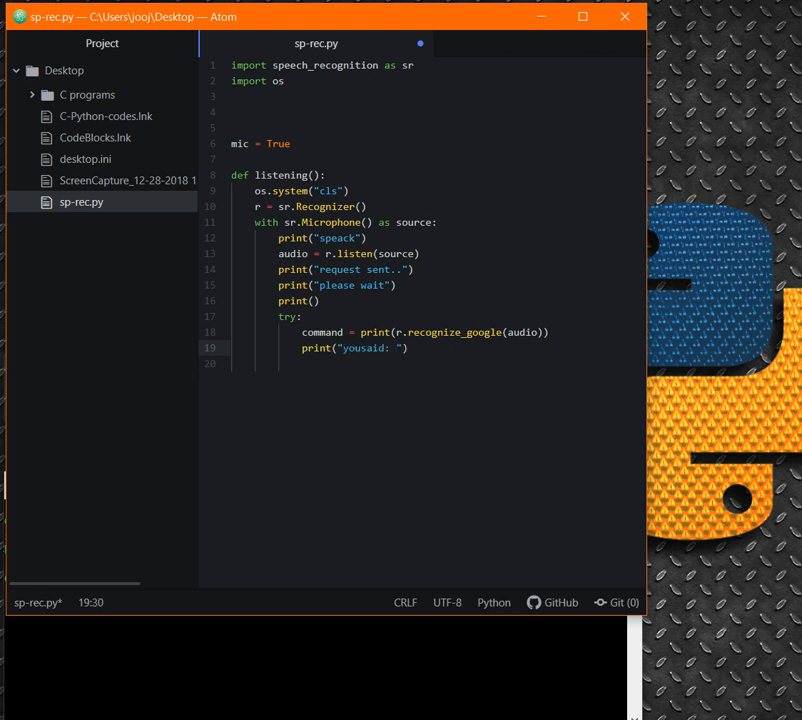
pyautogui.write('+ r.reco')
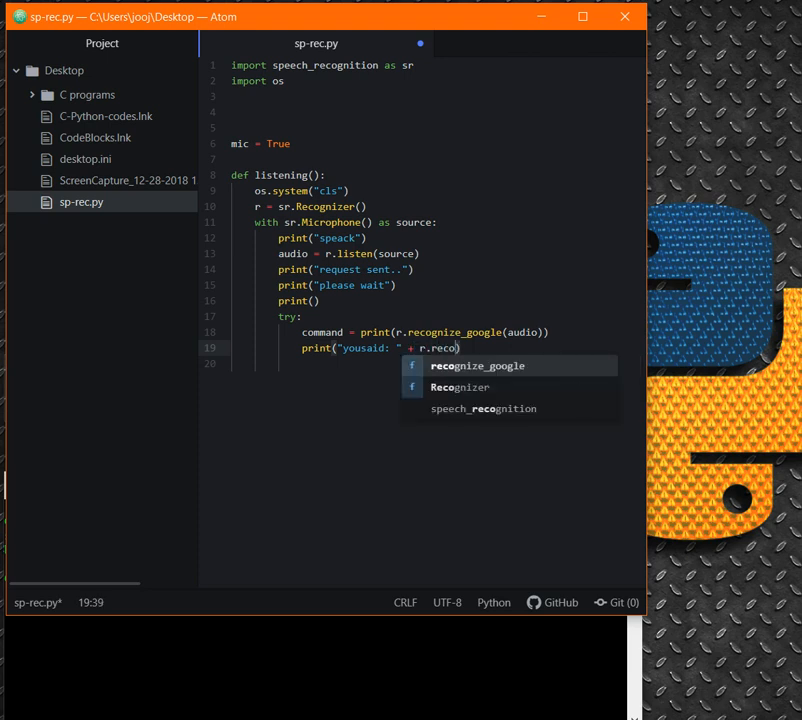
pyautogui.write('gnize_google')
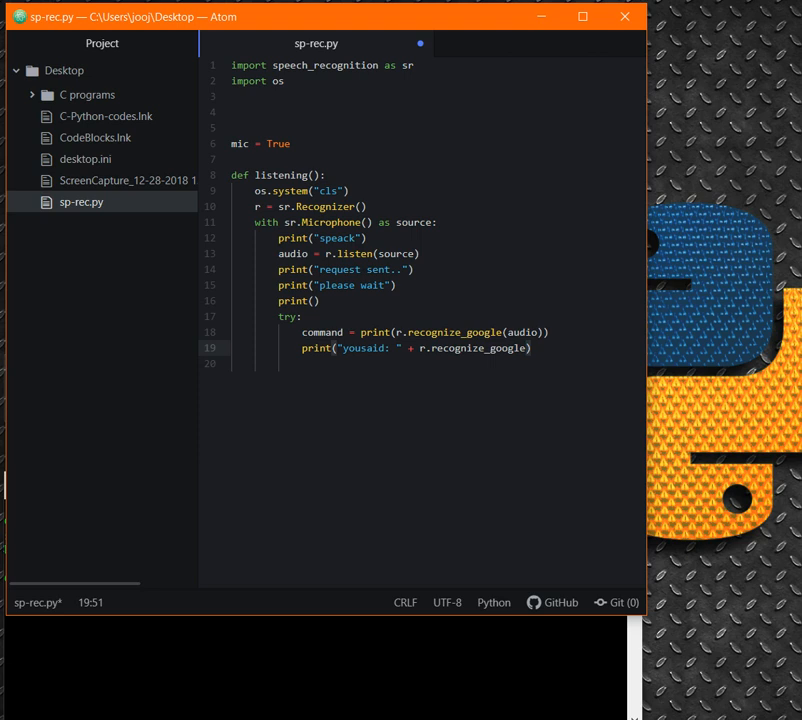
pyautogui.click(528, 332)
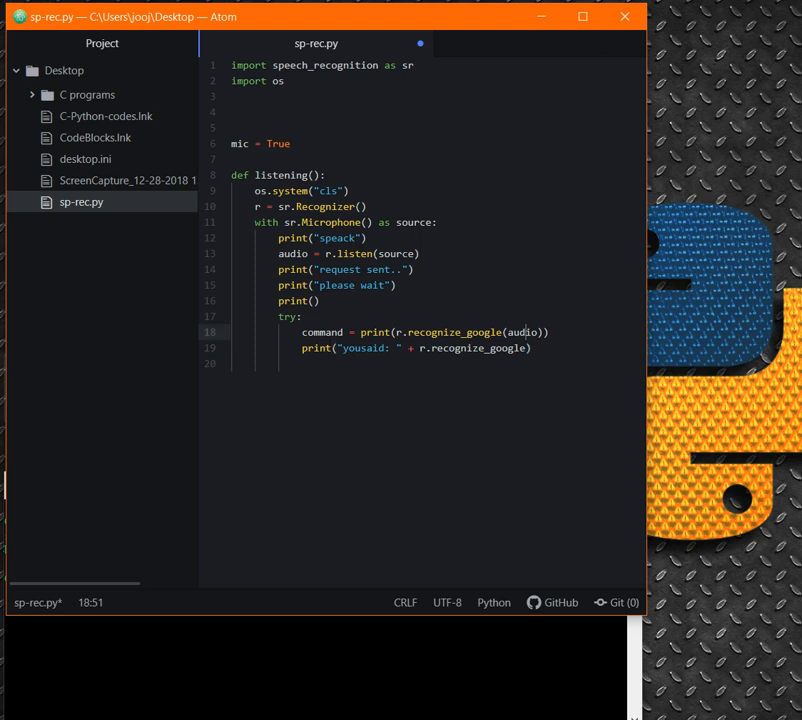
pyautogui.click(400, 332)
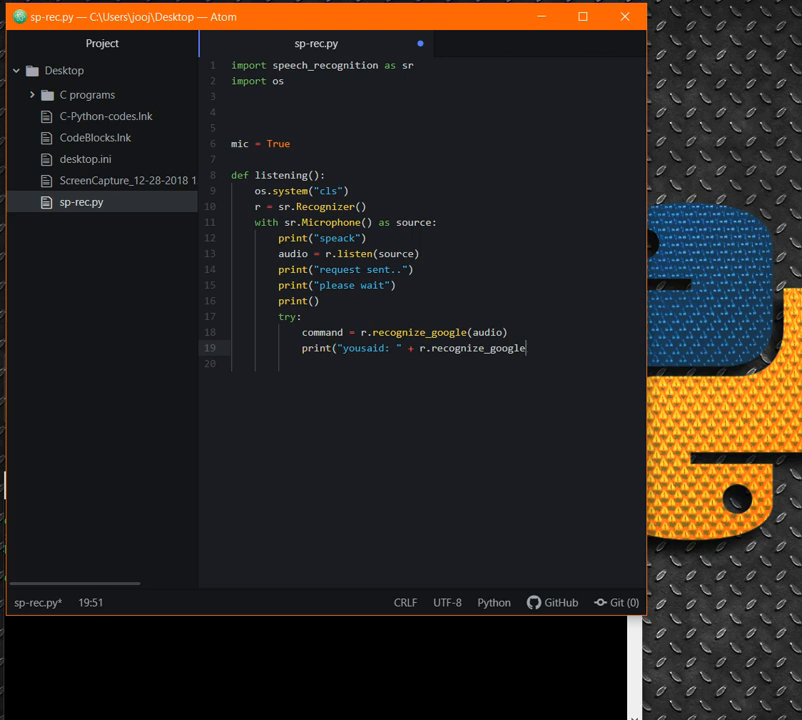
# Finish the 'yousaid' print with (audio)) and add return command.
pyautogui.write('(au')
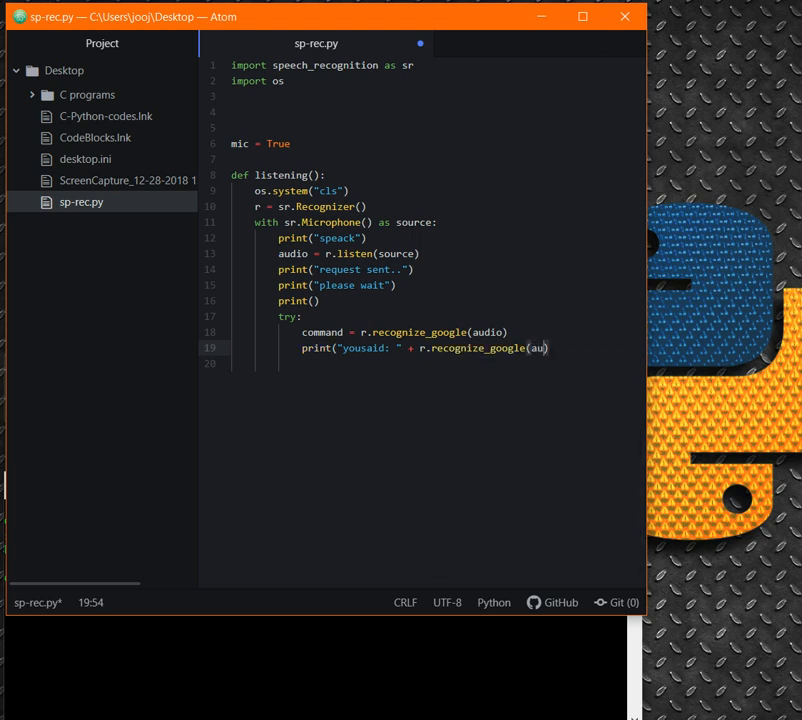
pyautogui.write('dio)')
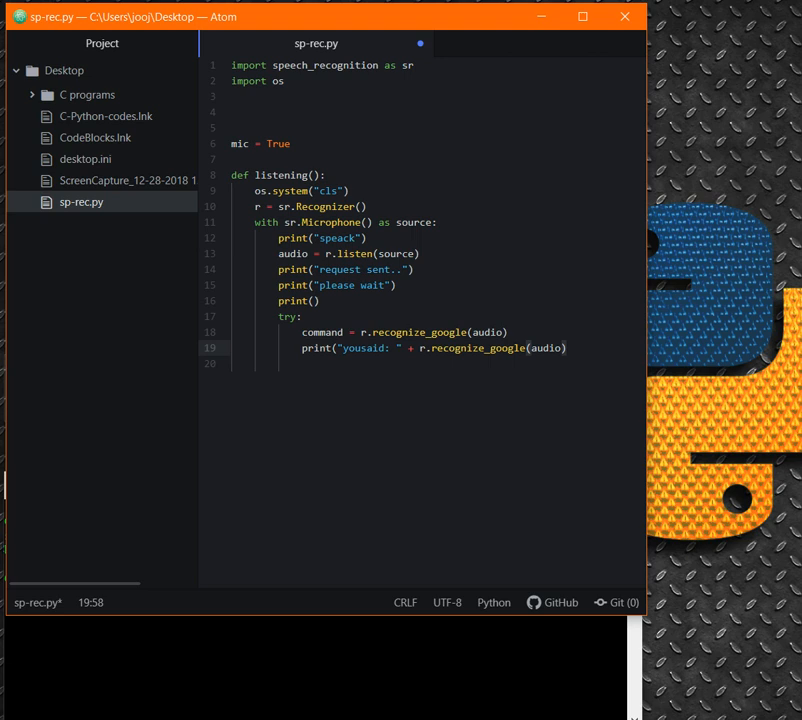
pyautogui.write(')')
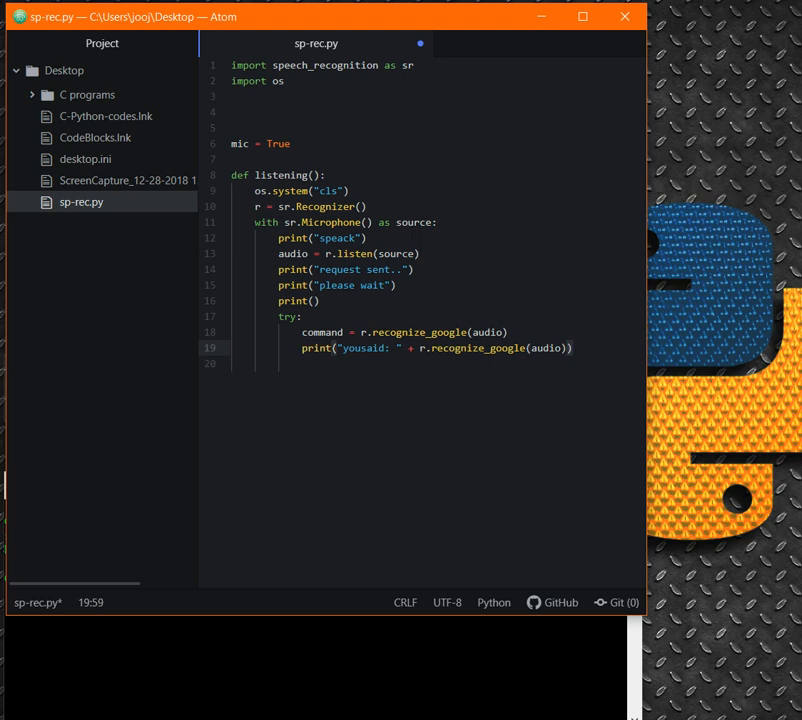
pyautogui.press('enter')
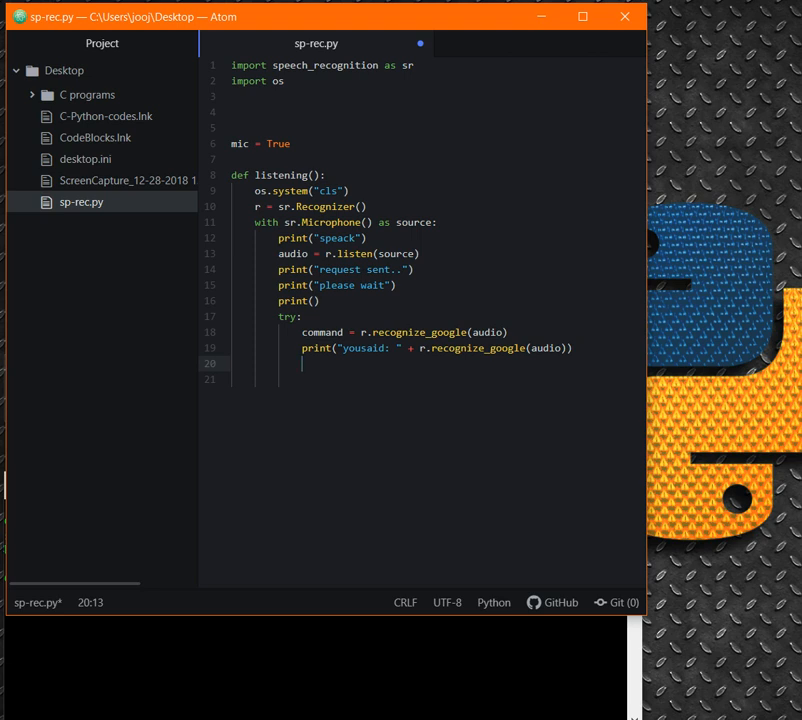
pyautogui.write('re')
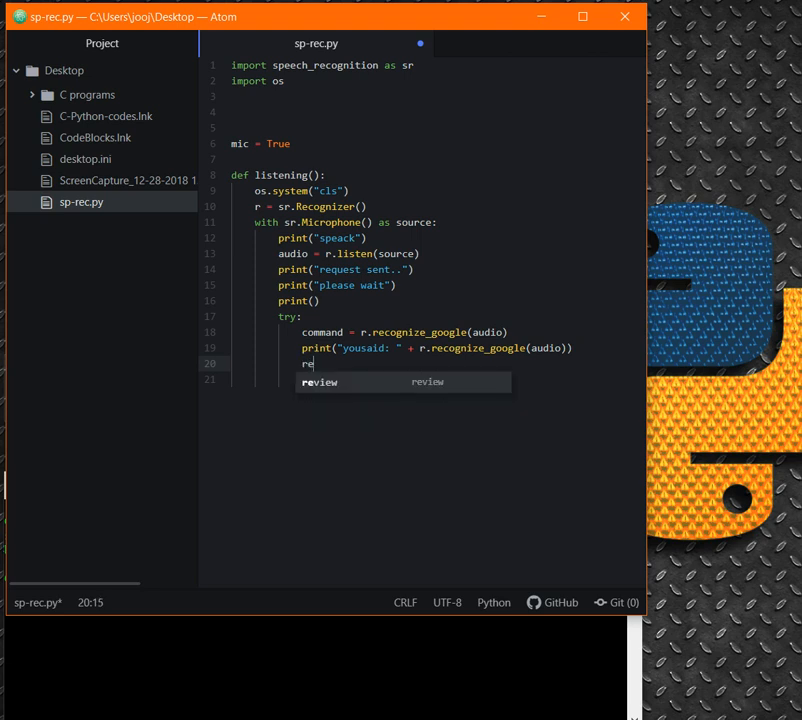
pyautogui.write('turn')
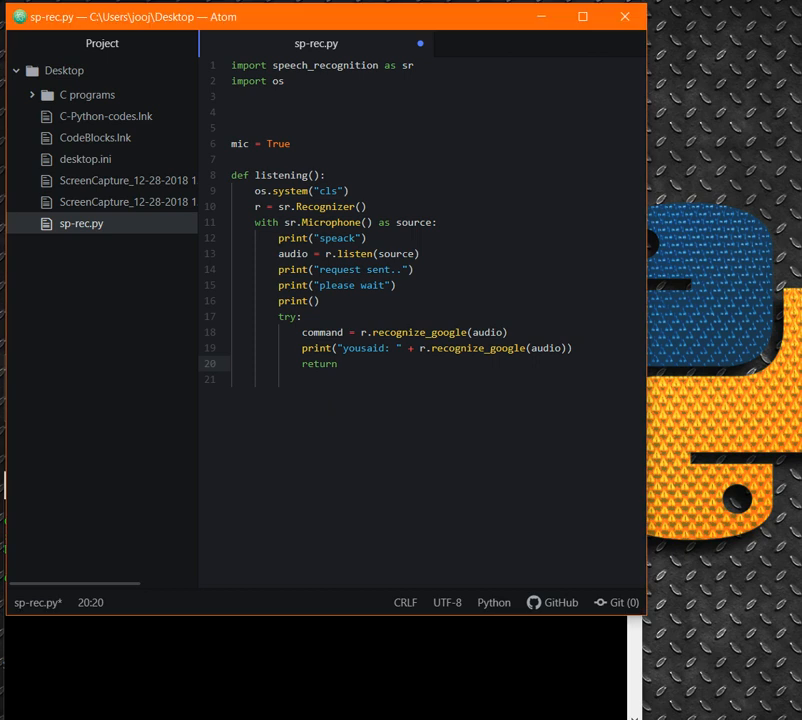
pyautogui.write('command')
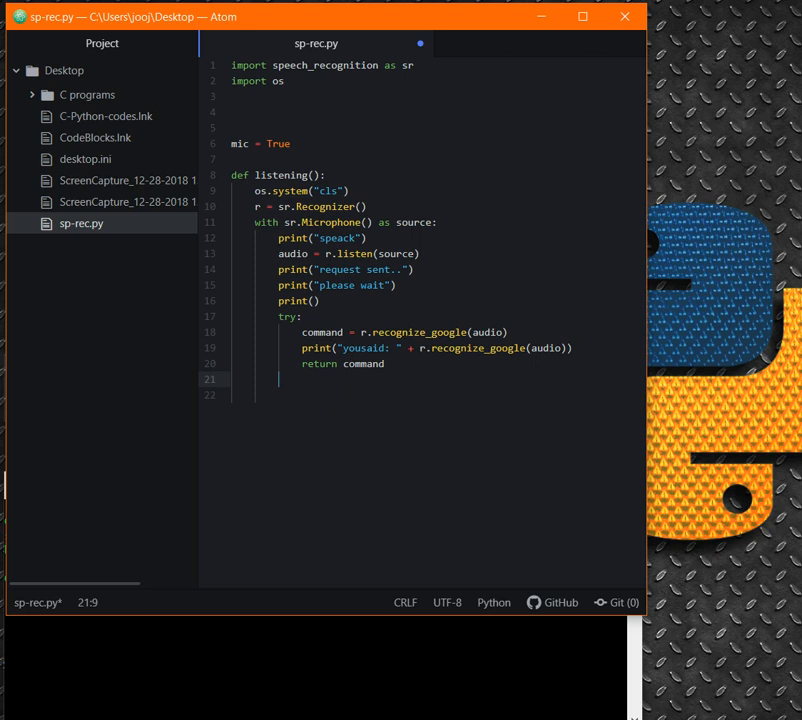
# Add 'except sr.UnknownValueError:' after the try block.
pyautogui.write('except')
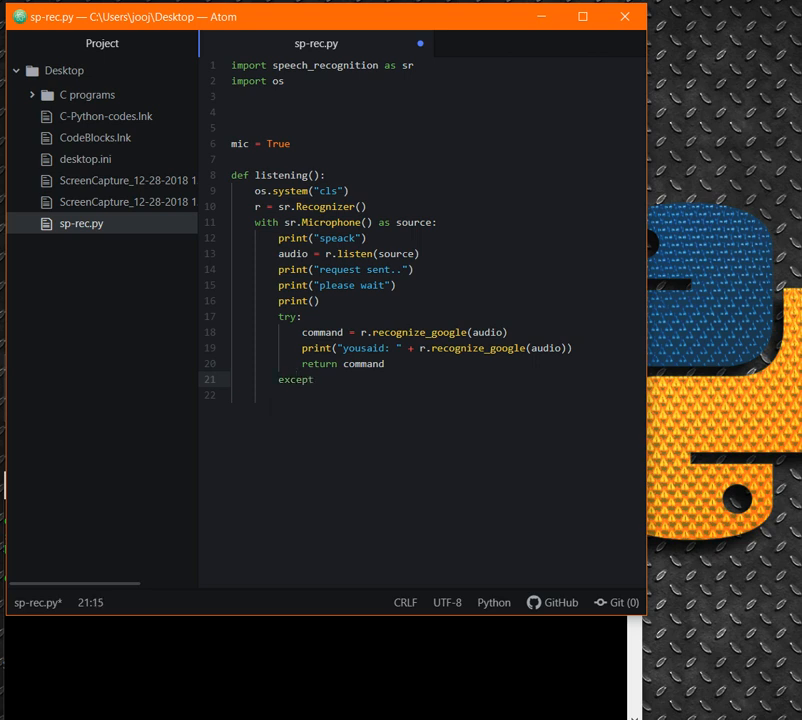
pyautogui.write('sr')
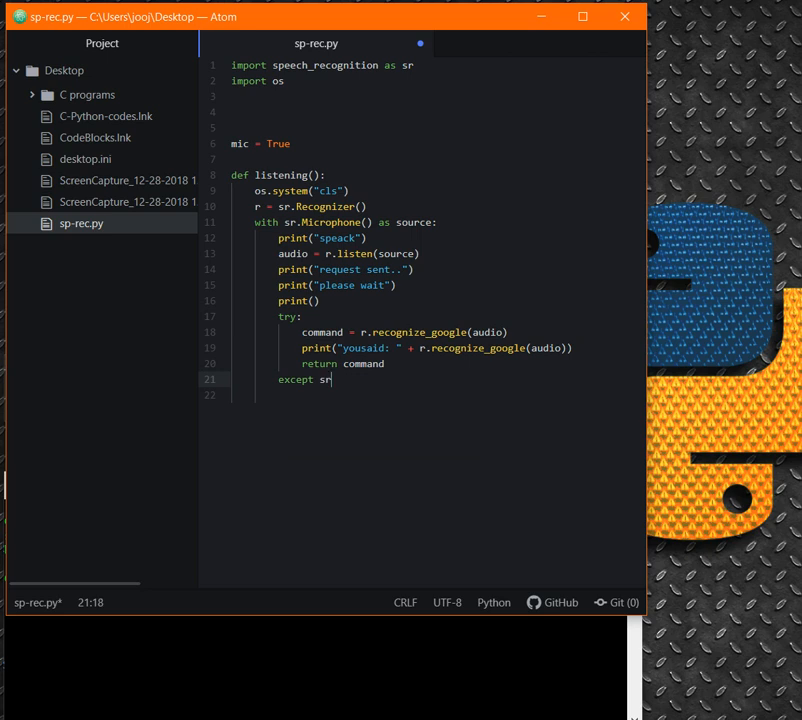
pyautogui.write('.Un')
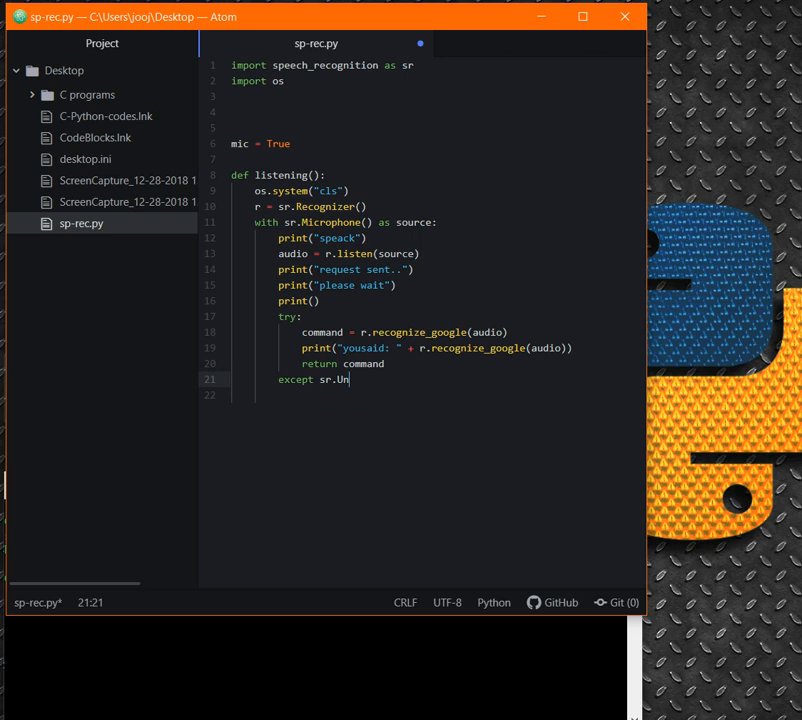
pyautogui.write('known')
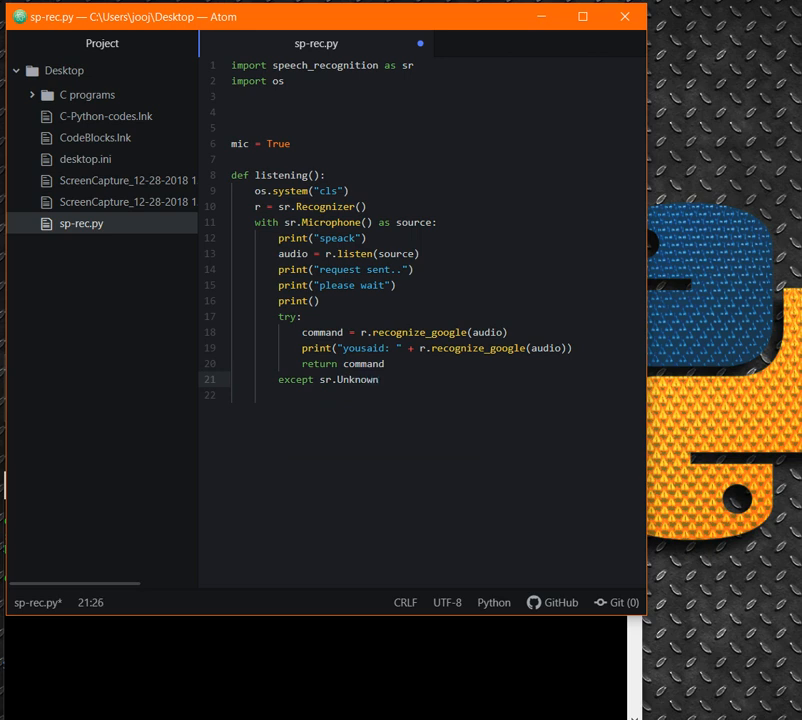
pyautogui.write('ValueE')
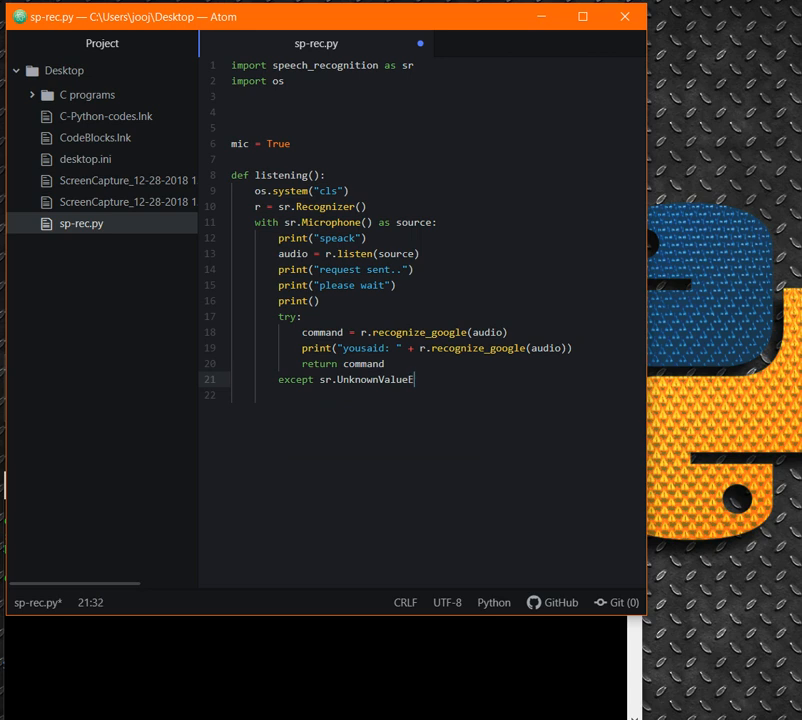
pyautogui.write('rror:')
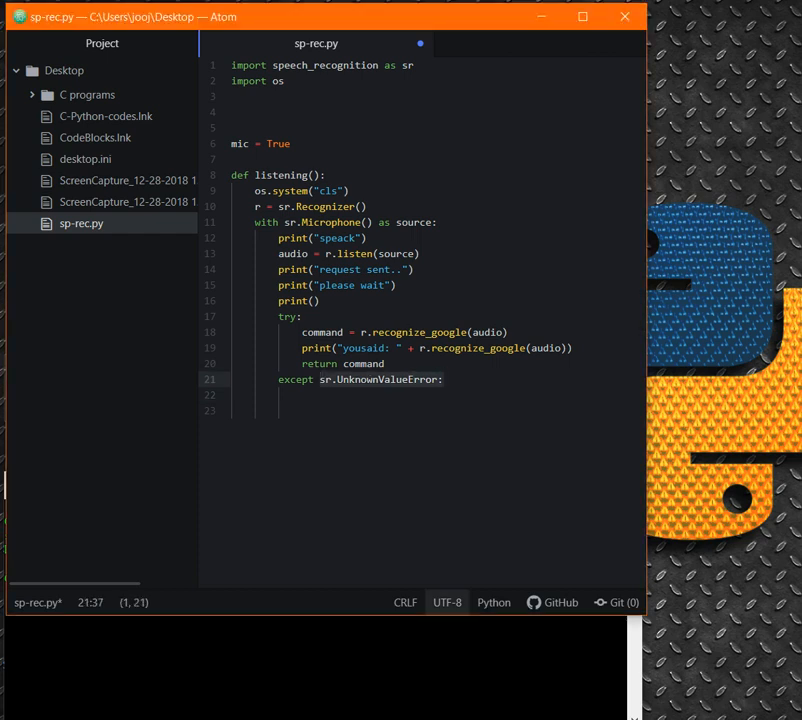
# In that handler print "couldnt get you.." and start a line for the next handler.
pyautogui.click(446, 600)
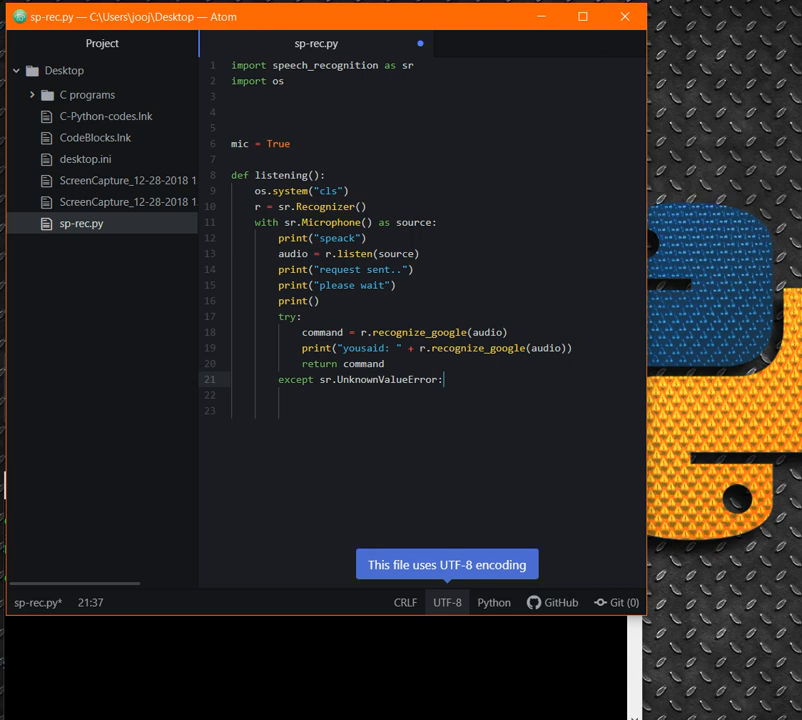
pyautogui.write('print("')
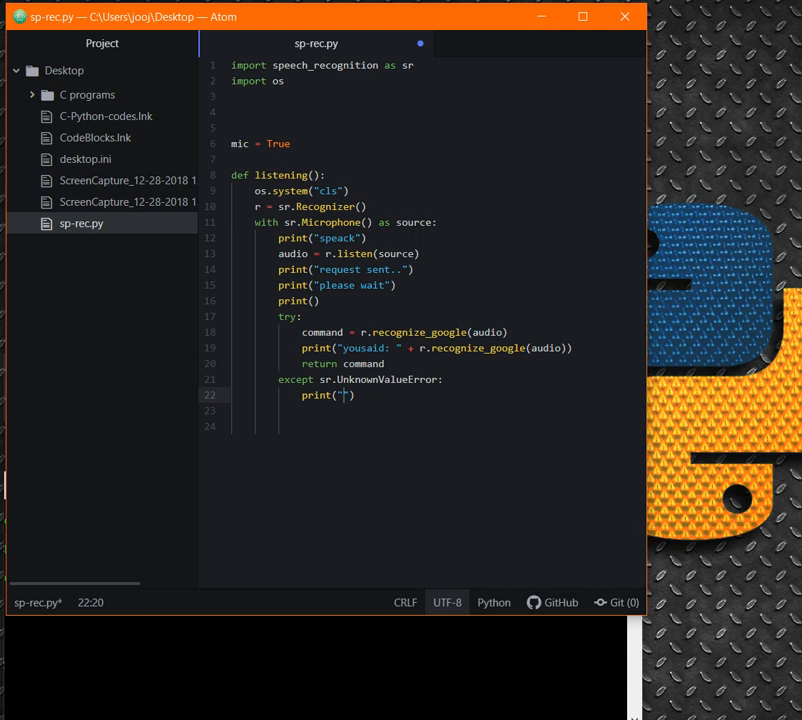
pyautogui.write('couldnt get you')
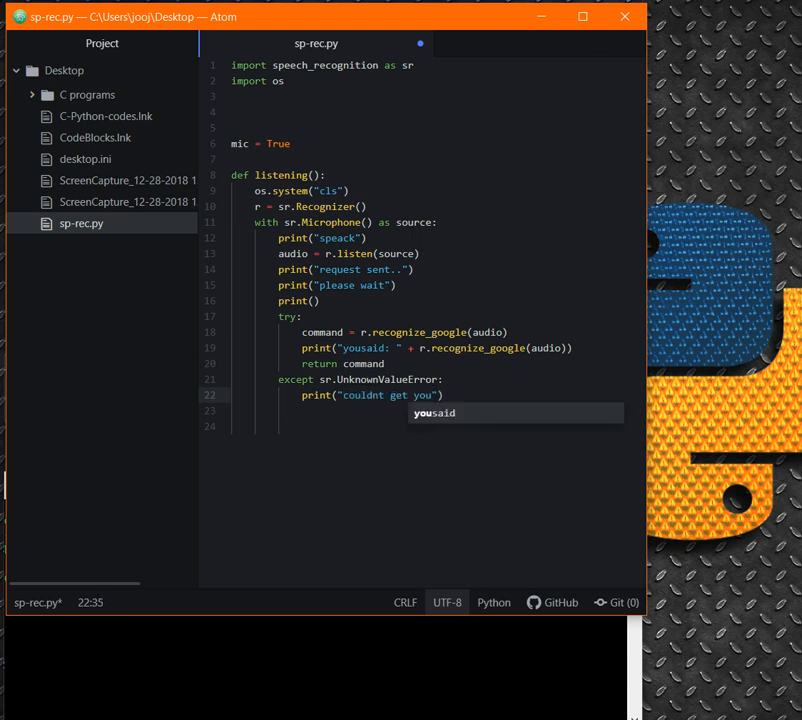
pyautogui.write('..')
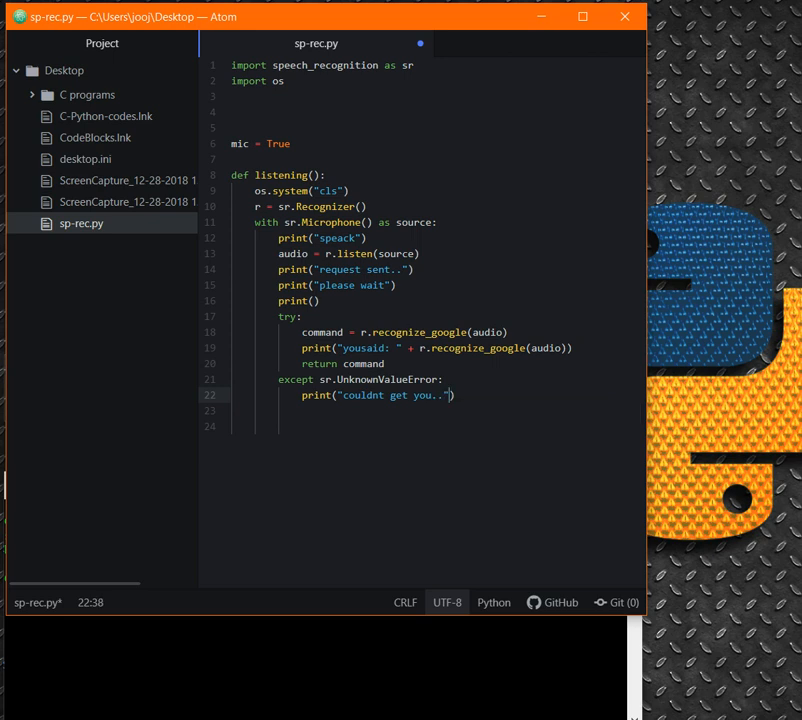
pyautogui.press('enter')
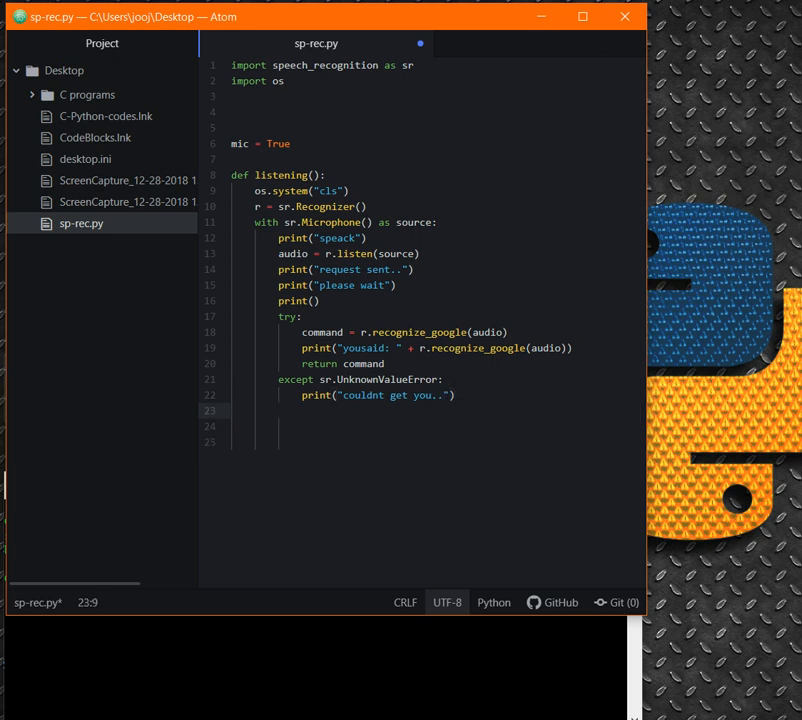
# Add an except sr.RequestError as e: branch after the existing handler.
pyautogui.write('except sr')
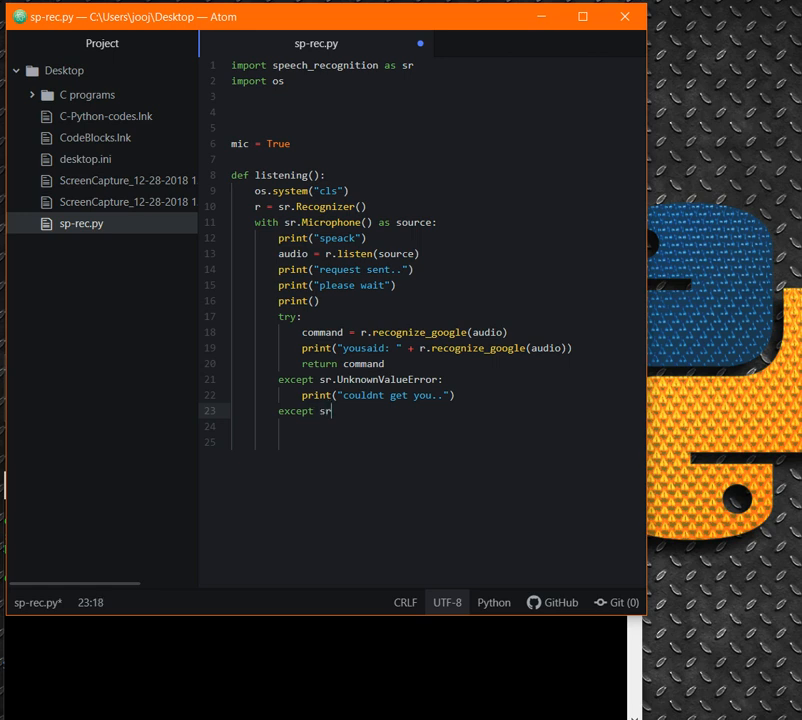
pyautogui.write('R')
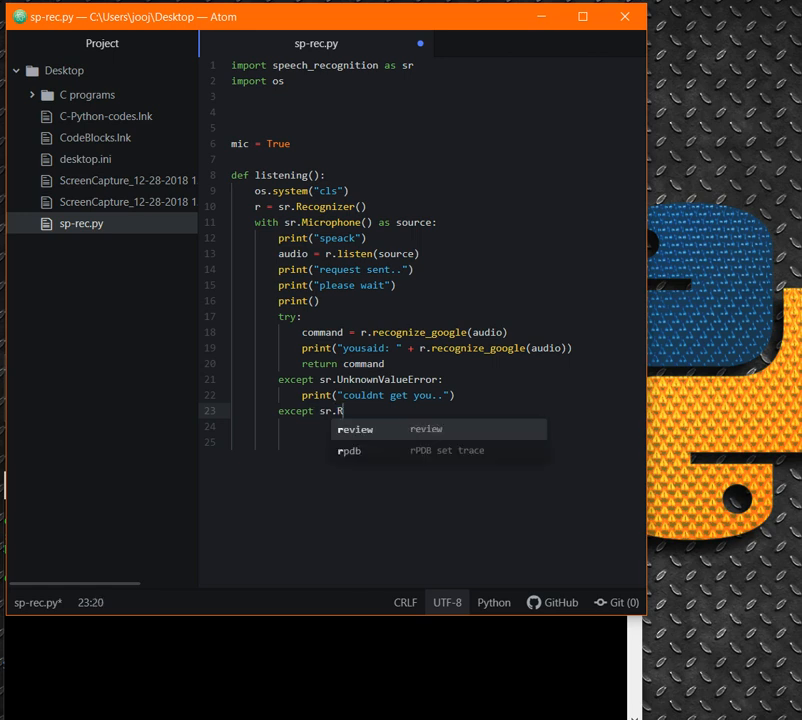
pyautogui.write('e')
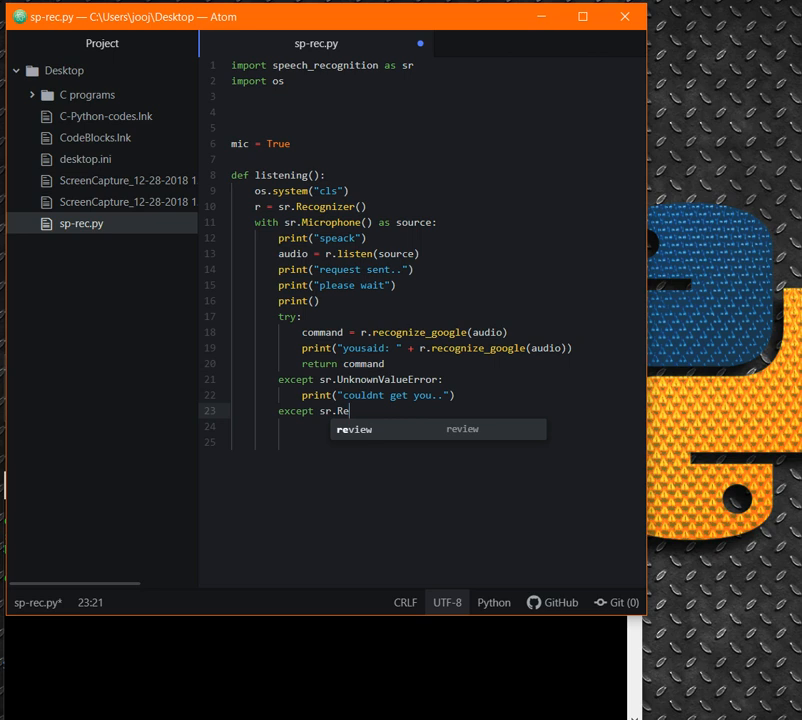
pyautogui.write('quest')
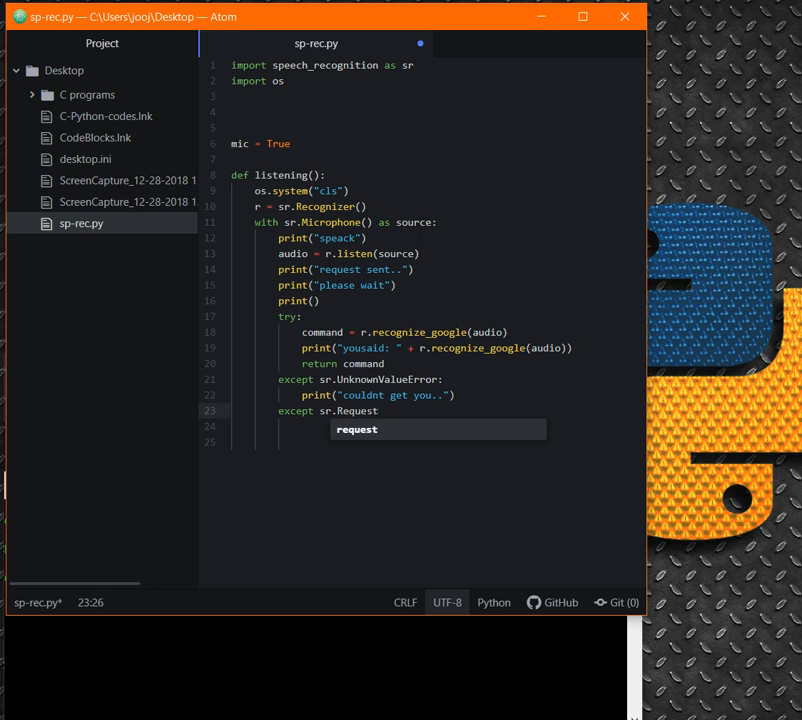
pyautogui.write('Er')
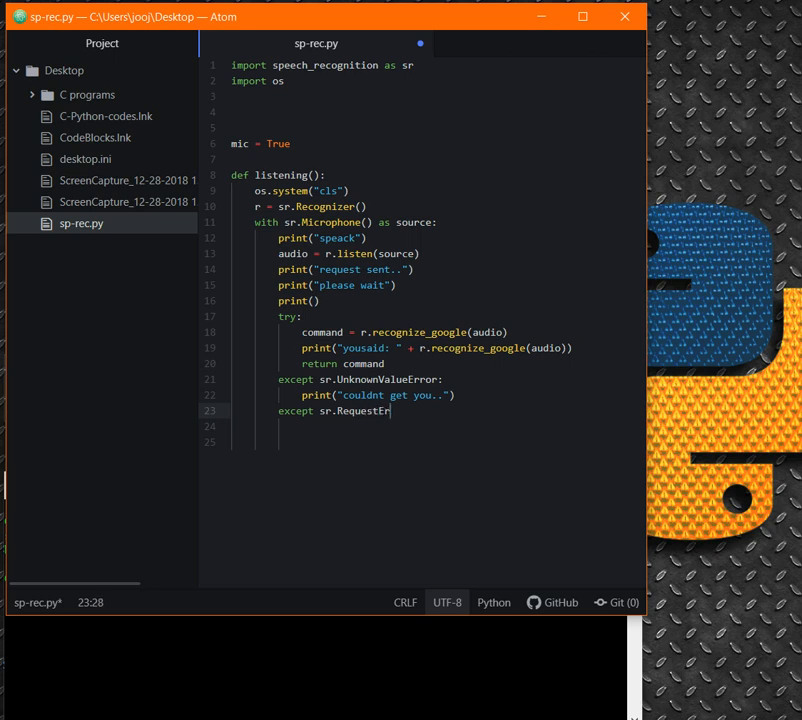
pyautogui.write('as')
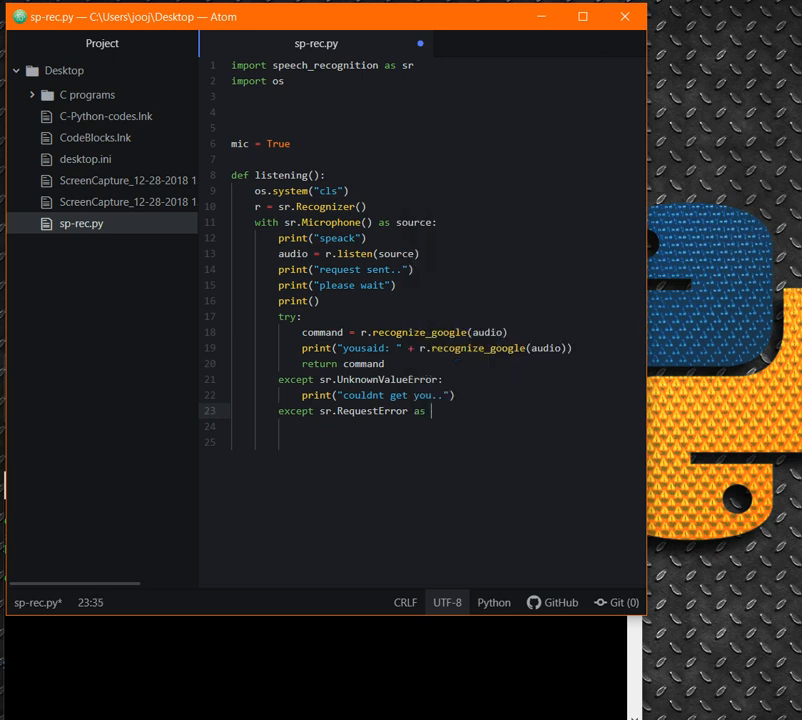
pyautogui.write('e:')
pyautogui.click(436, 426)
pyautogui.write('print')
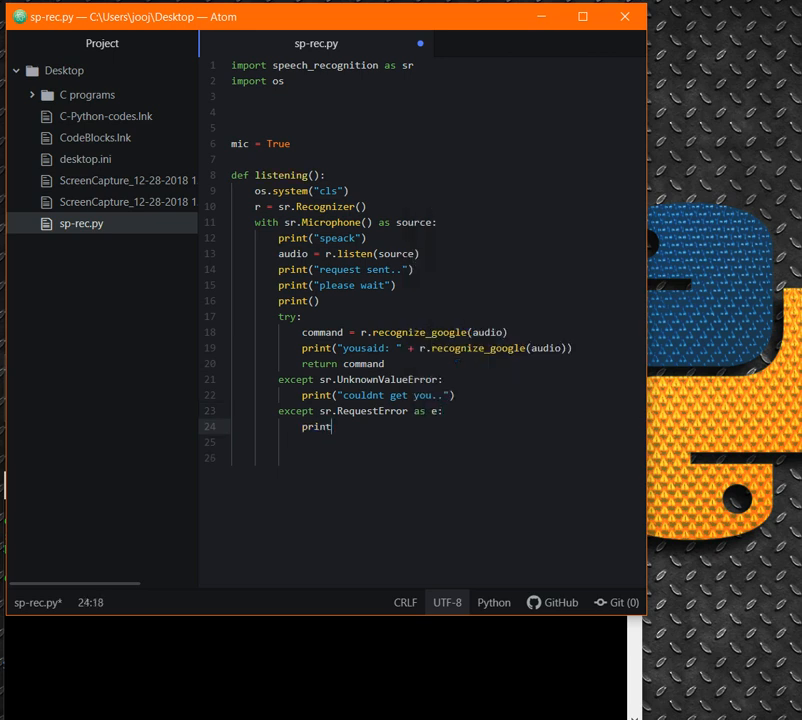
# Make it print "not a request results, {0}".format(e), leaving blank lines after the handlers.
pyautogui.write('()')
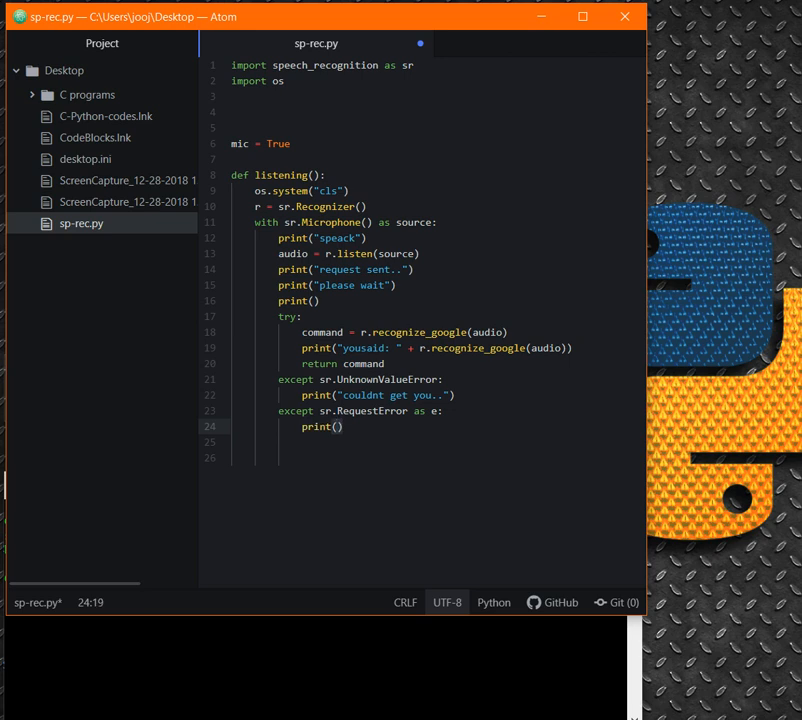
pyautogui.write('"')
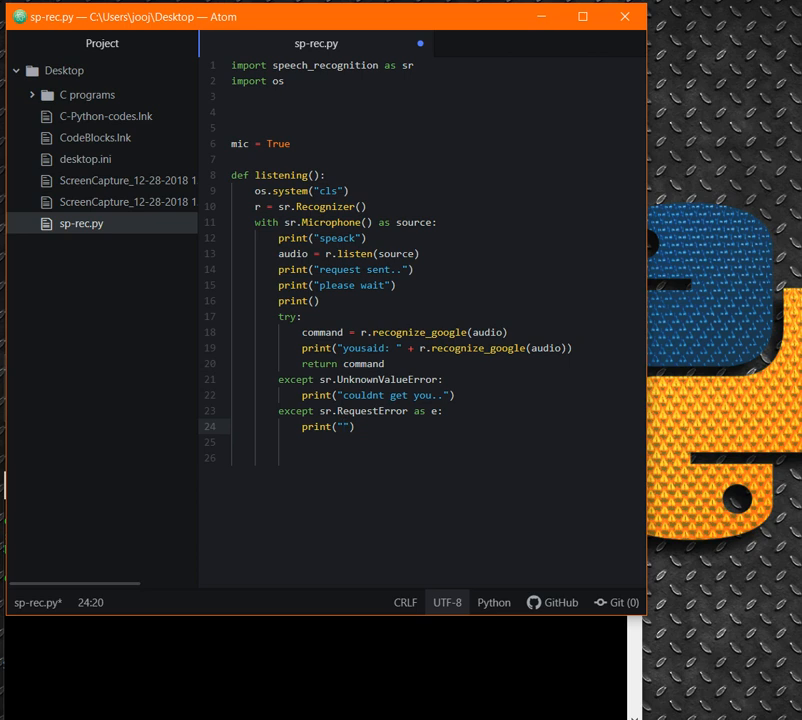
pyautogui.click(344, 428)
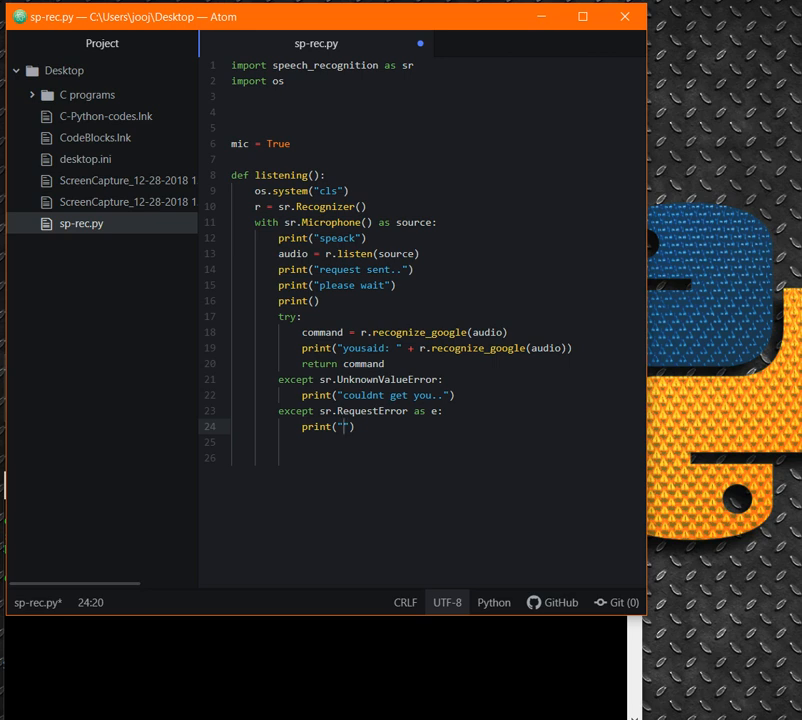
pyautogui.write('not a request')
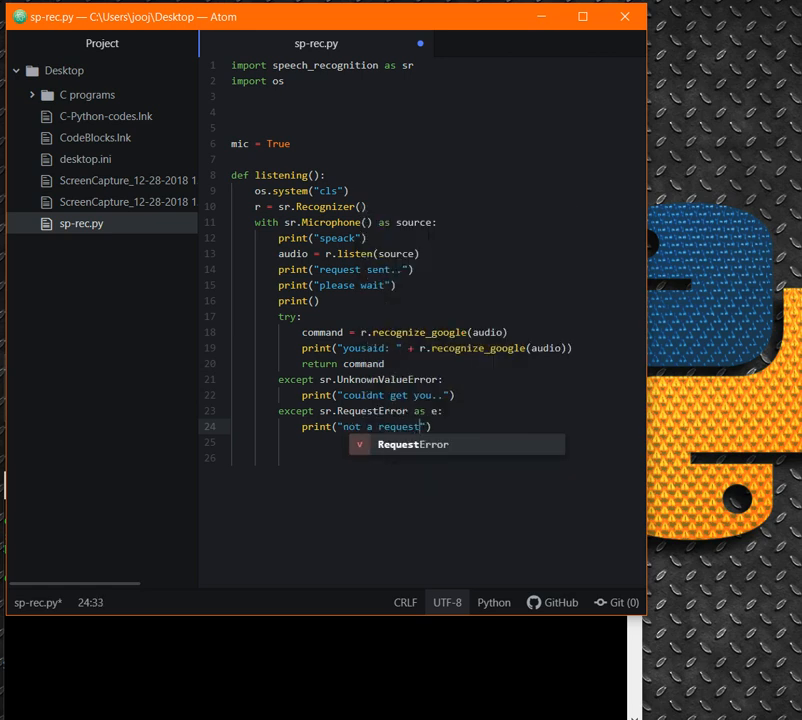
pyautogui.write('results,')
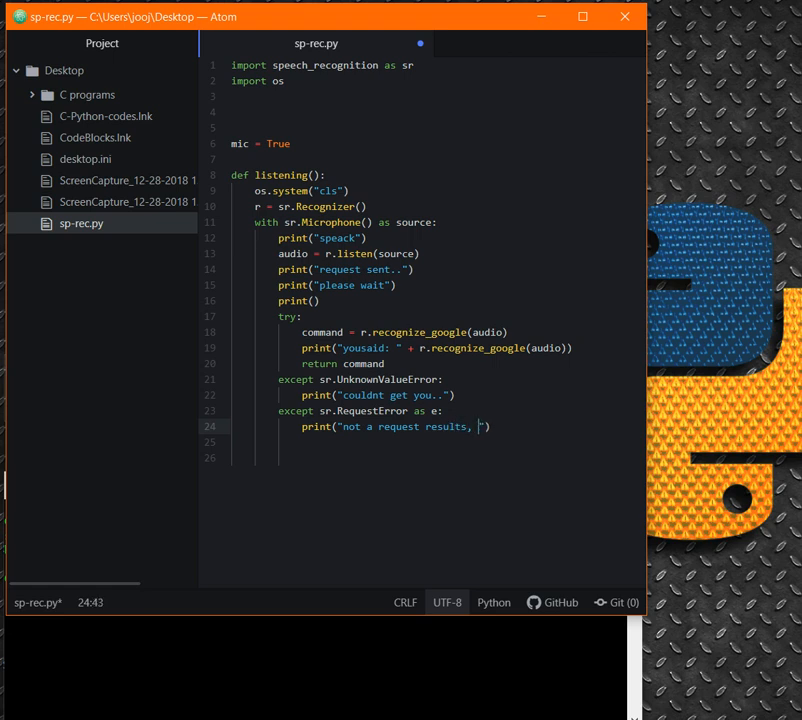
pyautogui.write('{0}')
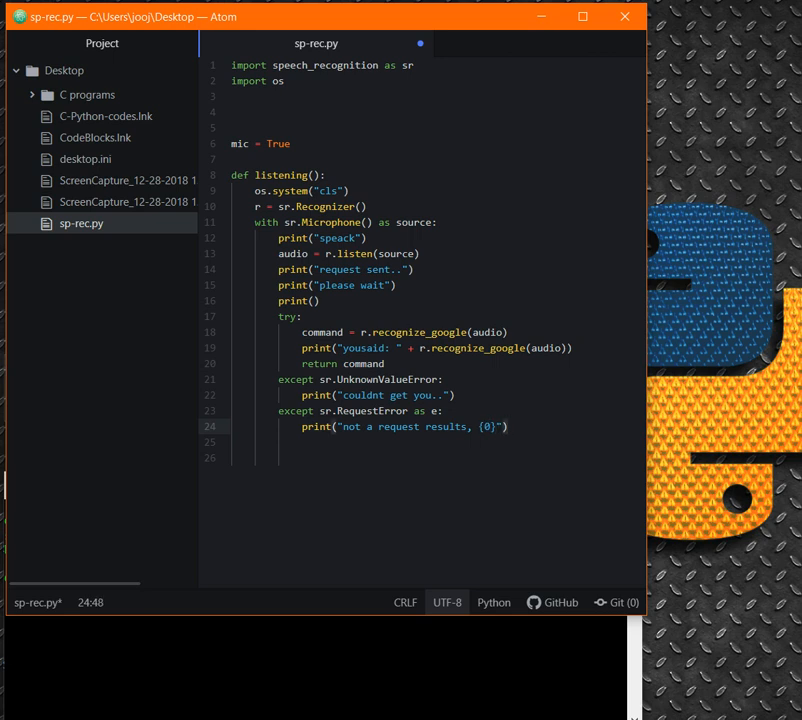
pyautogui.write('.format(')
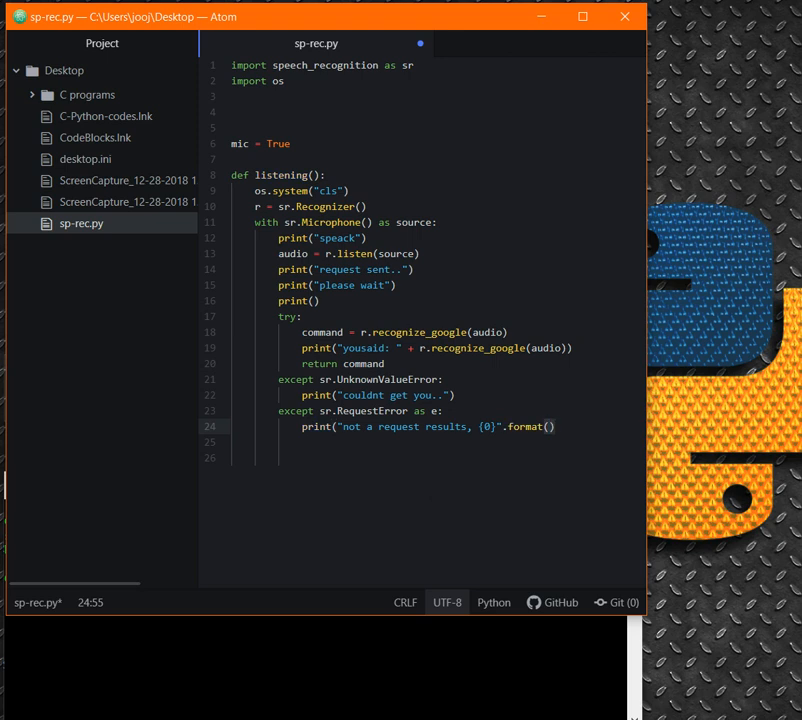
pyautogui.write('e)')
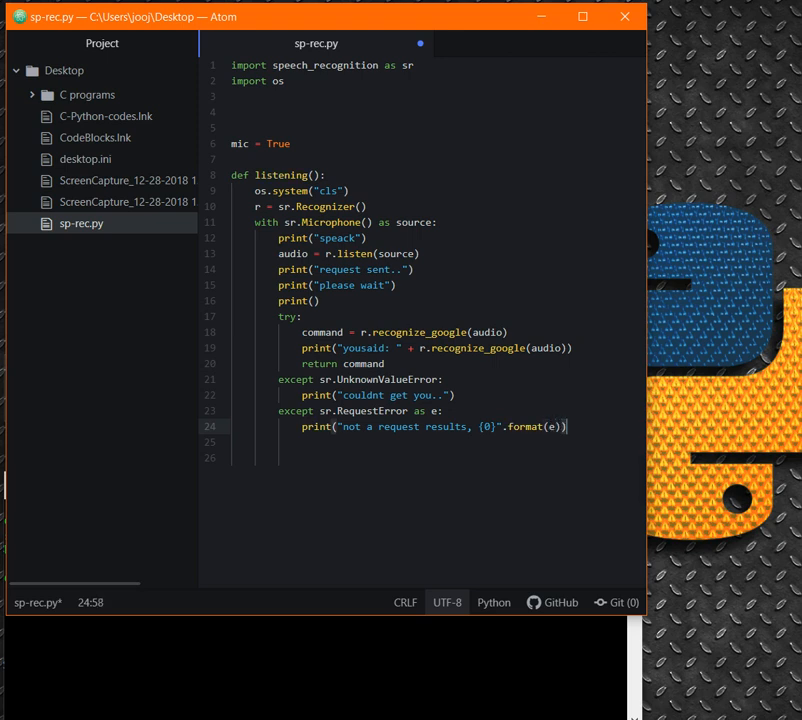
pyautogui.press('enter')
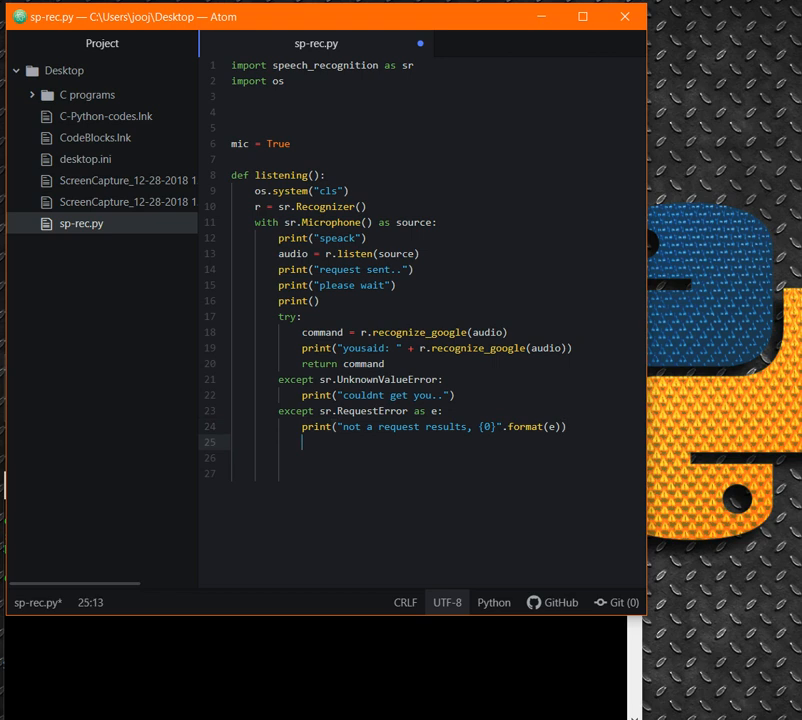
pyautogui.press('enter')
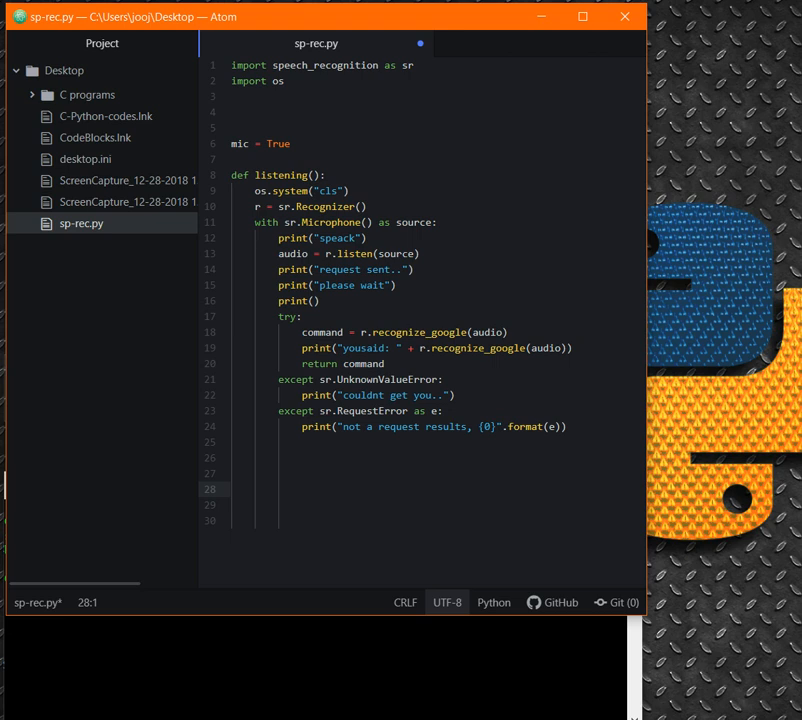
# Call listening() at the end of the script so the test run can transcribe 'the second test'.
pyautogui.click(232, 488)
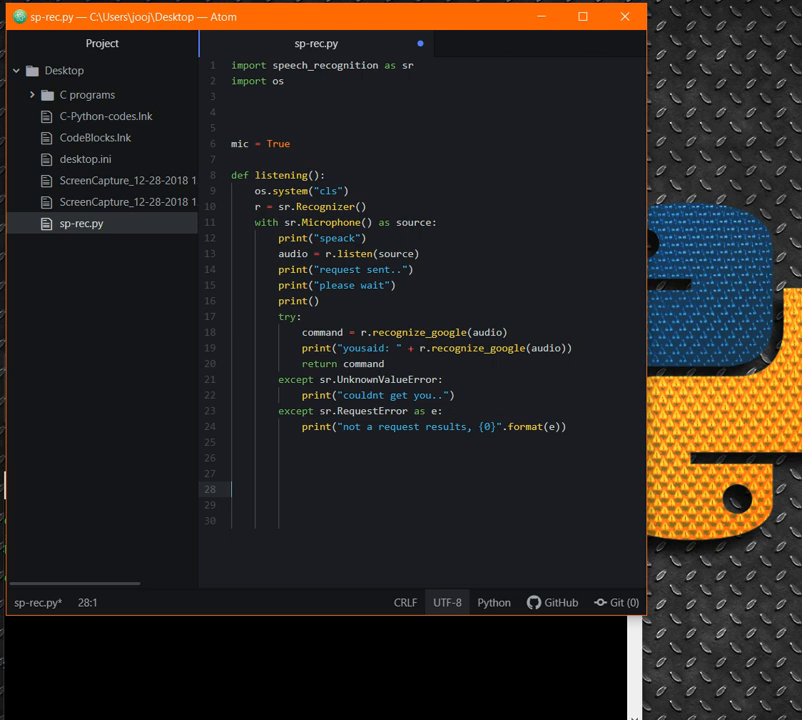
pyautogui.write('li')
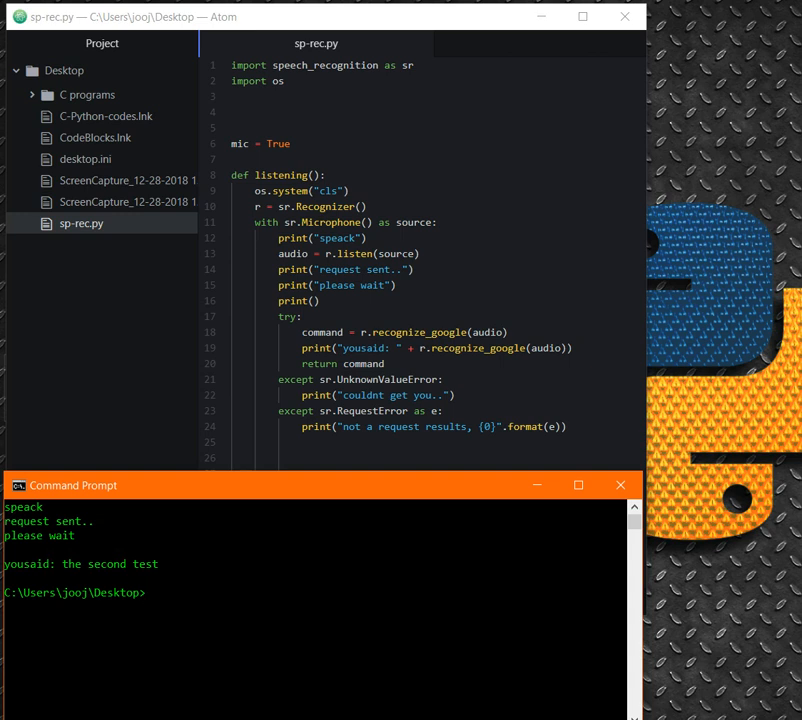
pyautogui.write('listening()')
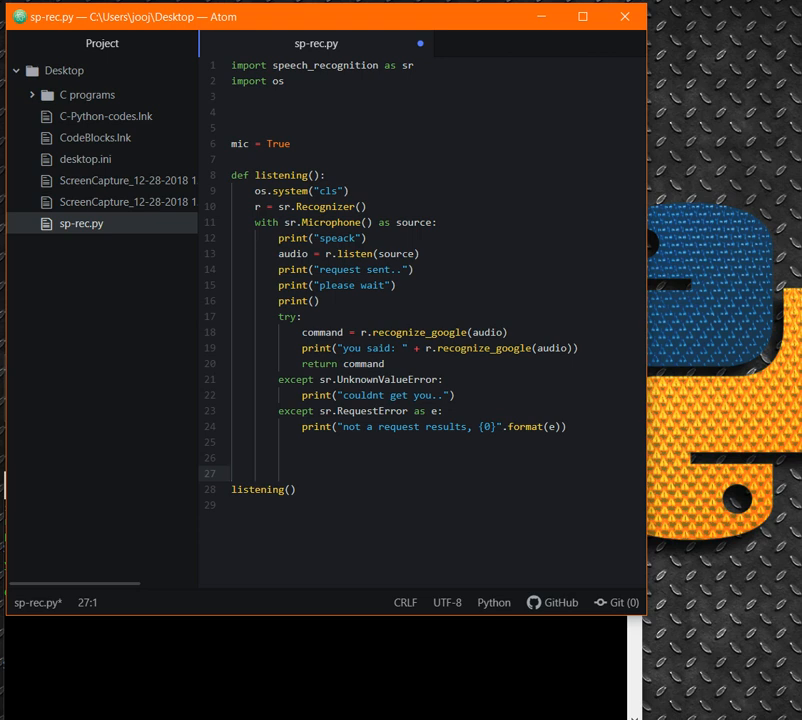
# Wrap listening() in while mic is True:, set mic = False and start if mic is False:.
pyautogui.write('while mix is')
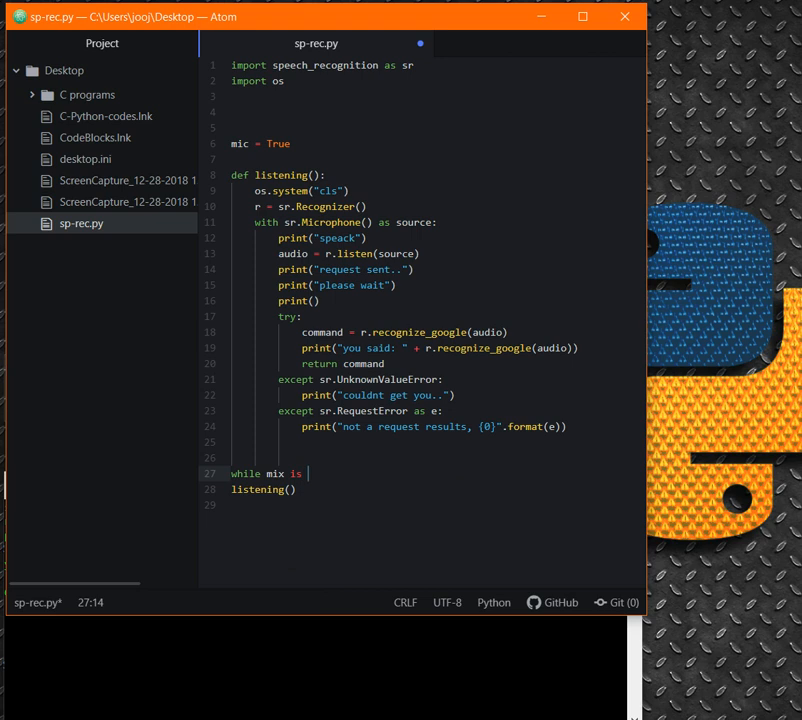
pyautogui.write('True:')
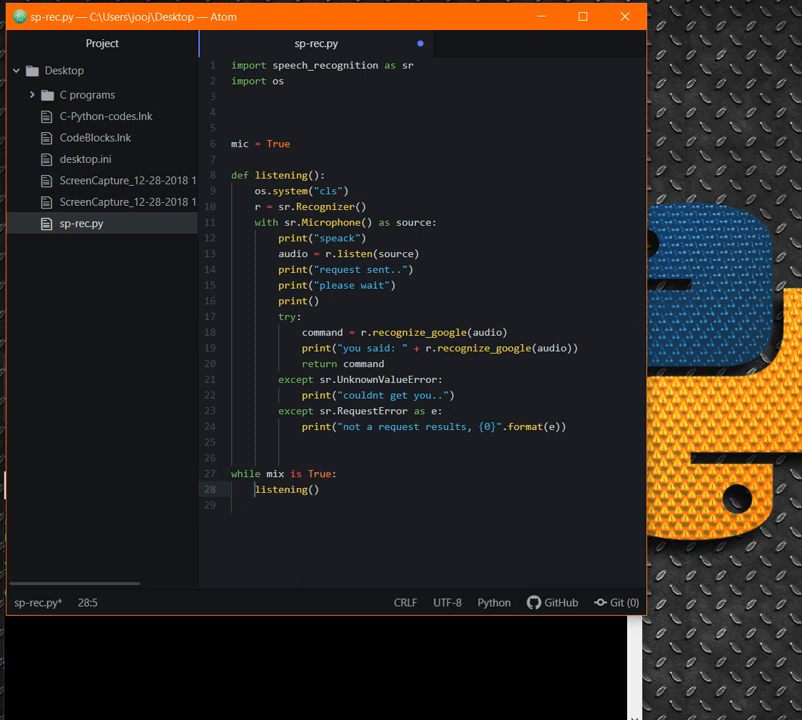
pyautogui.press('enter')
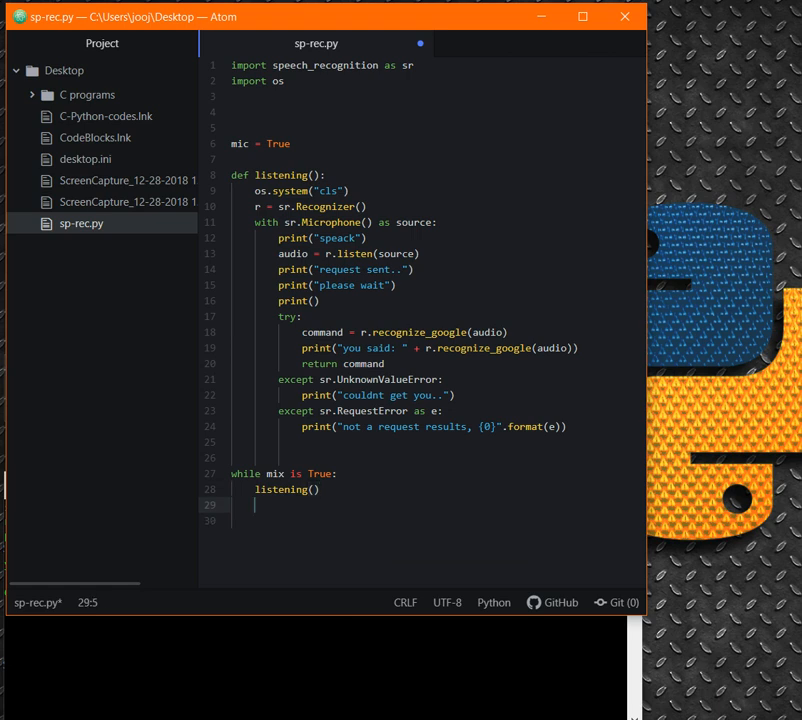
pyautogui.write('mic = False')
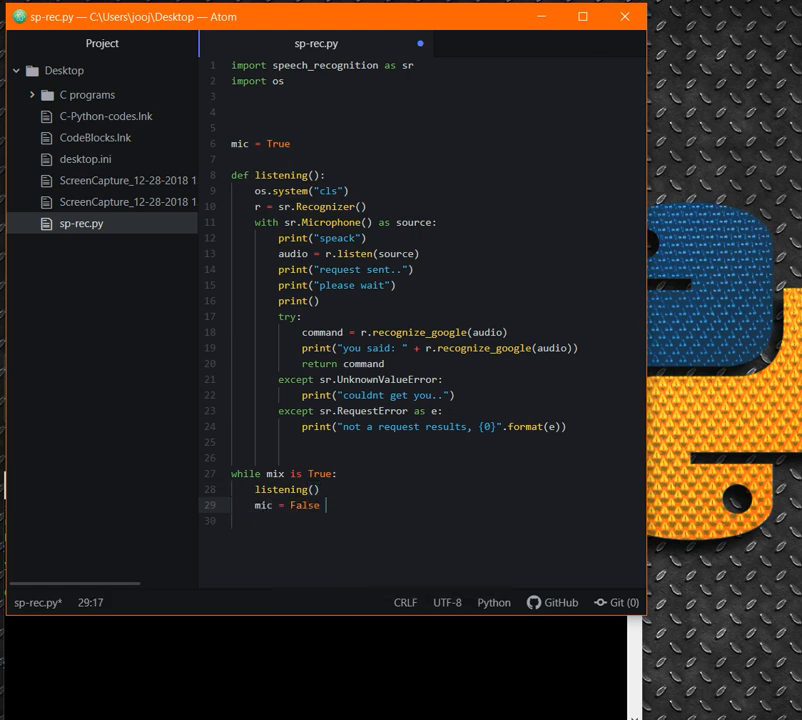
pyautogui.write('if')
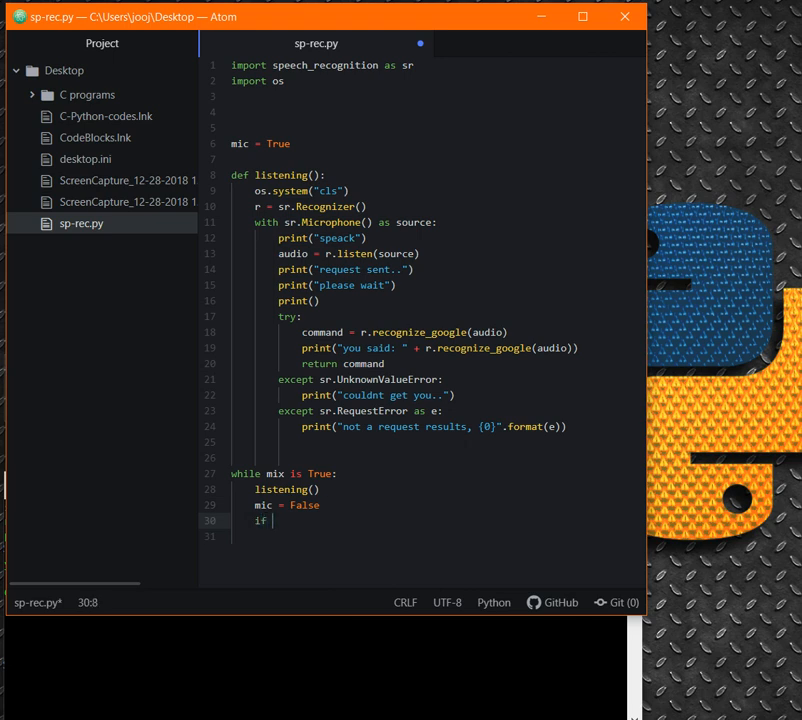
pyautogui.write('mic is False:')
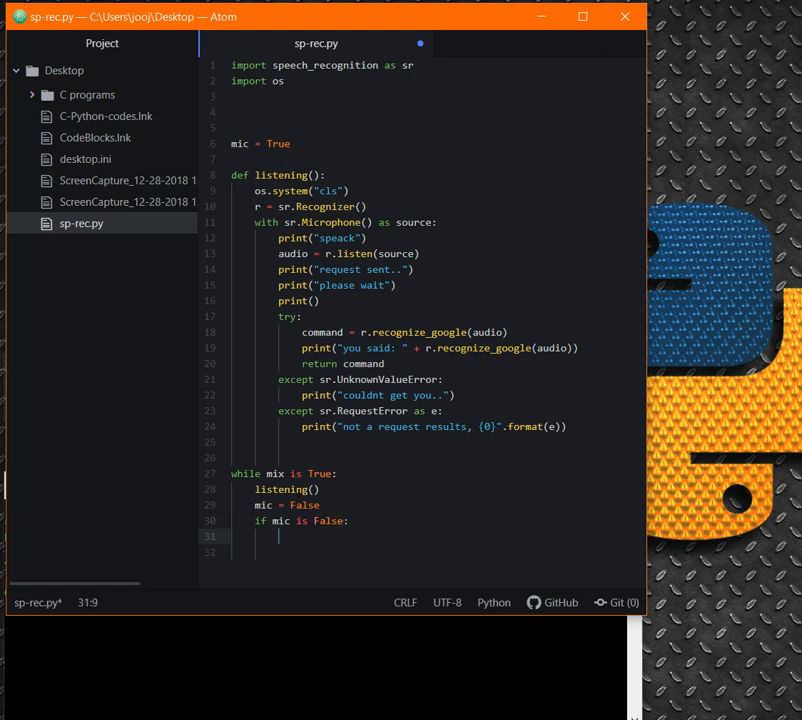
# Assign try_more = input(...) asking 'more commands? (y/n)'.
pyautogui.write('try_more = inp')
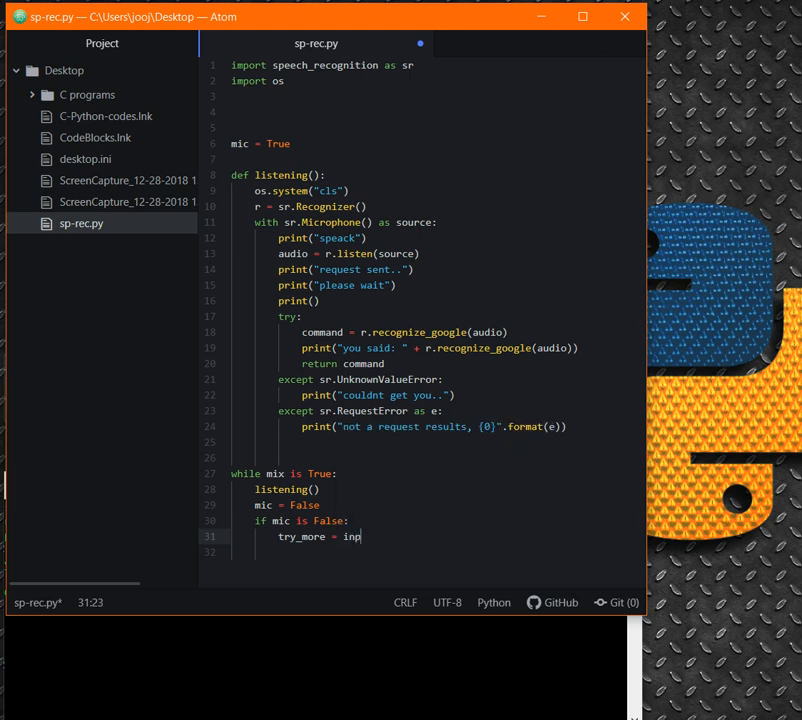
pyautogui.write('ut()')
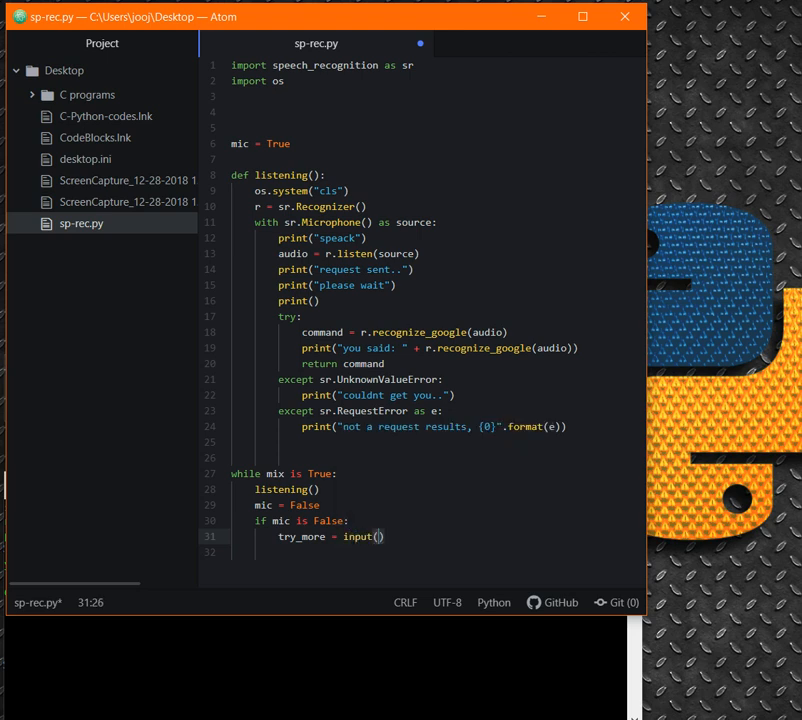
pyautogui.write('"')
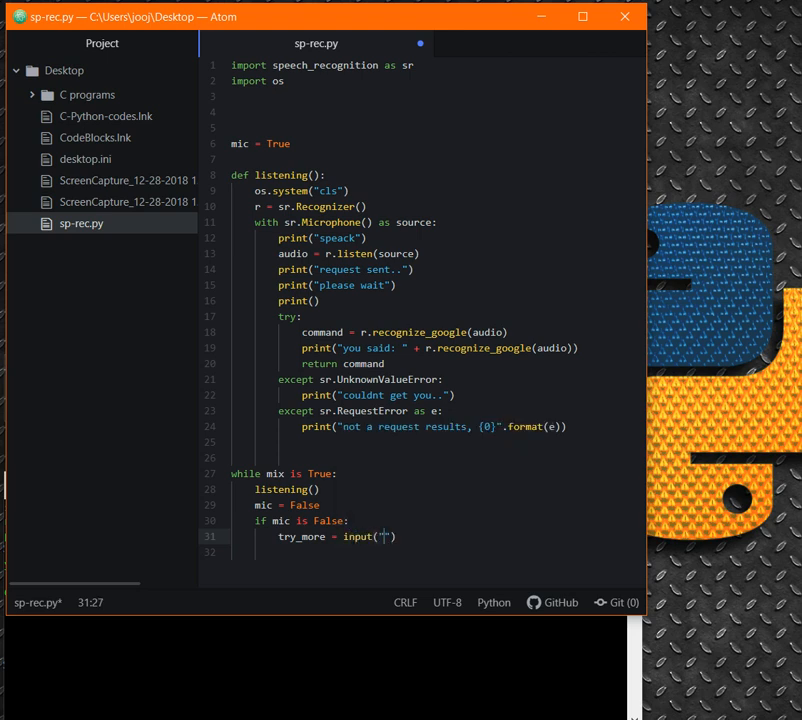
pyautogui.write('you wanna')
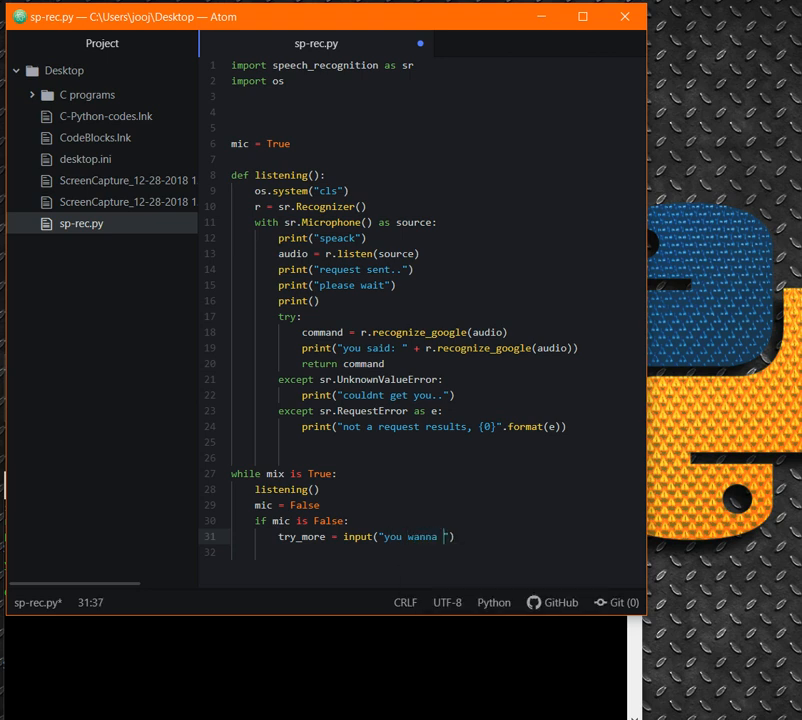
pyautogui.write('try mor')
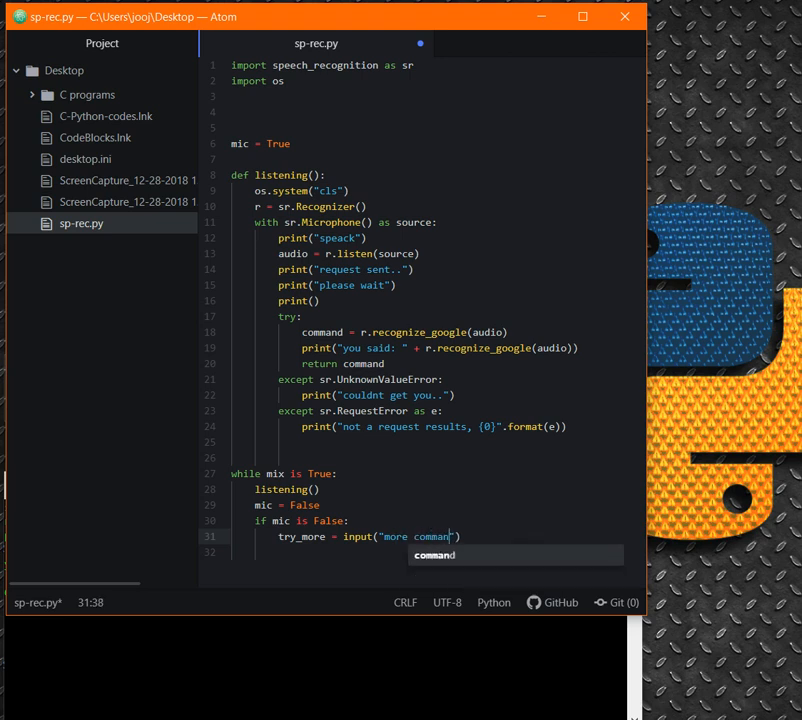
pyautogui.write('s?')
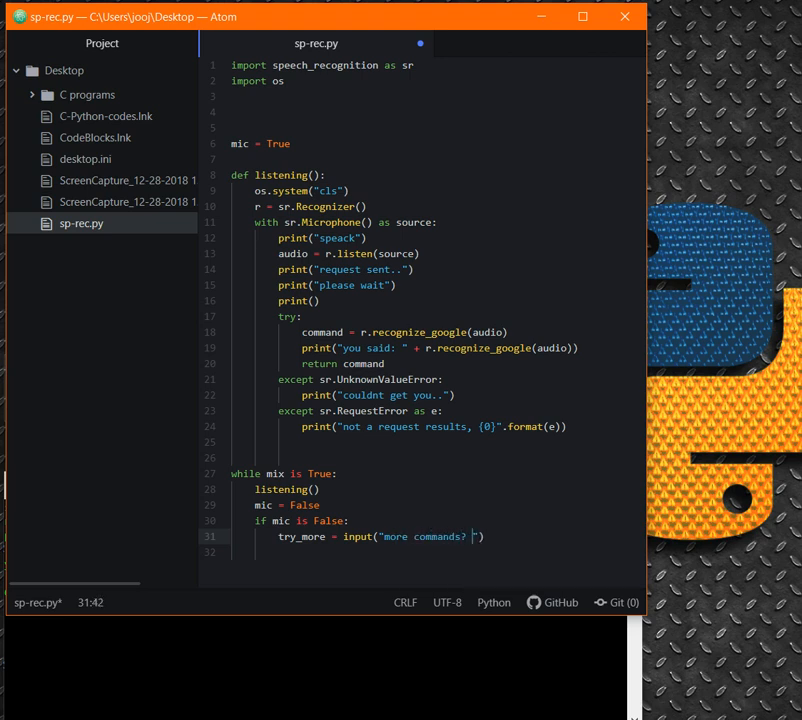
pyautogui.write(')')
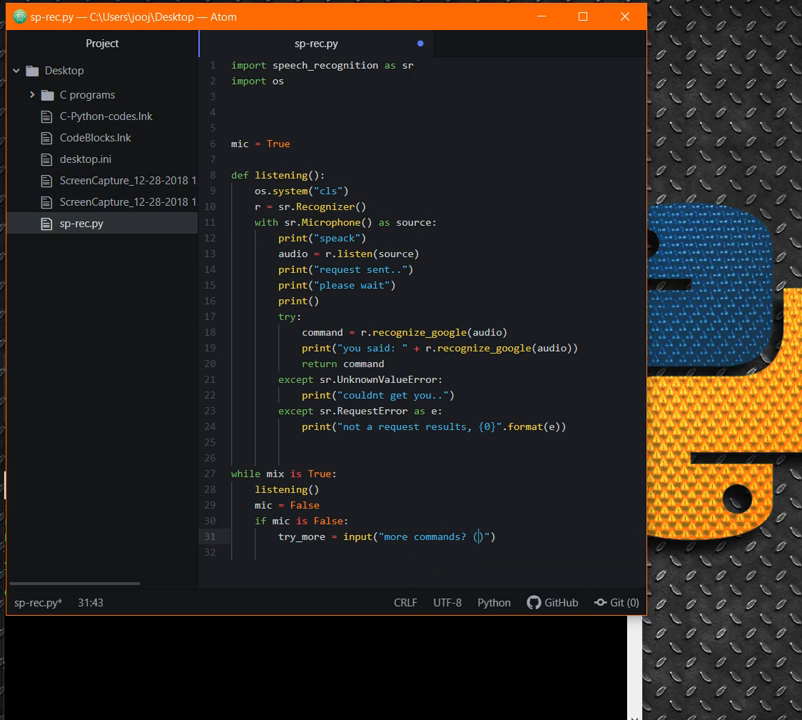
pyautogui.write('y.n')
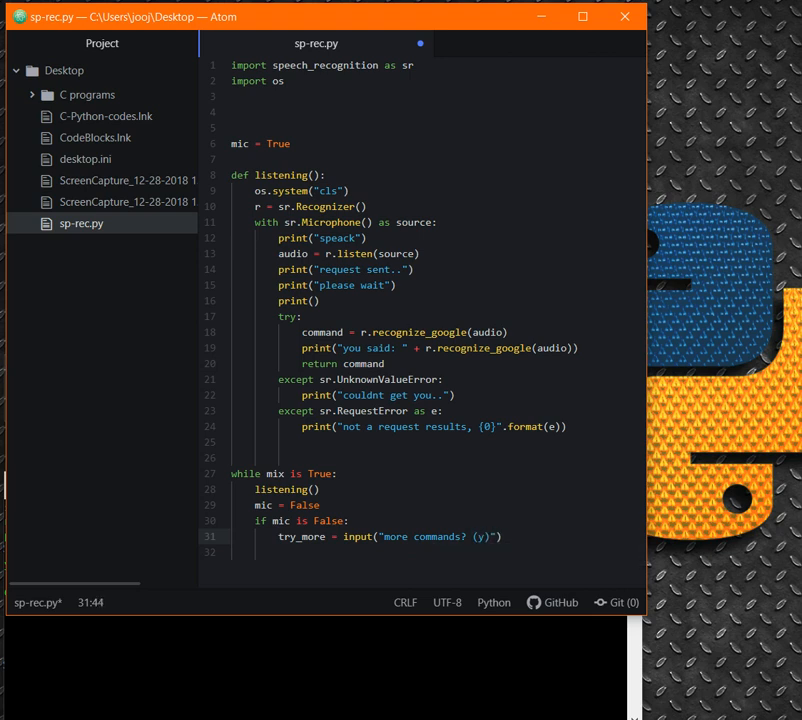
pyautogui.write('/n')
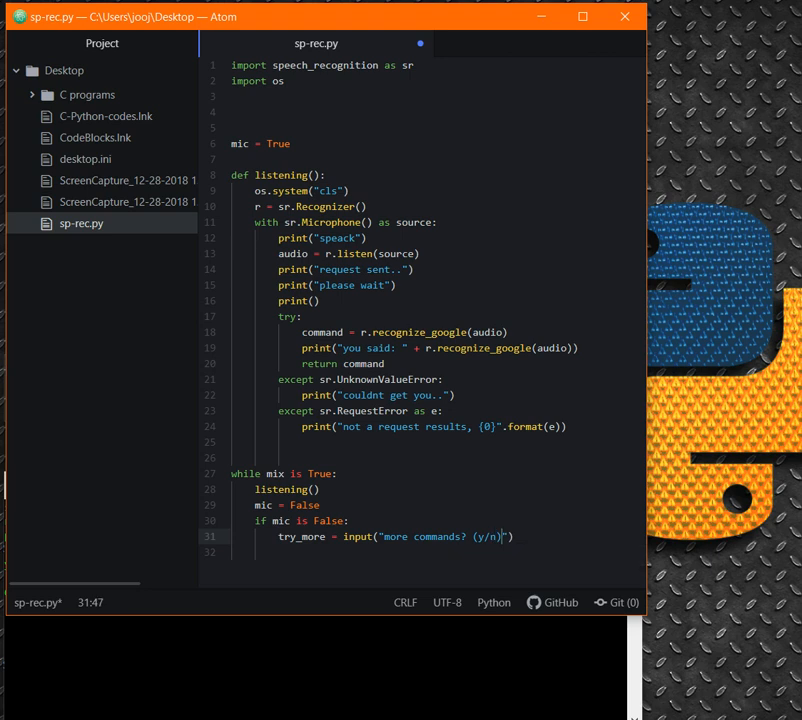
pyautogui.write(')')
pyautogui.click(422, 552)
pyautogui.write('if try_more == "y')
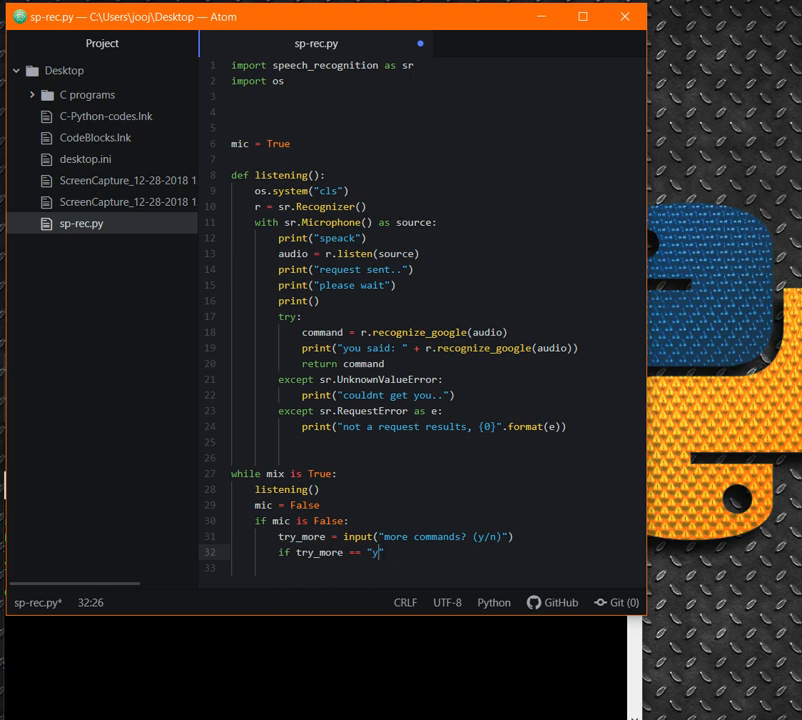
# Compare try_more against "y".lower() so a y answer sets mic back to True.
pyautogui.write('.lo')
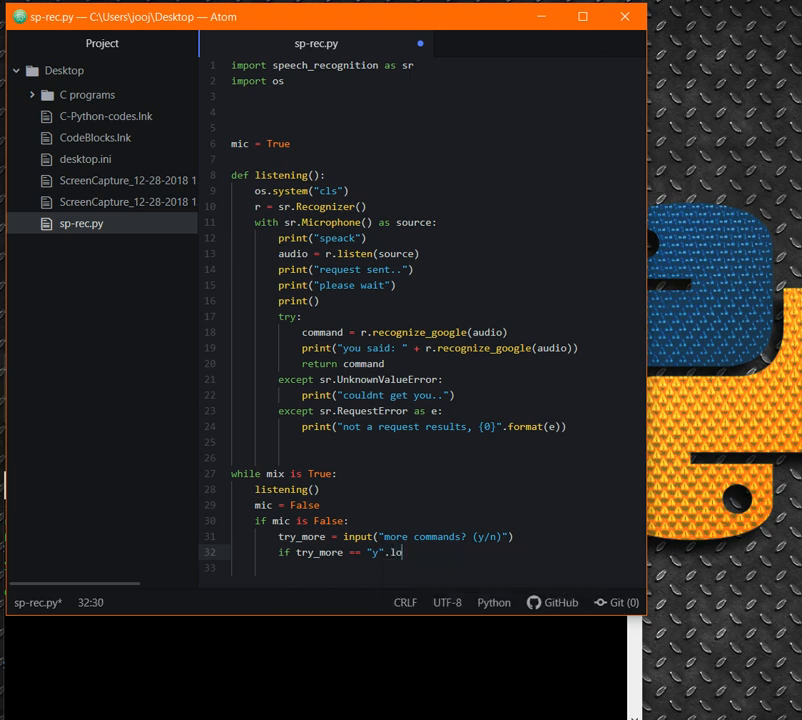
pyautogui.write('wer():')
pyautogui.write('B')
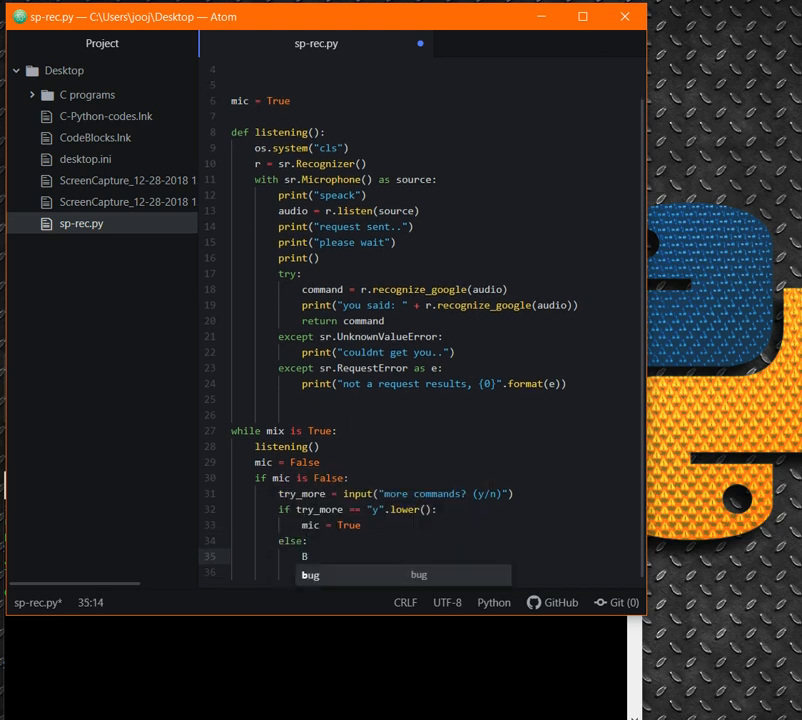
# Finish the else branch with break so any non-y answer exits the loop.
pyautogui.write('reak')
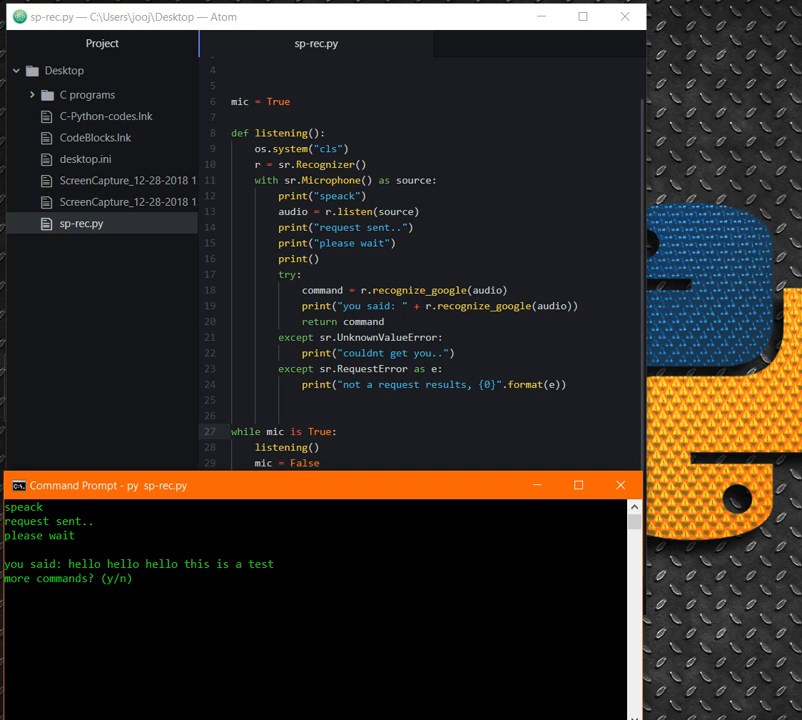
# Answer y to loop for a second phrase, then n to stop the script.
pyautogui.write('y')
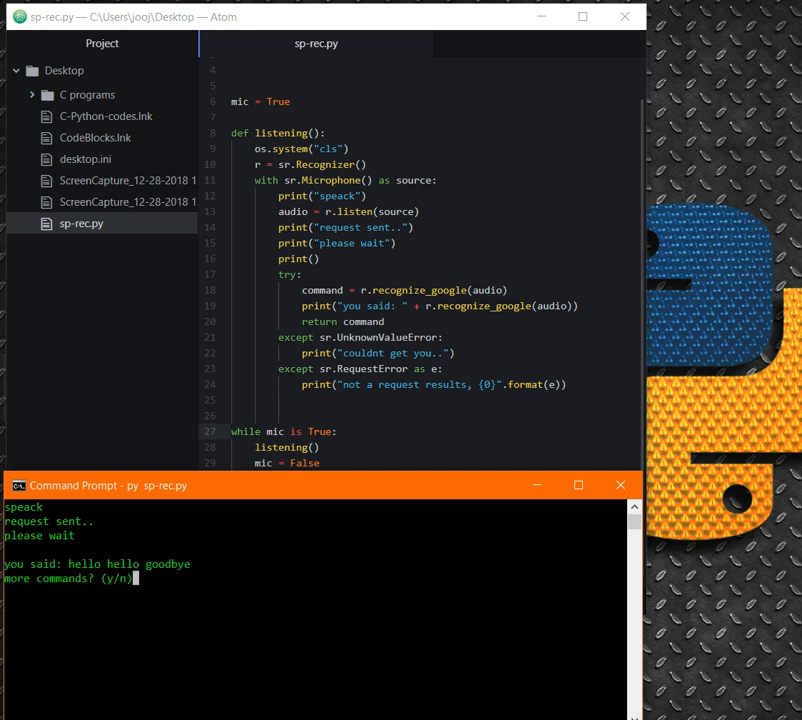
pyautogui.write('n')
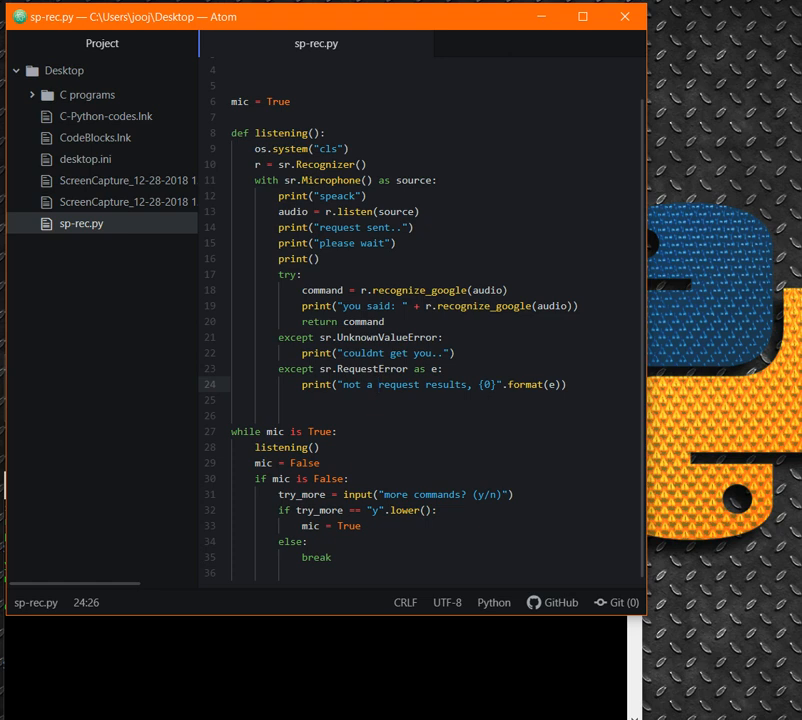
pyautogui.click(378, 384)
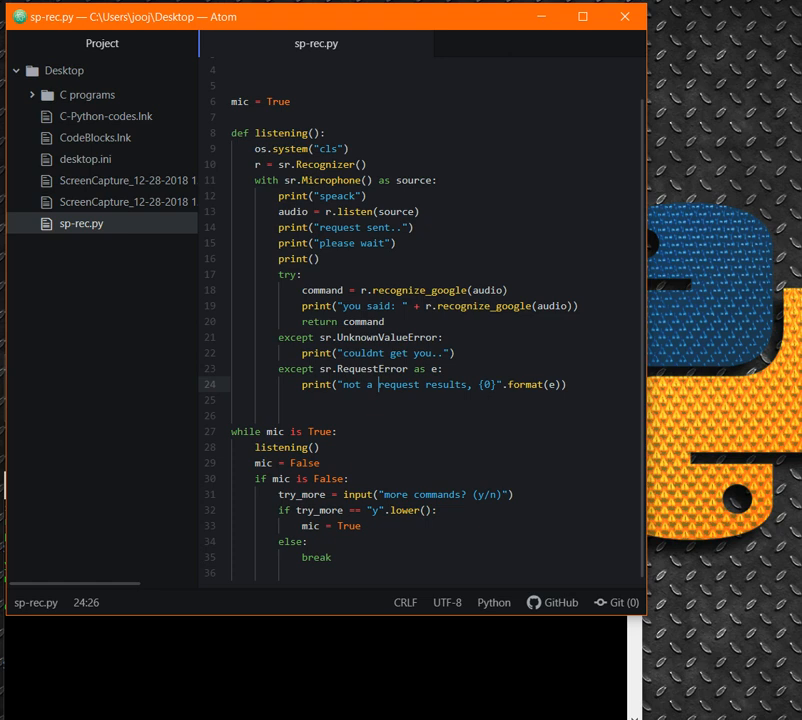
pyautogui.click(378, 384)
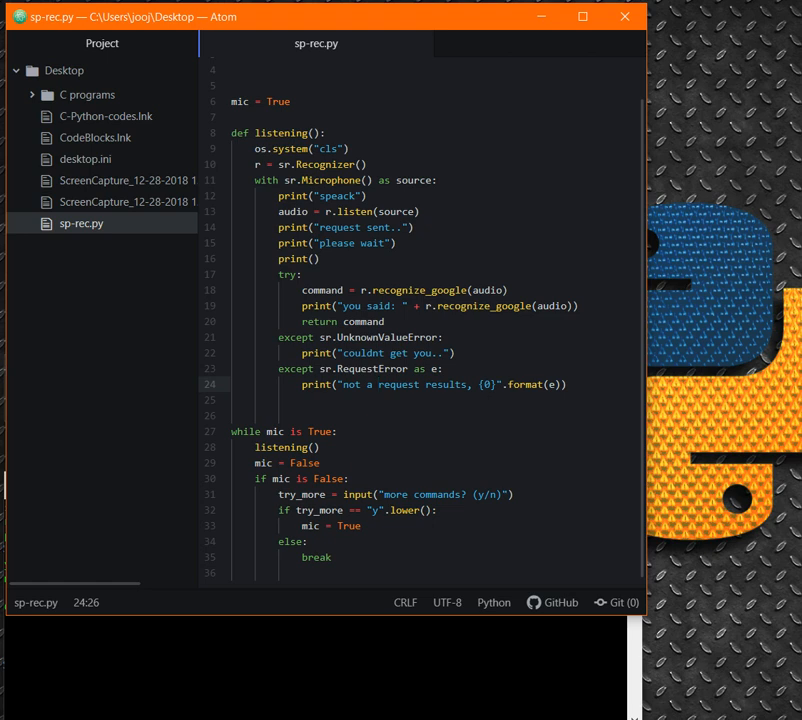
pyautogui.click(380, 384)
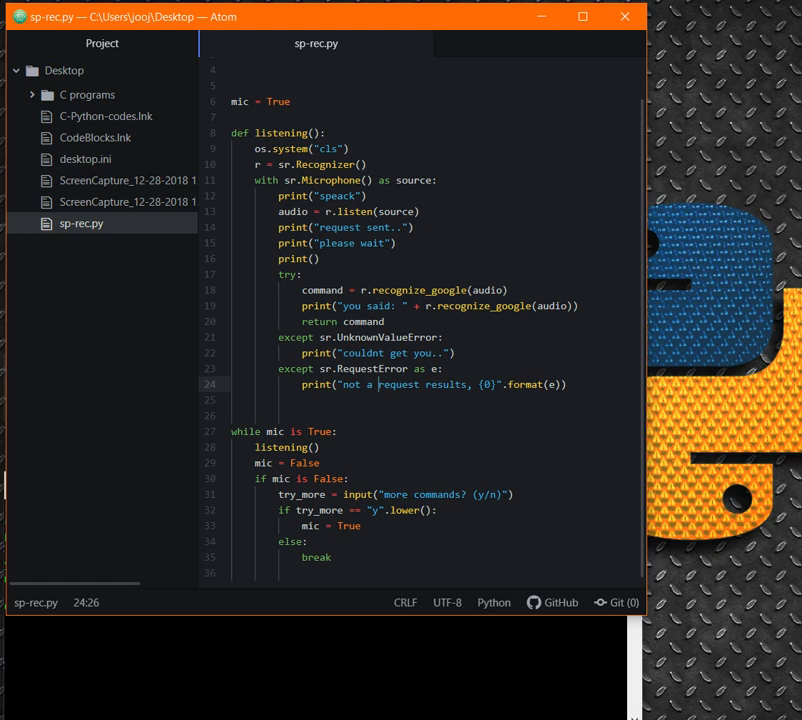
pyautogui.click(378, 384)
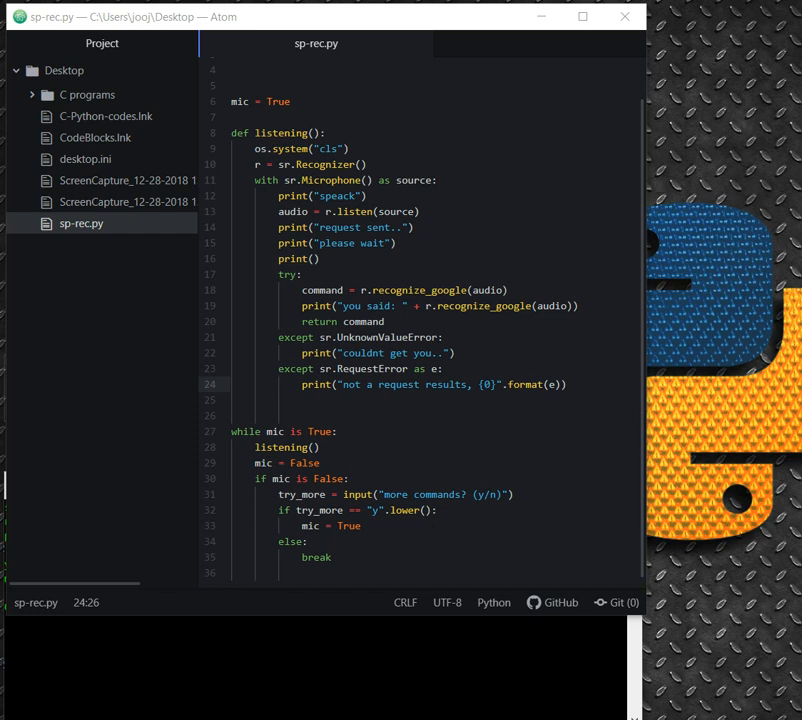
pyautogui.click(214, 368)
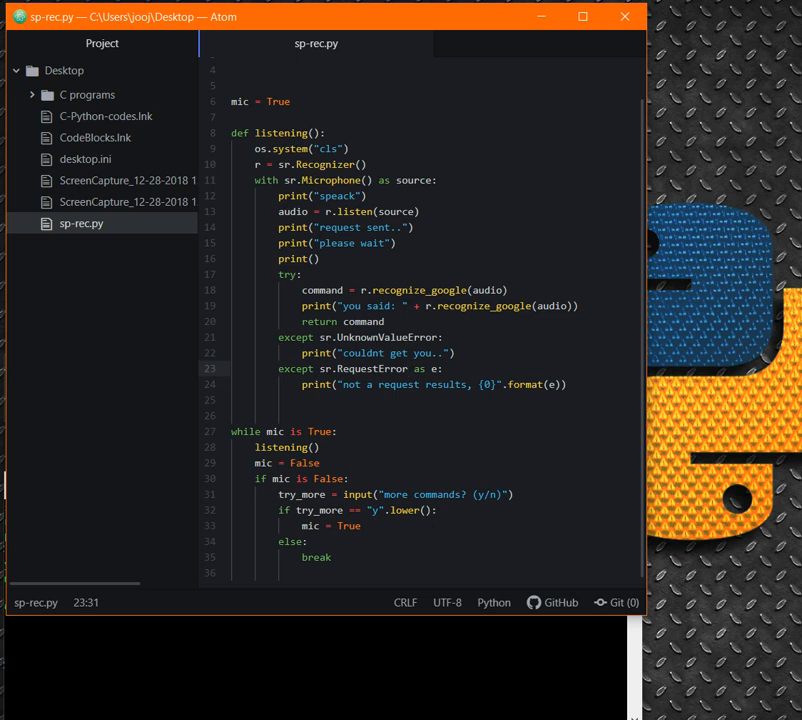
pyautogui.click(408, 368)
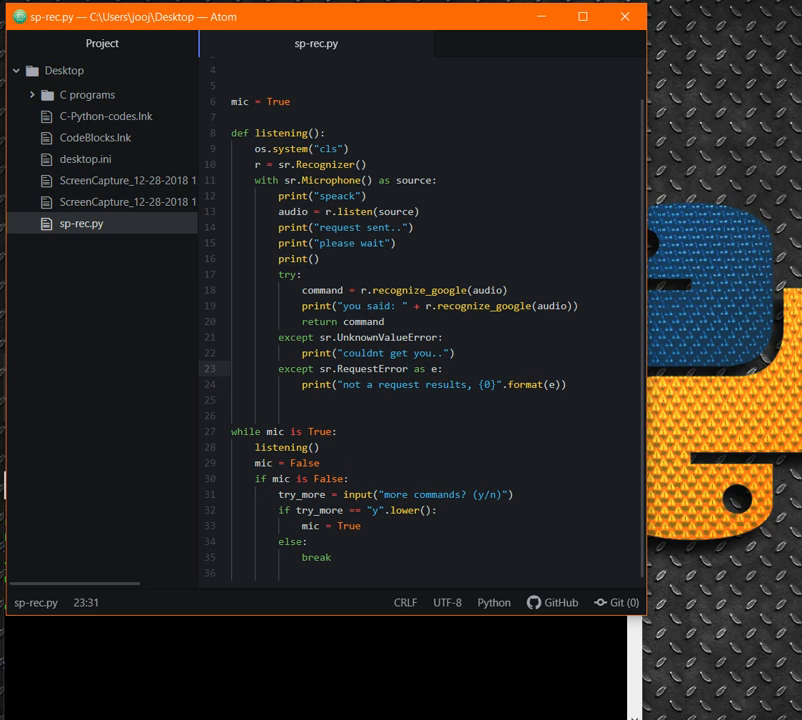
pyautogui.click(408, 368)
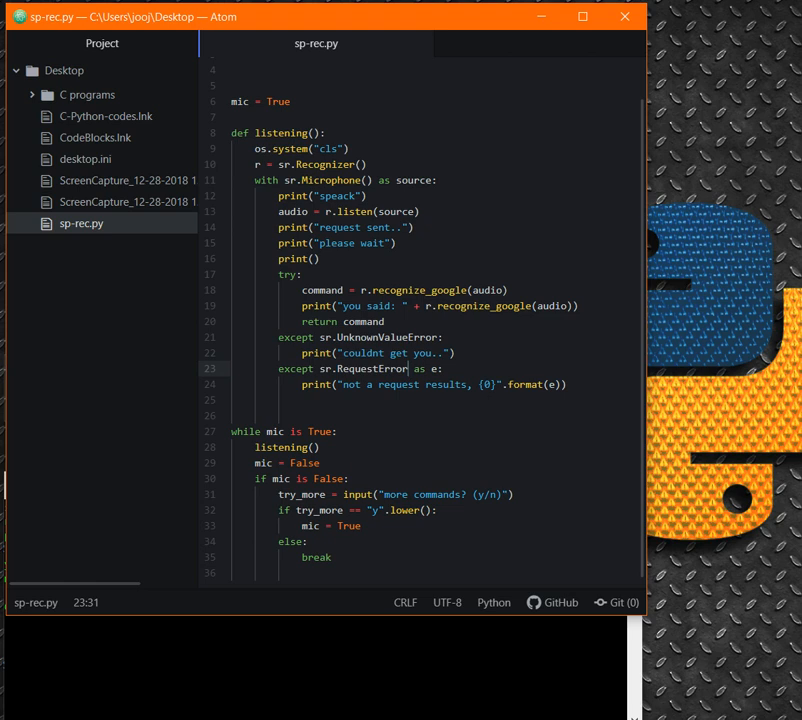